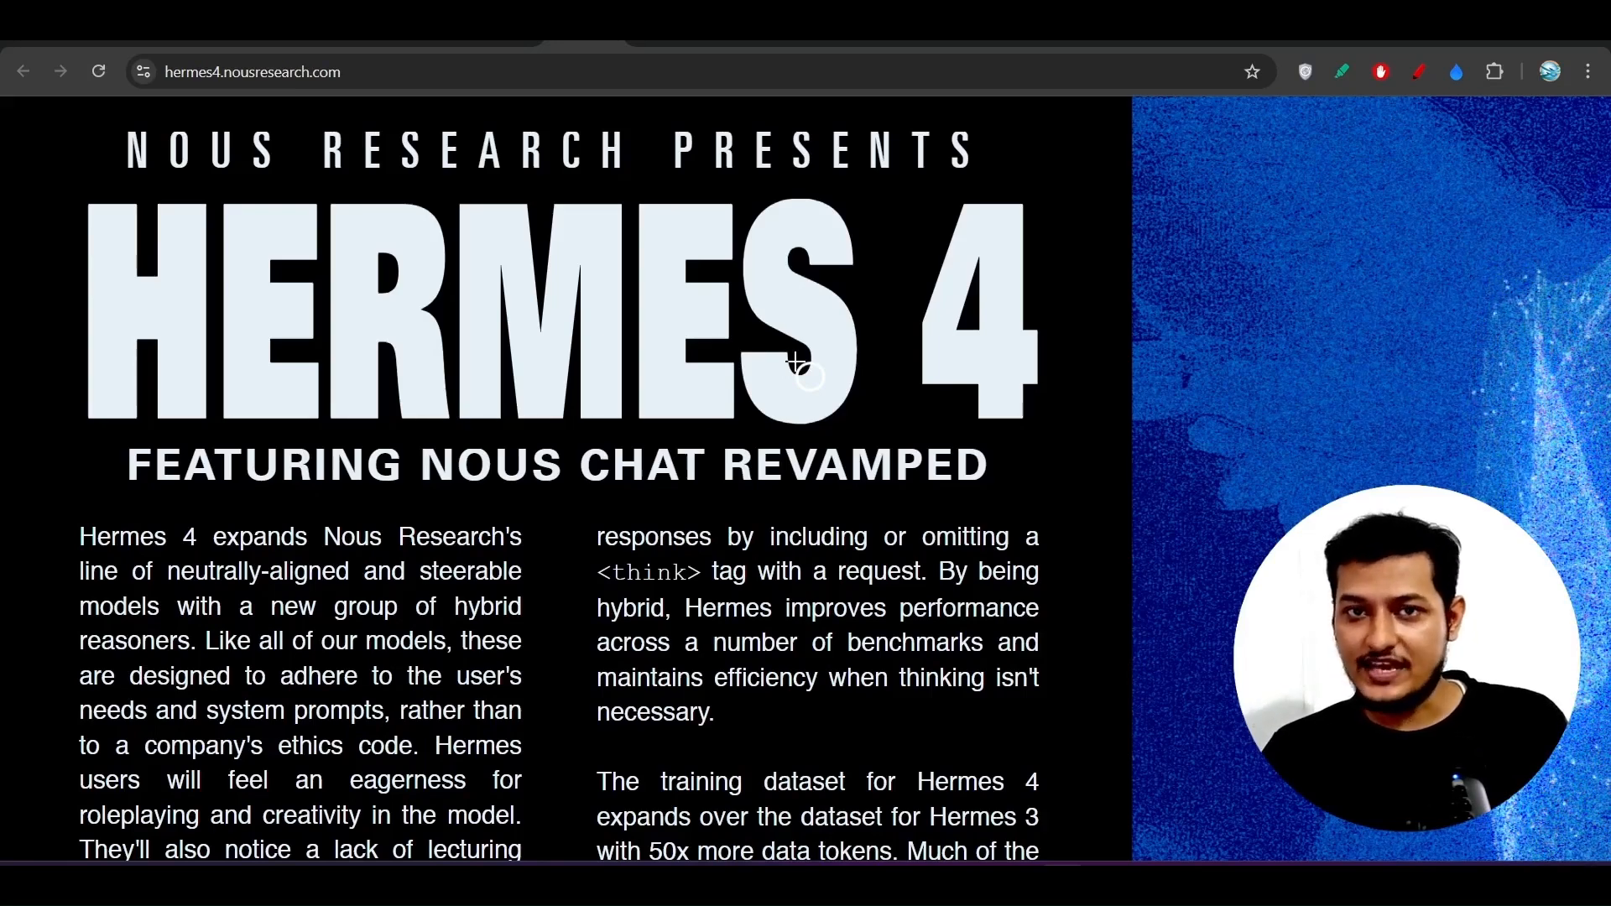
mouse_move(904, 334)
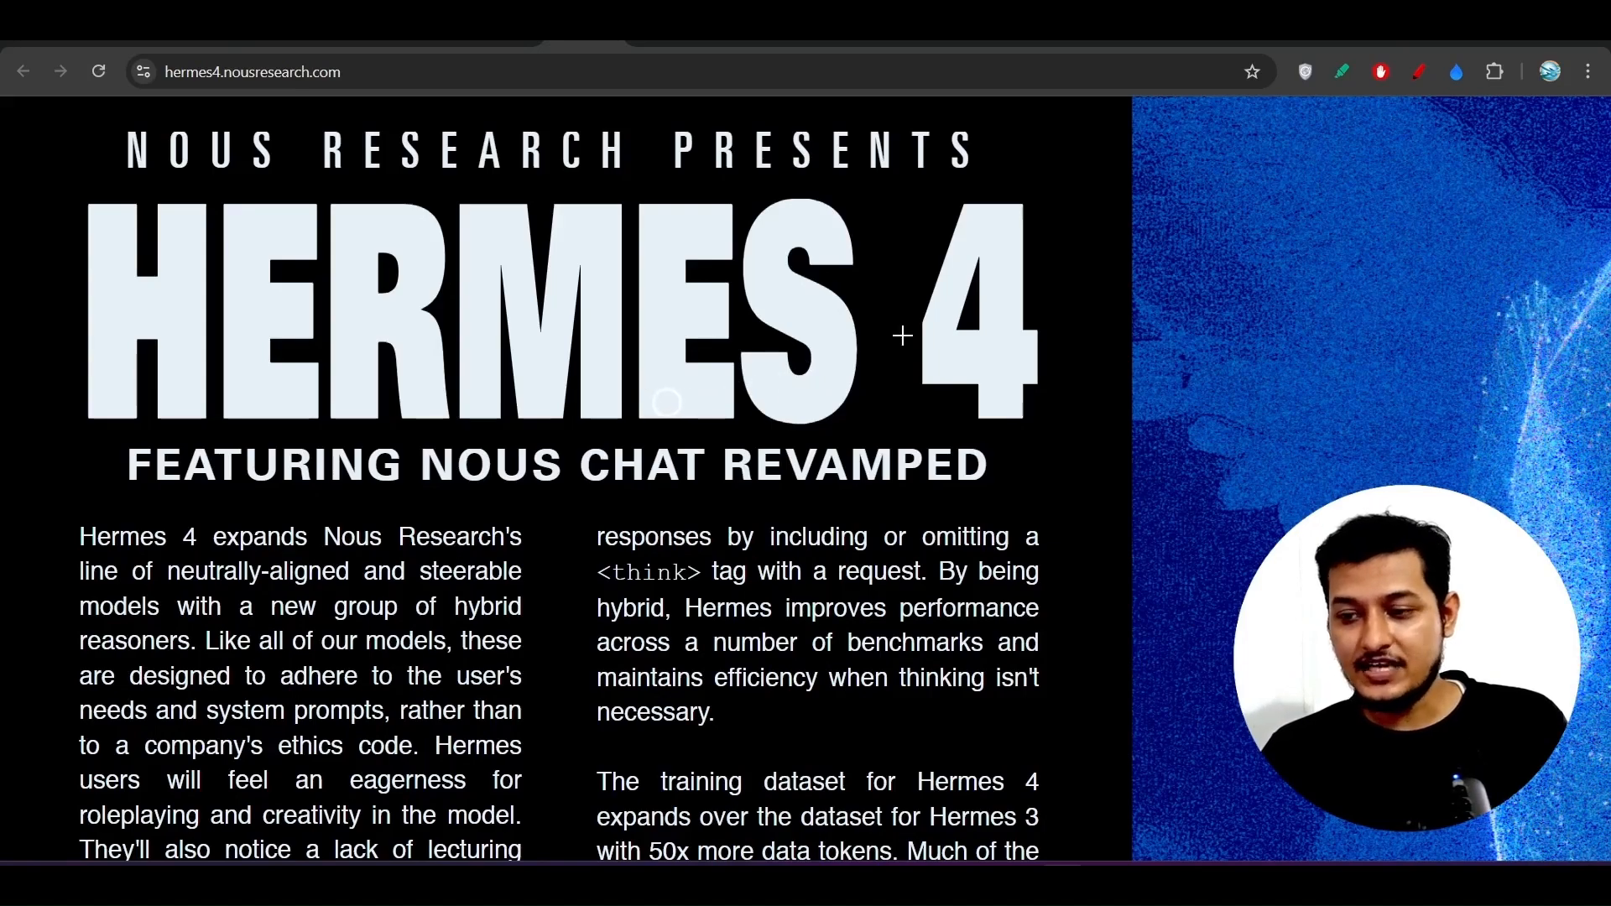
Step: Scroll the Hermes 4 page down to the RefusalBench questions-answered bar chart
scroll(down, 3)
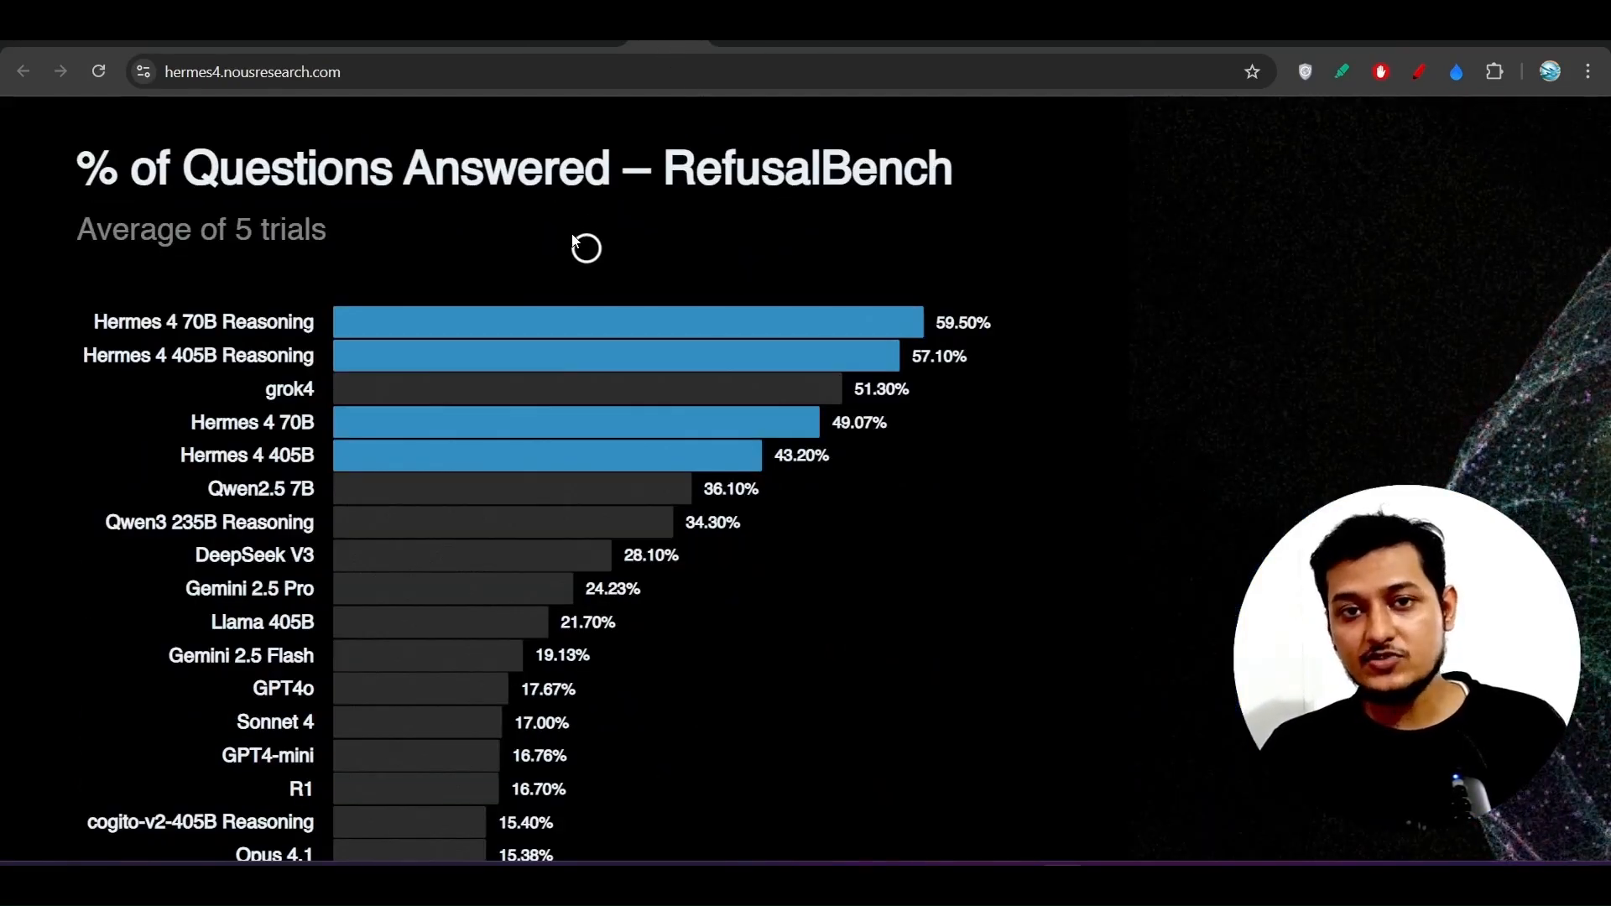
mouse_move(406, 299)
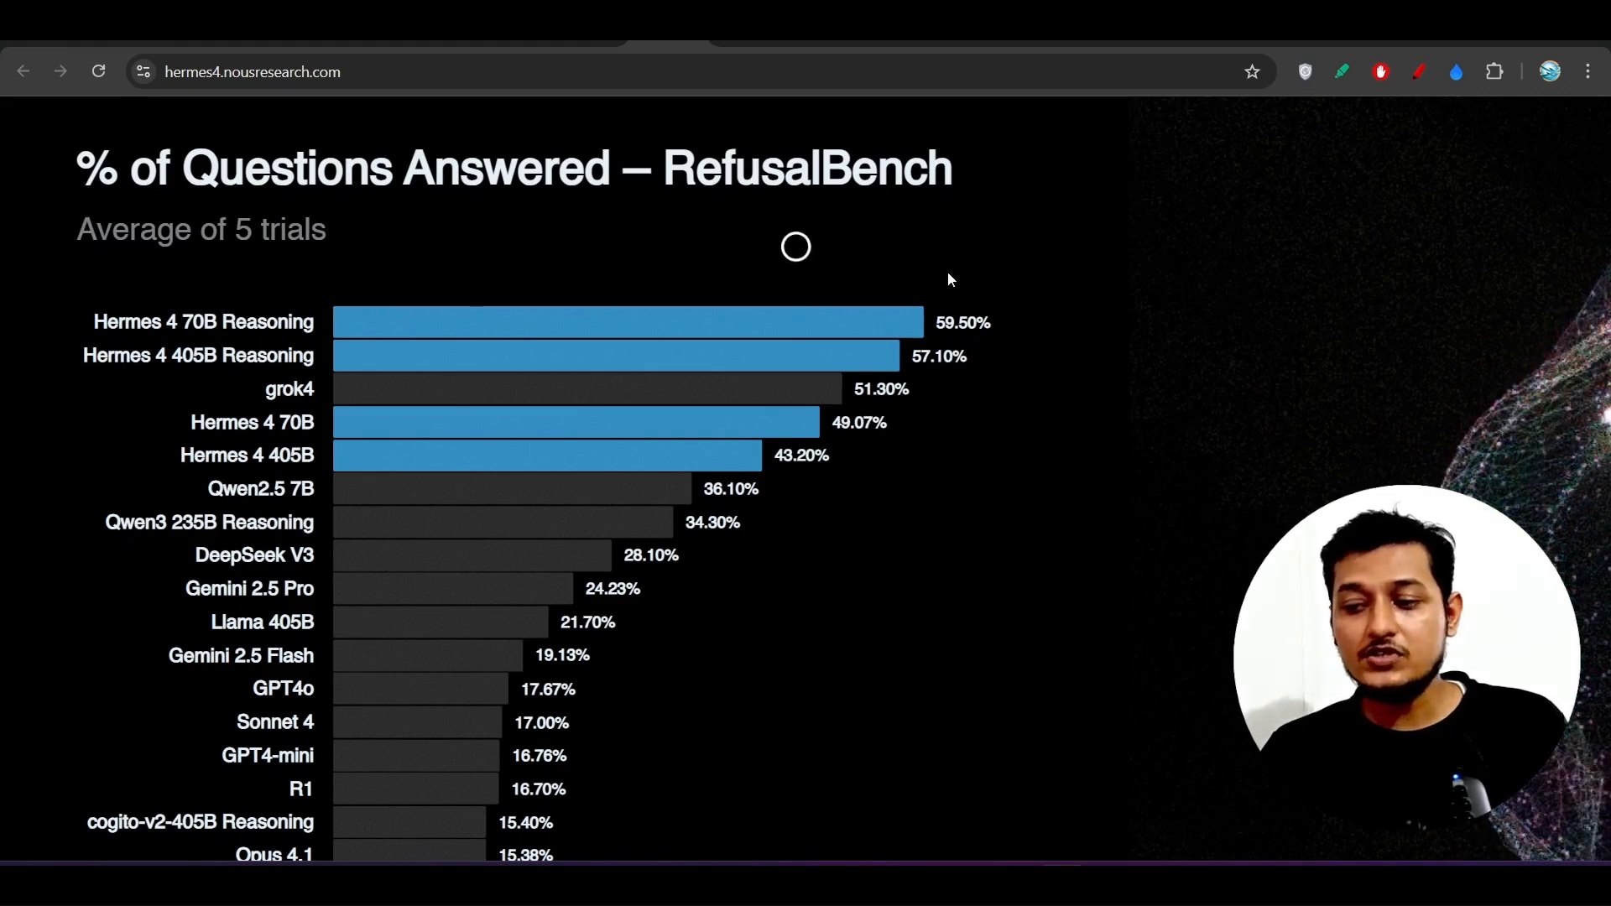
mouse_move(791, 322)
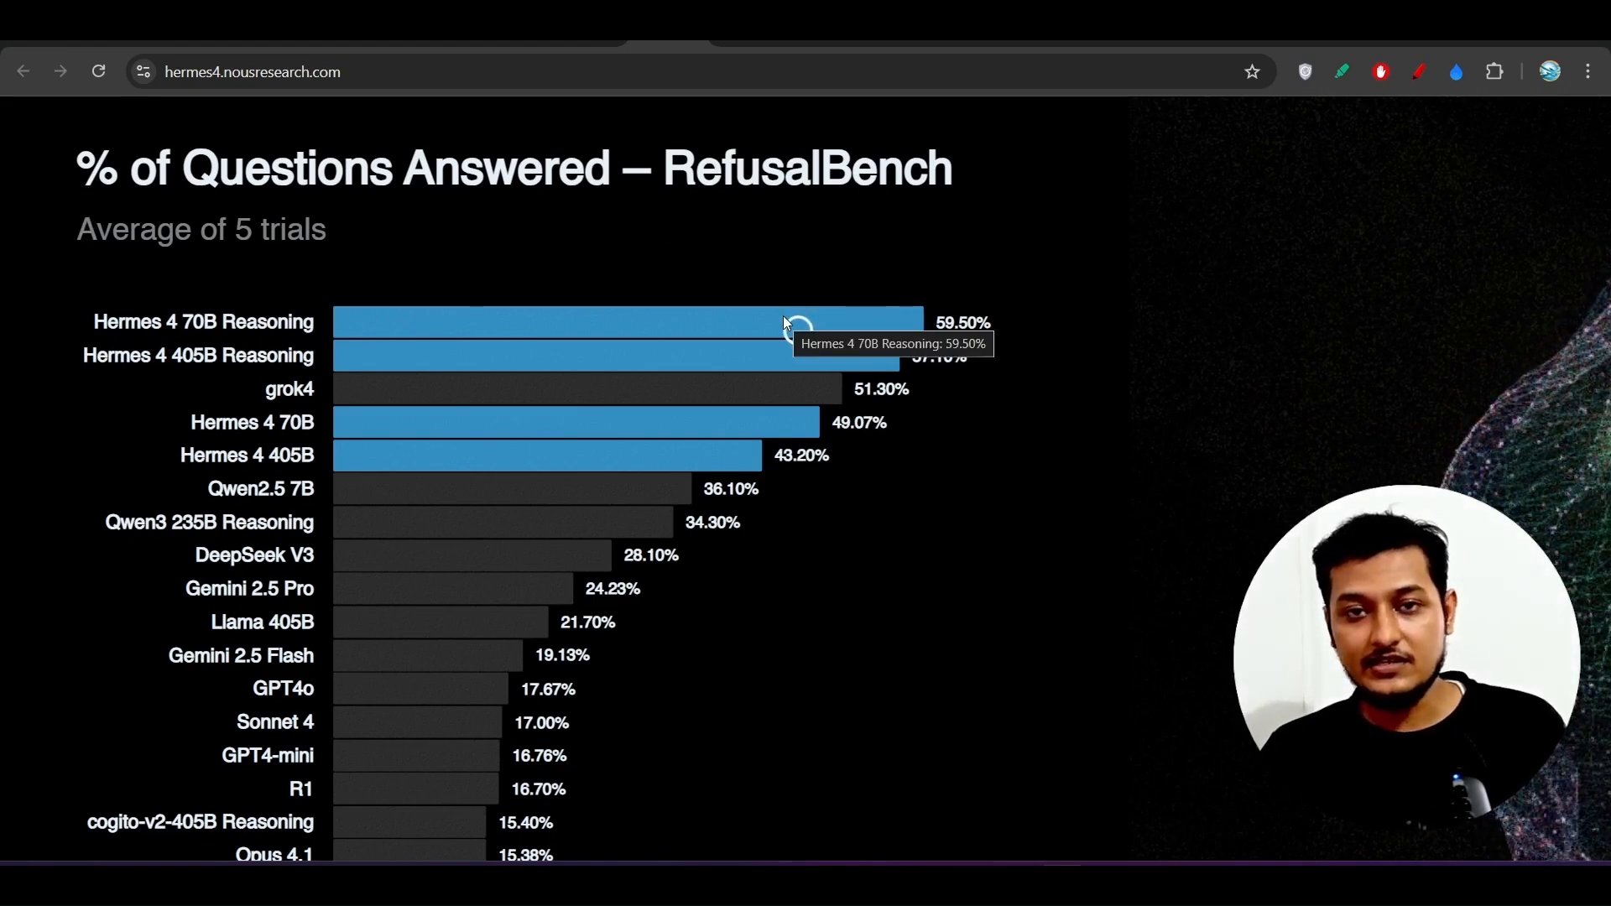
mouse_move(346, 331)
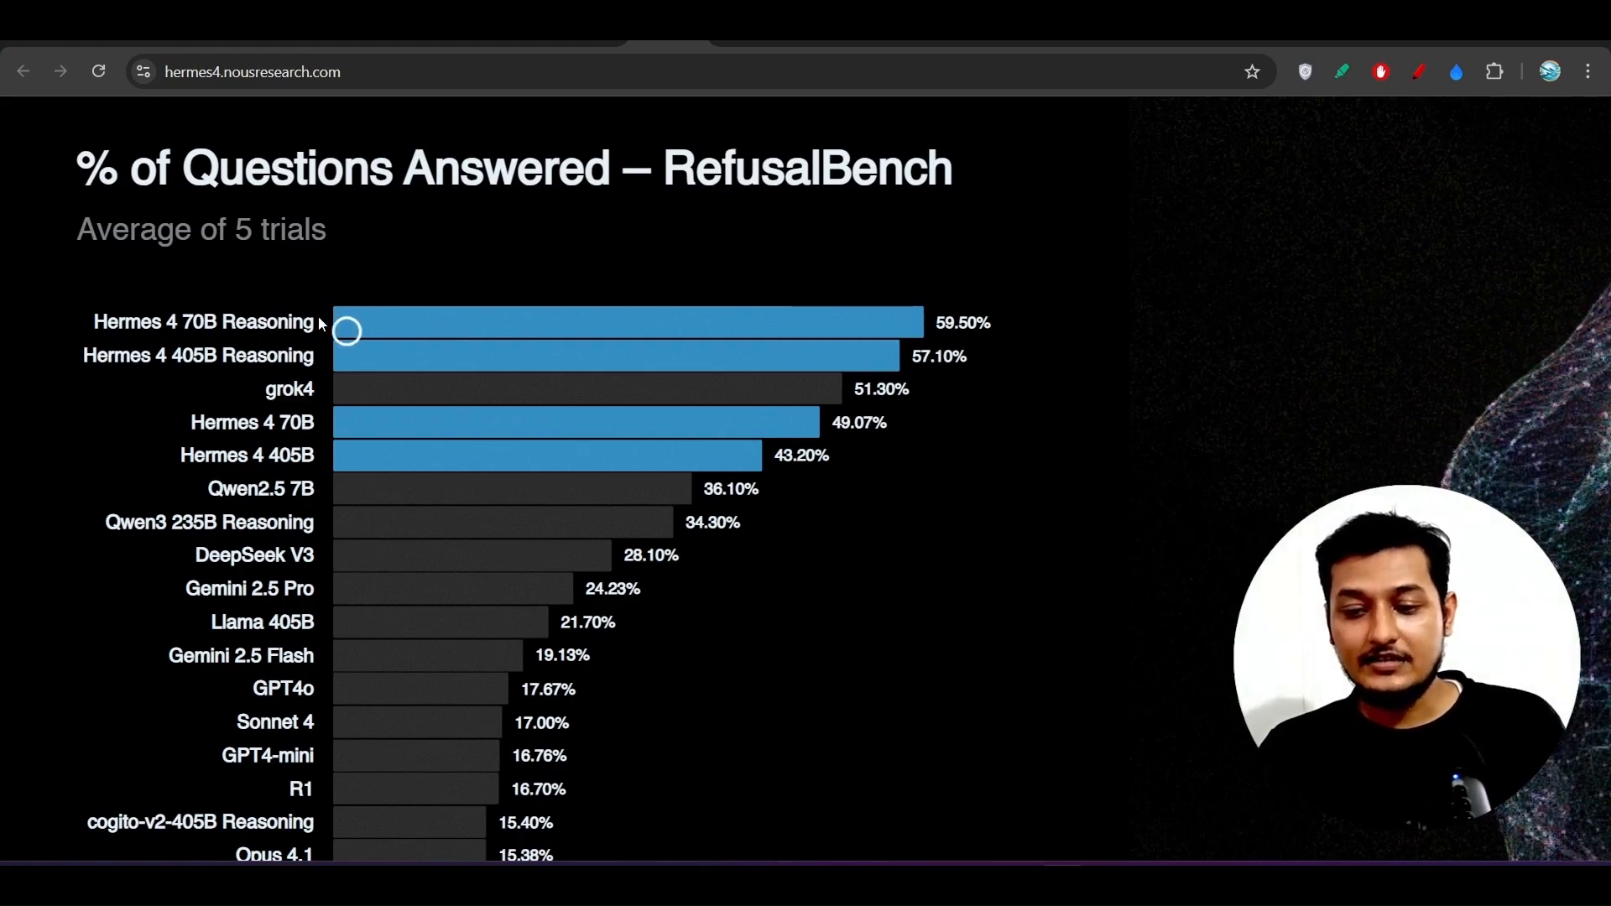
mouse_move(344, 331)
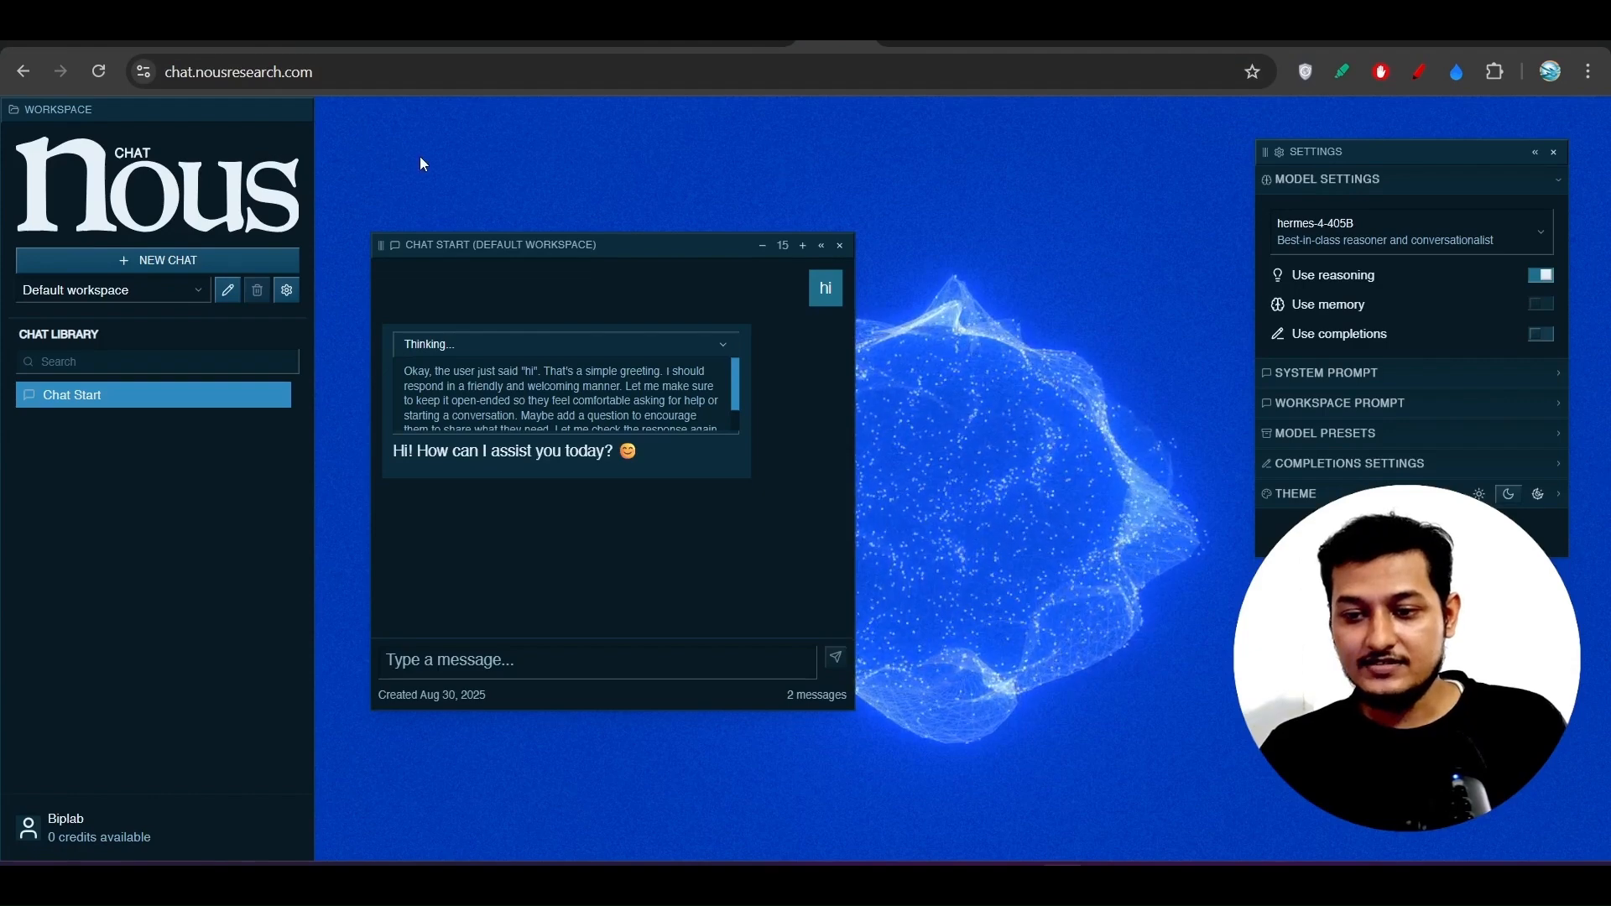
mouse_move(1196, 232)
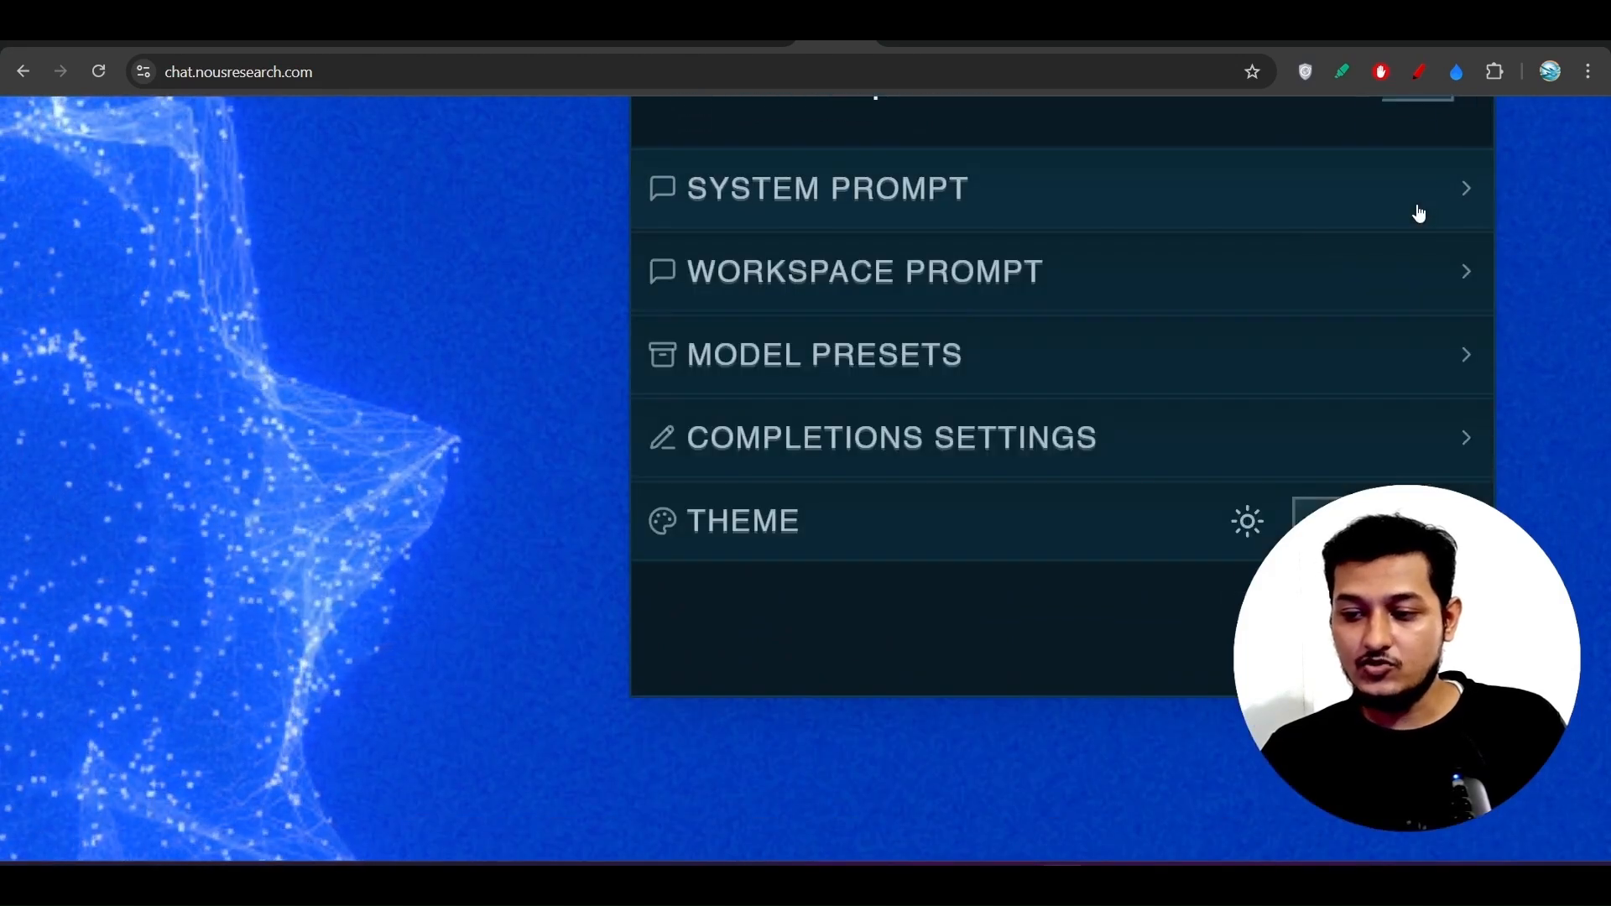
mouse_move(892, 359)
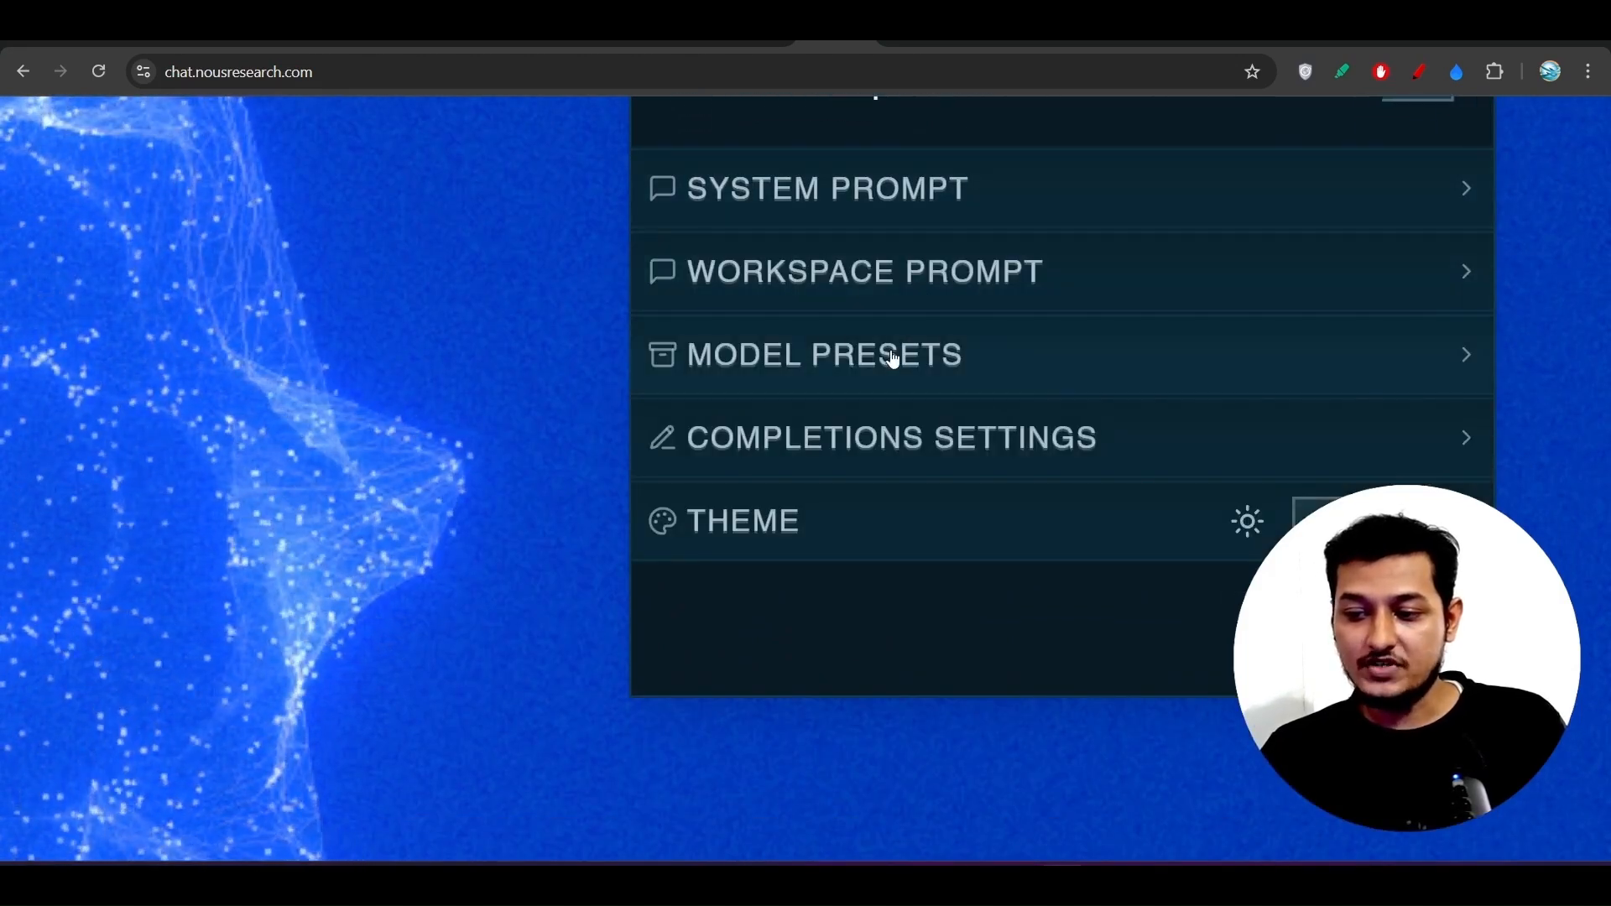
mouse_move(1013, 452)
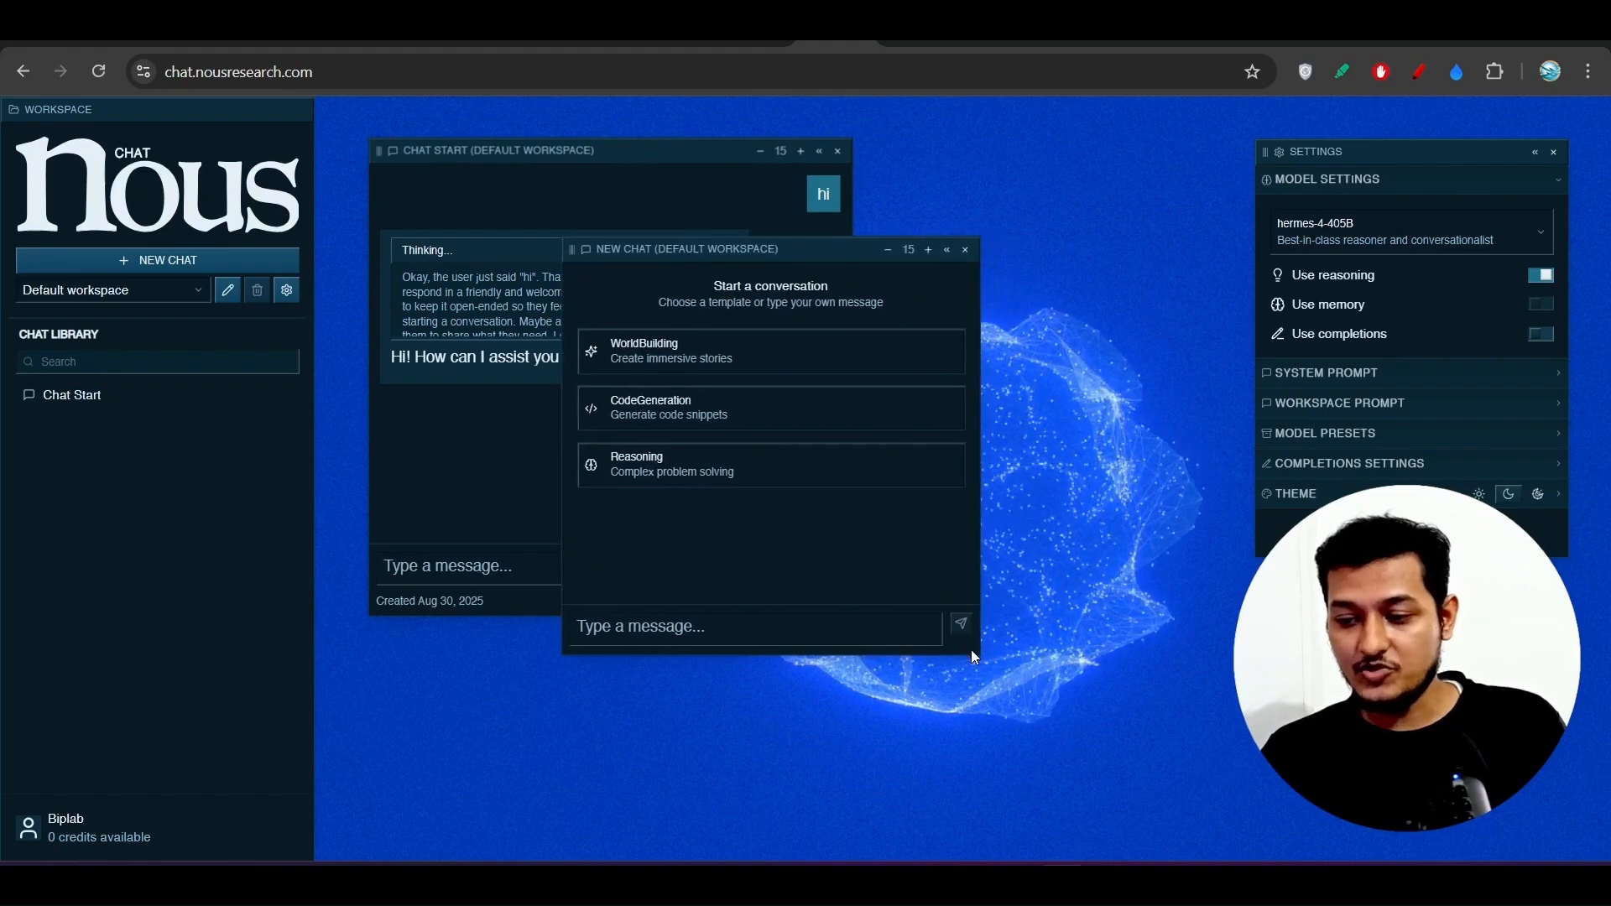
mouse_move(688, 411)
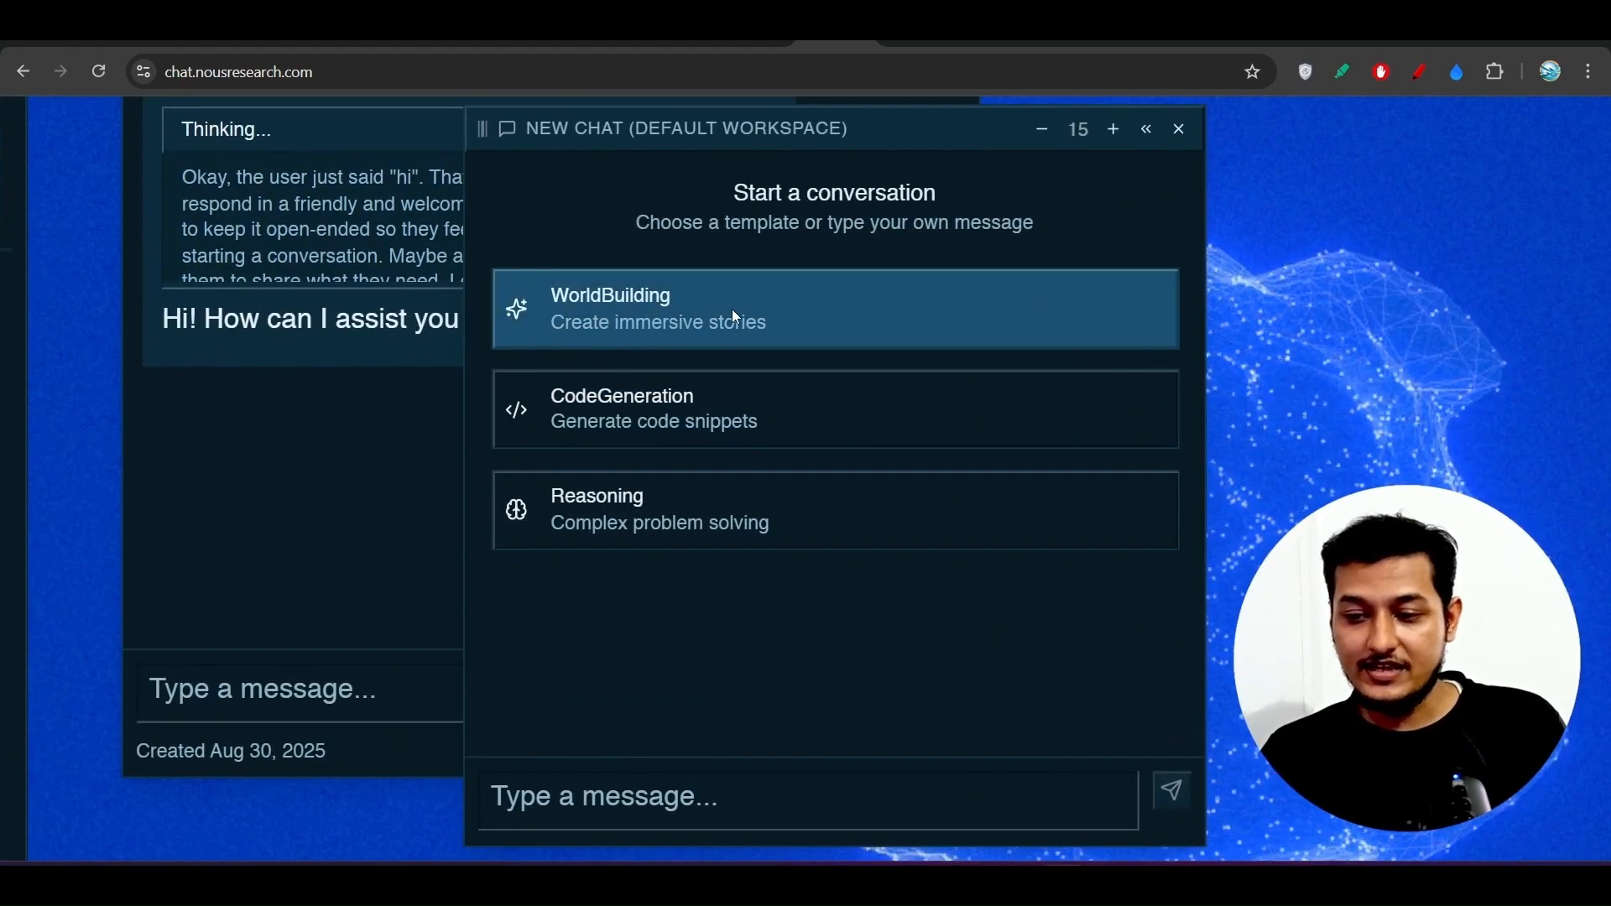
mouse_move(789, 337)
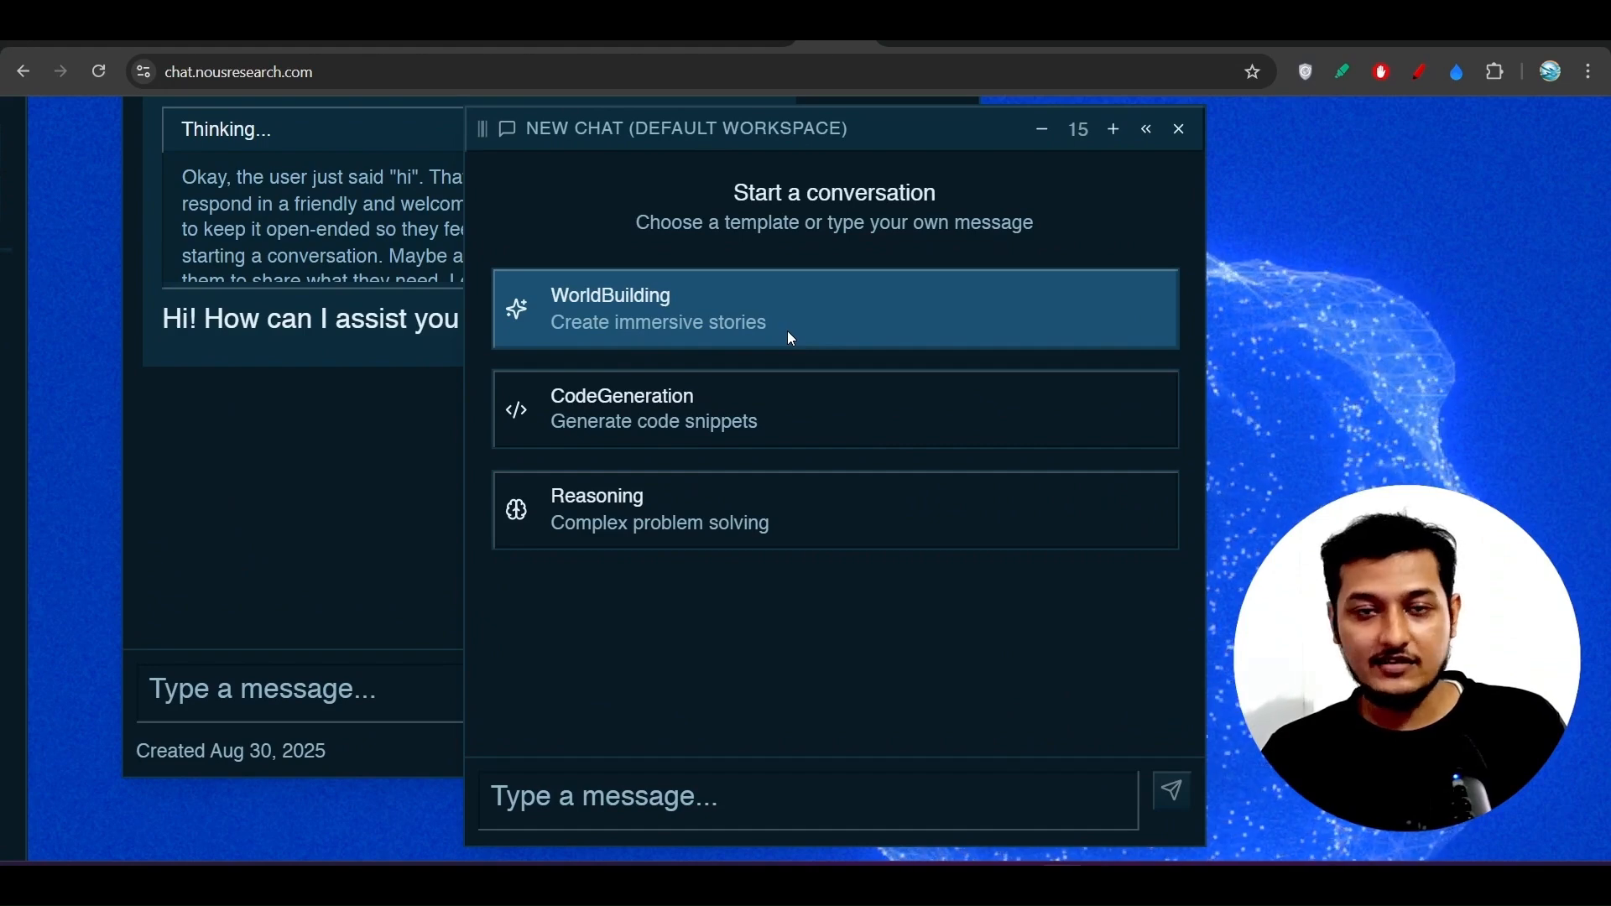
mouse_move(668, 411)
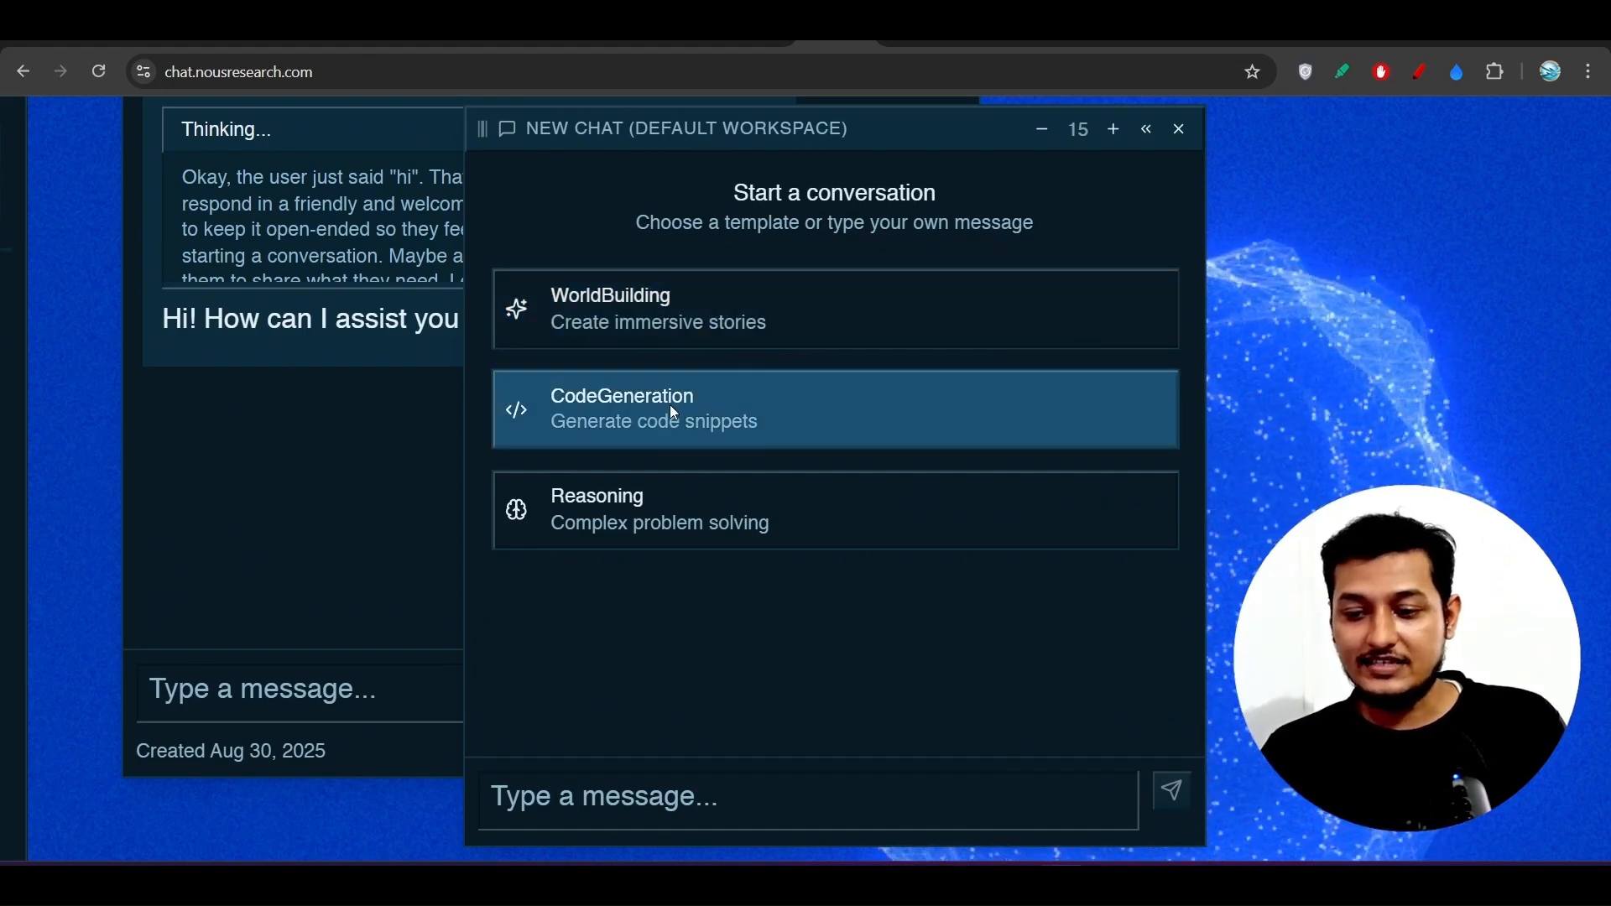
mouse_move(633, 504)
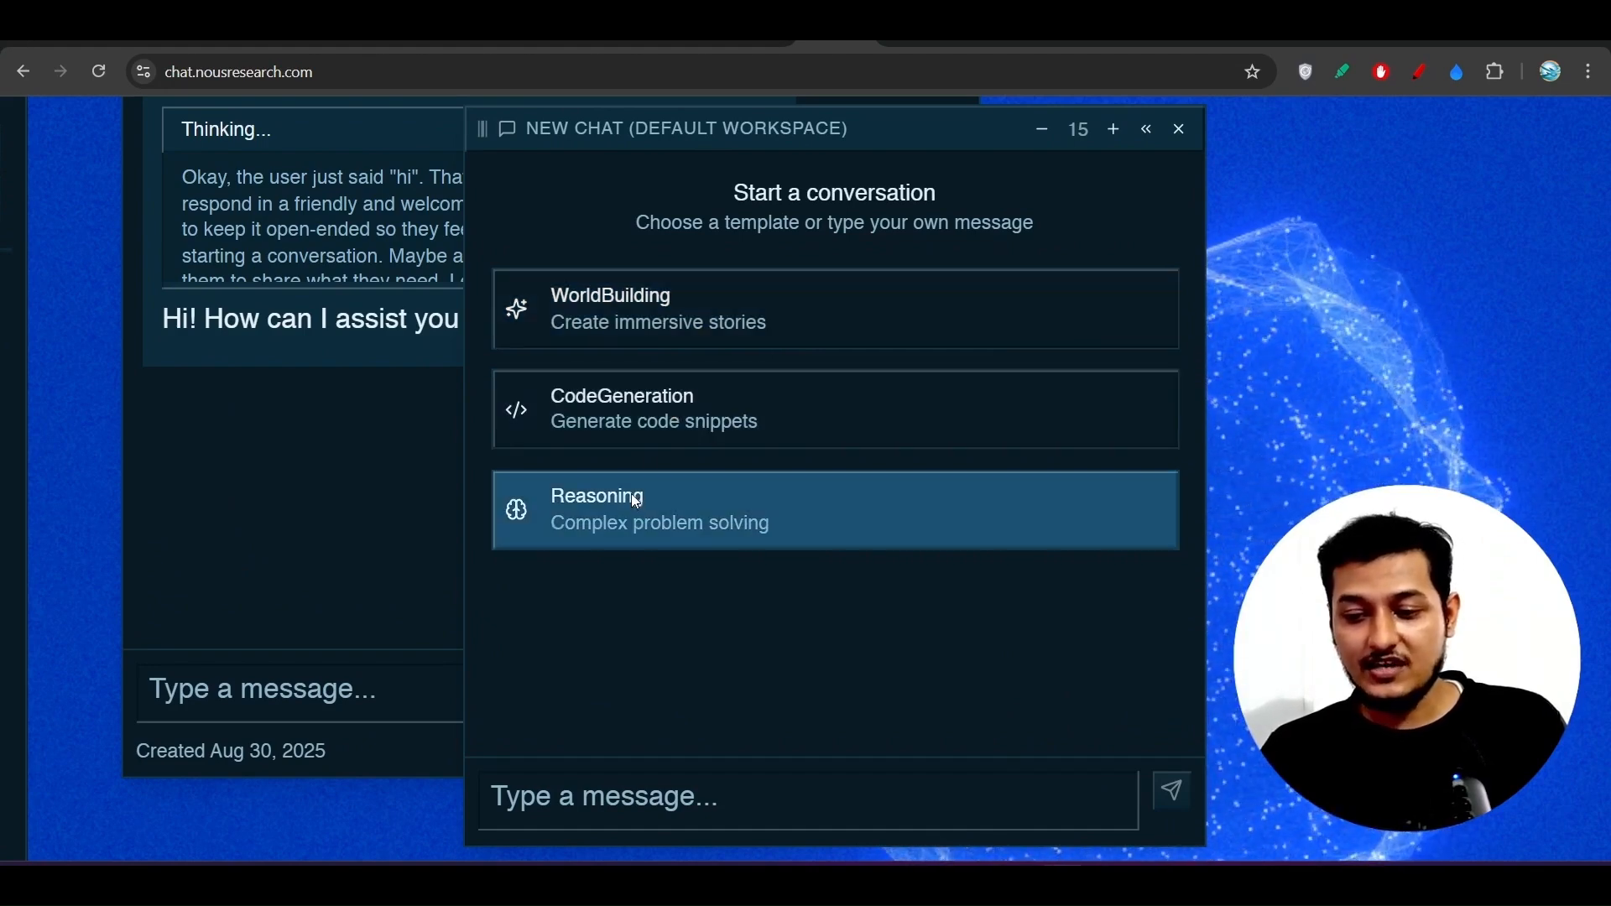
mouse_move(1188, 43)
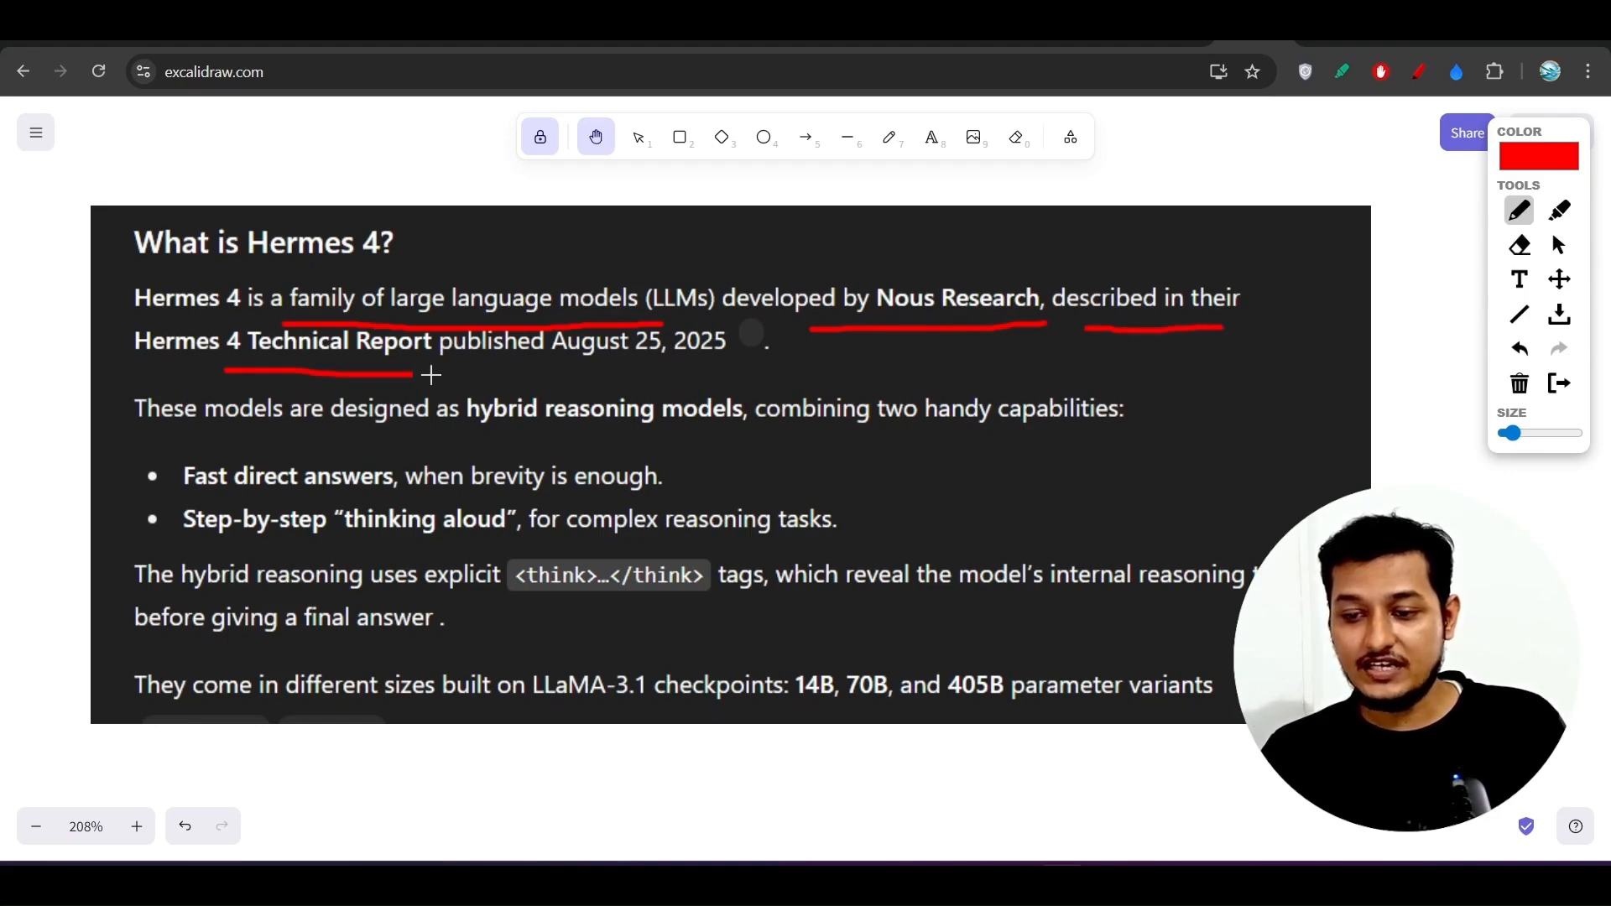
Step: Underline the Technical Report's publication date, August 25, 2025
drag(430, 372, 679, 366)
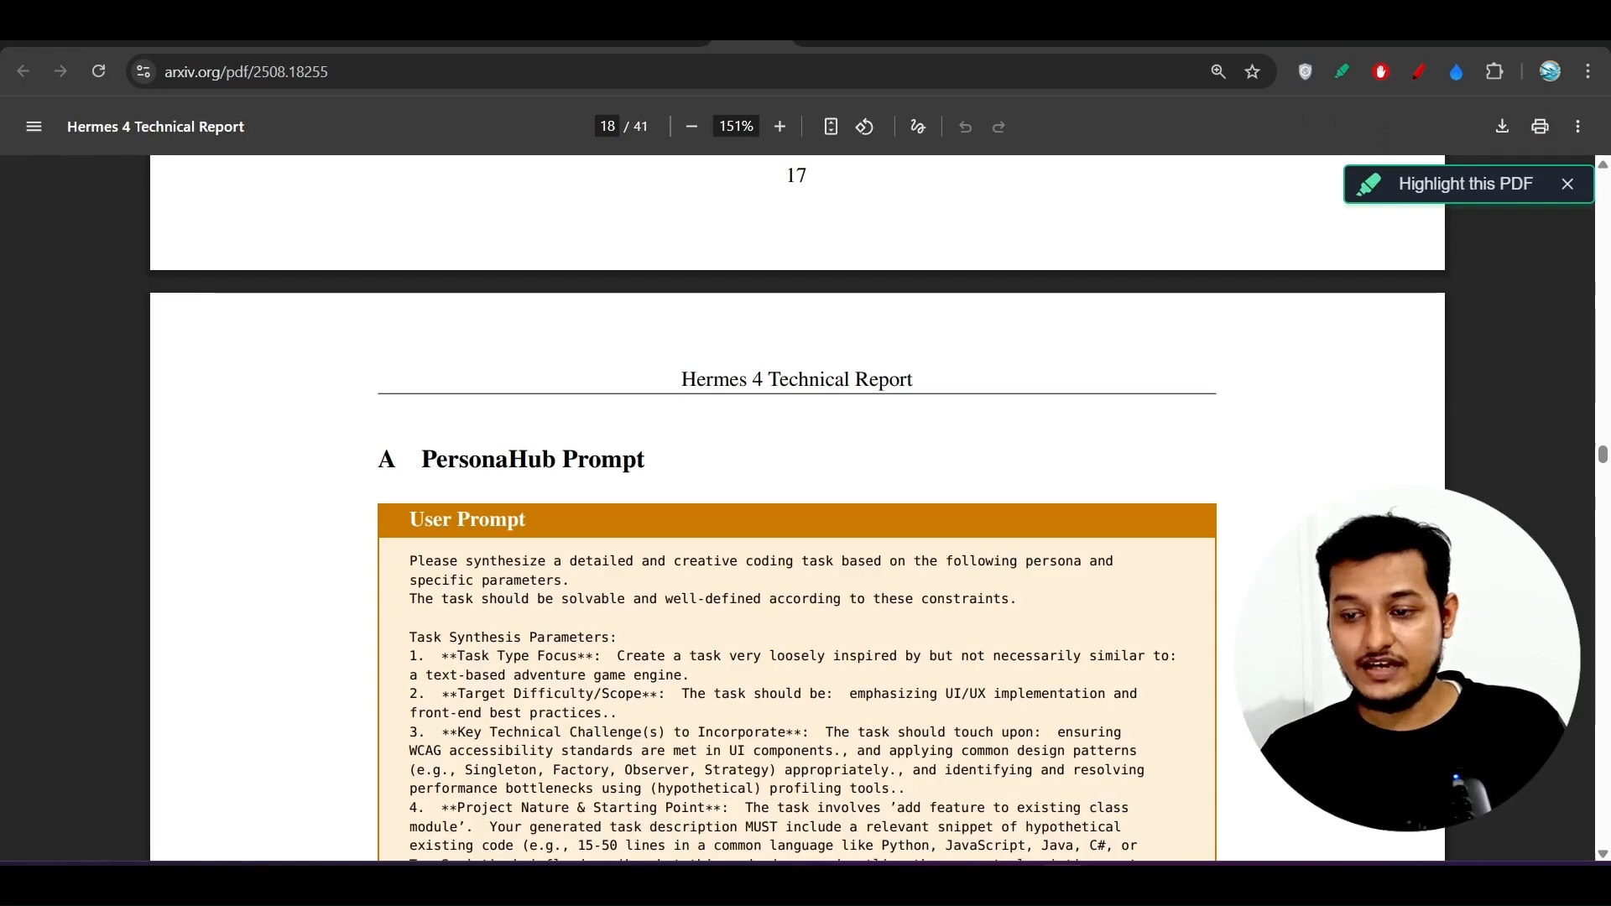
Step: Scroll the Hermes 4 report up to page 17, just before the PersonaHub Prompt appendix
scroll(up, 3)
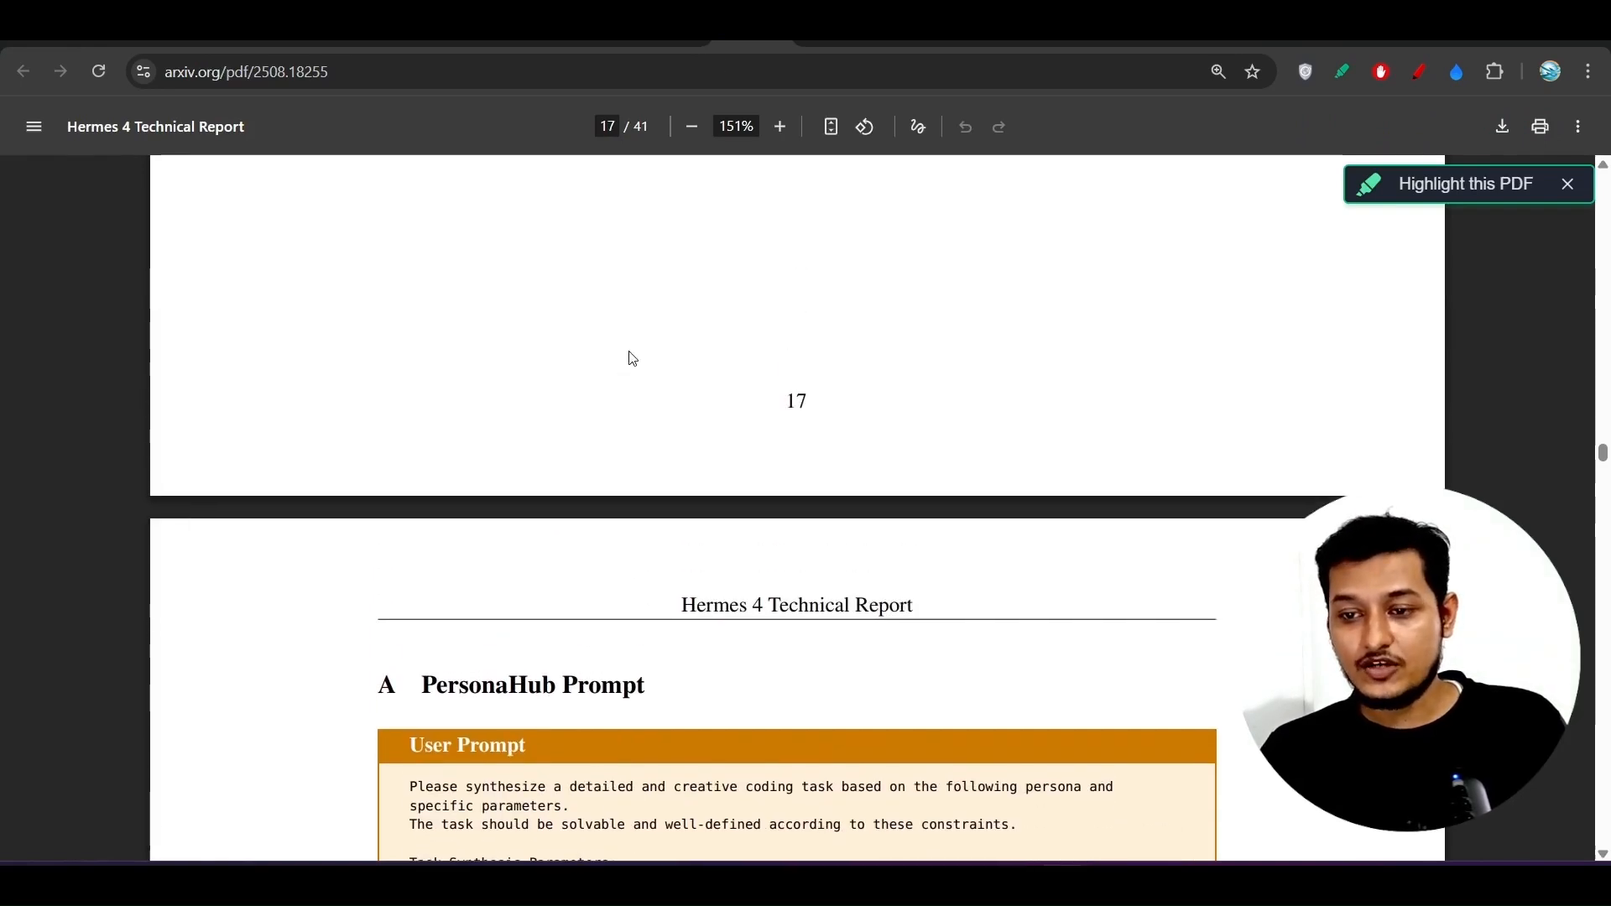
mouse_move(693, 255)
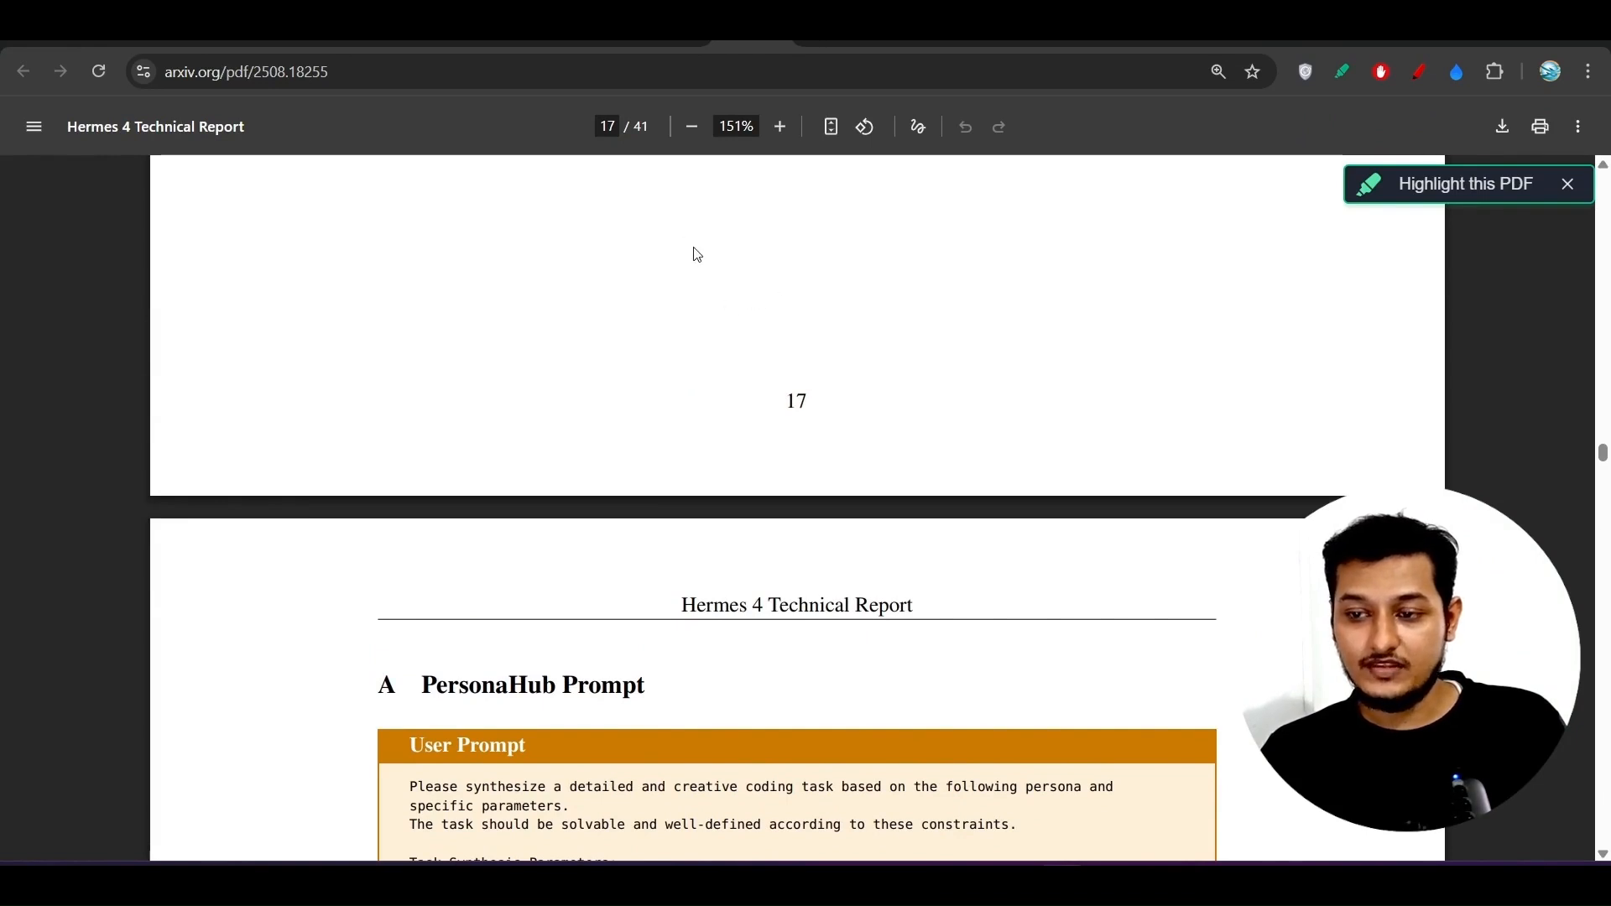
mouse_move(1158, 140)
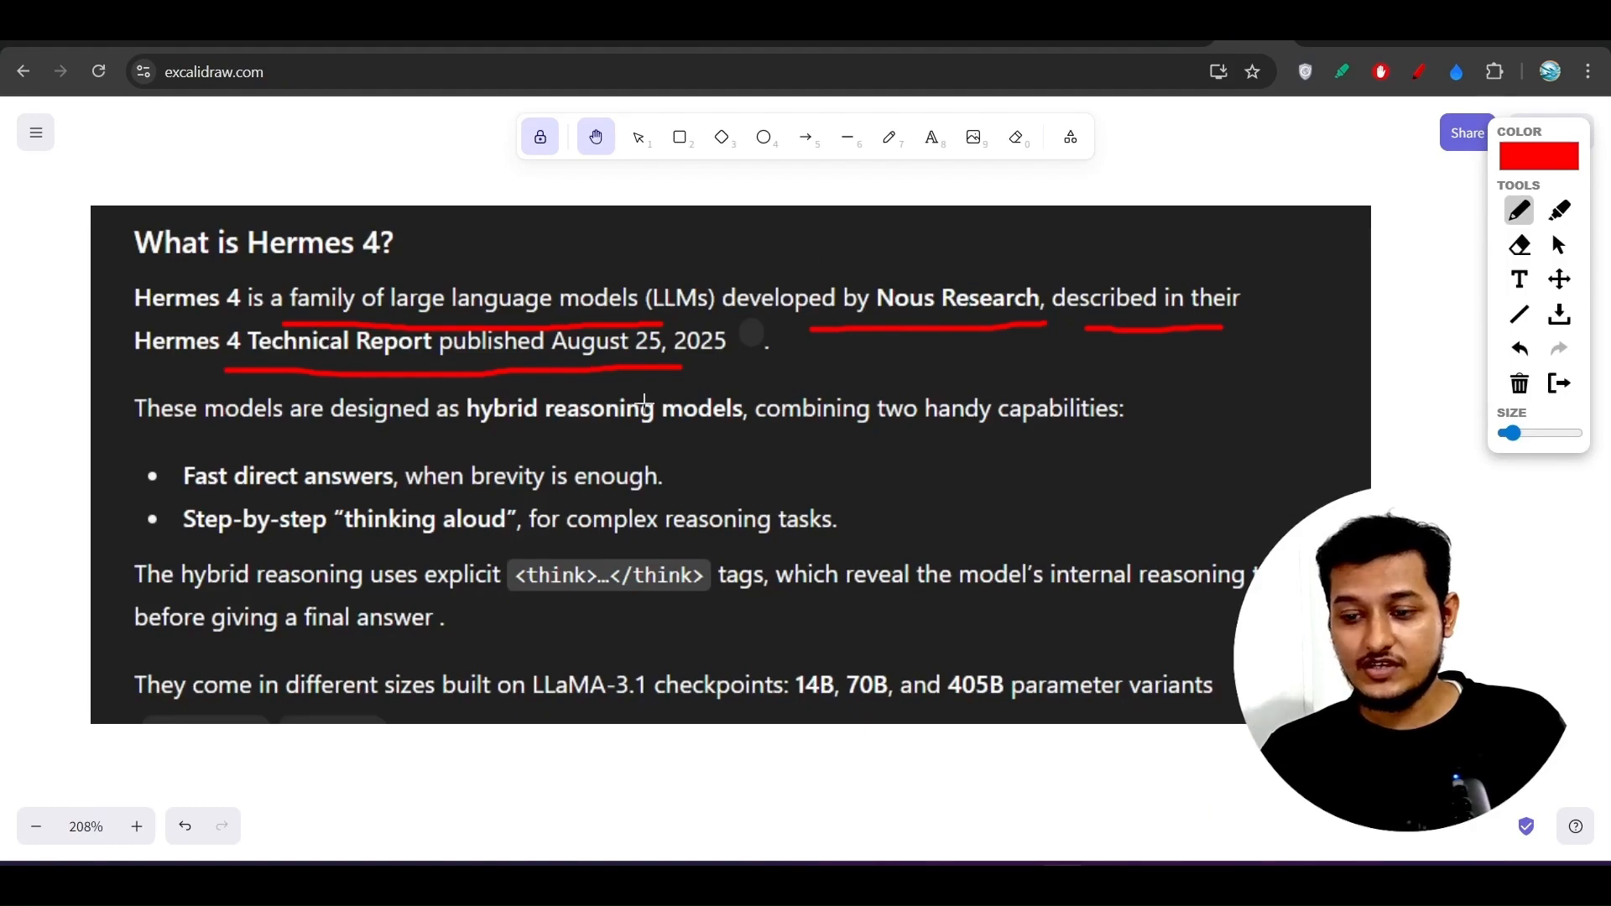
mouse_move(372, 438)
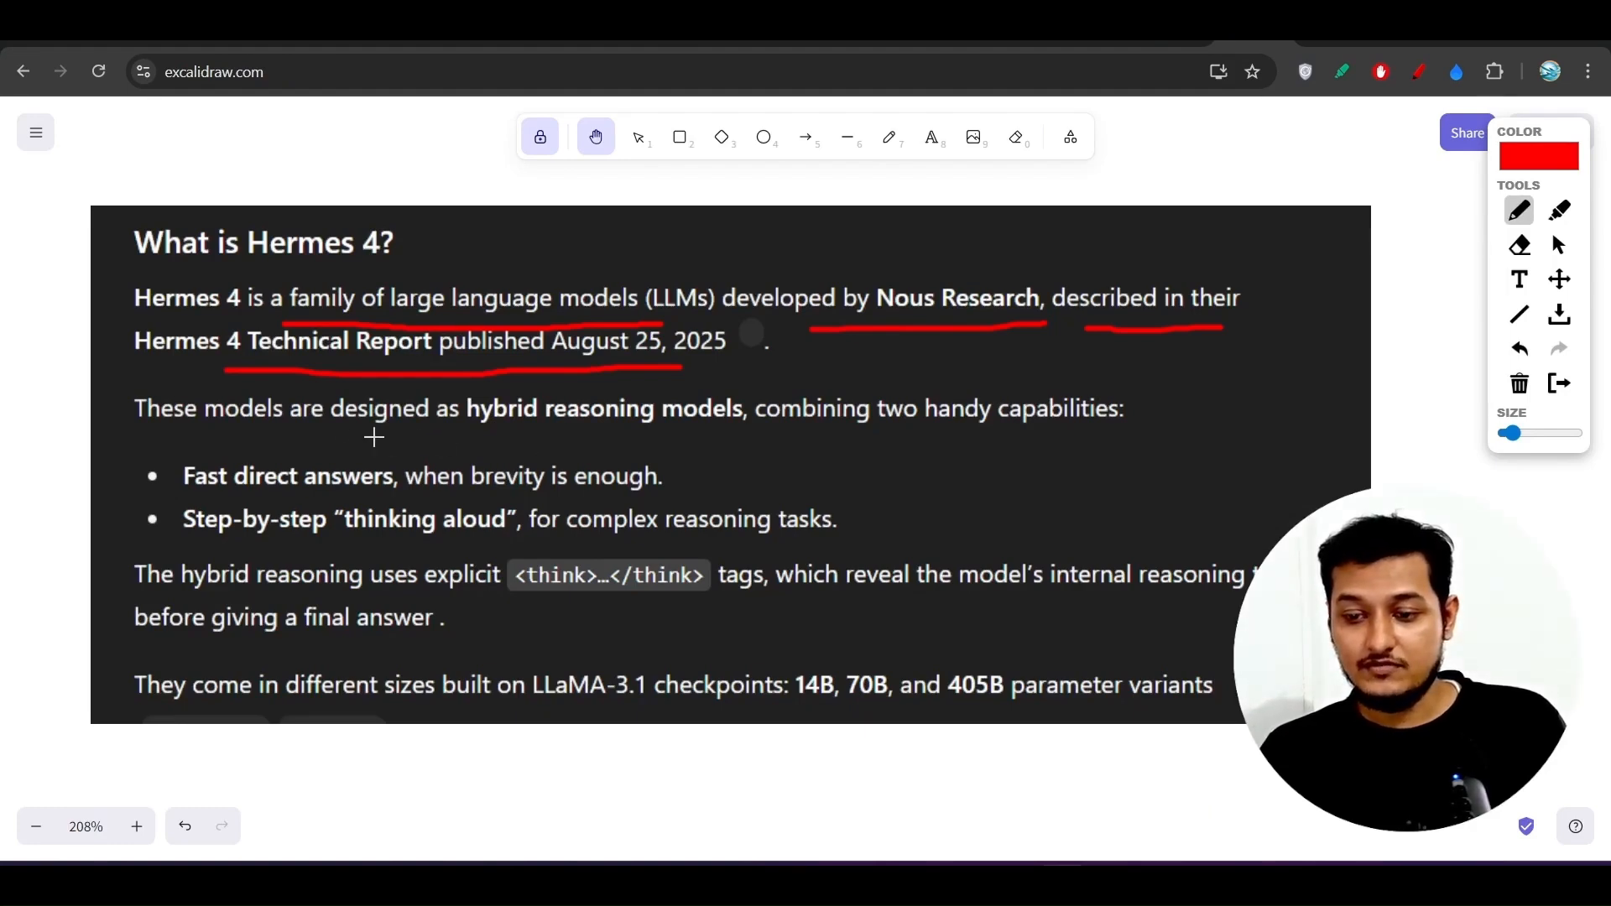
mouse_move(174, 436)
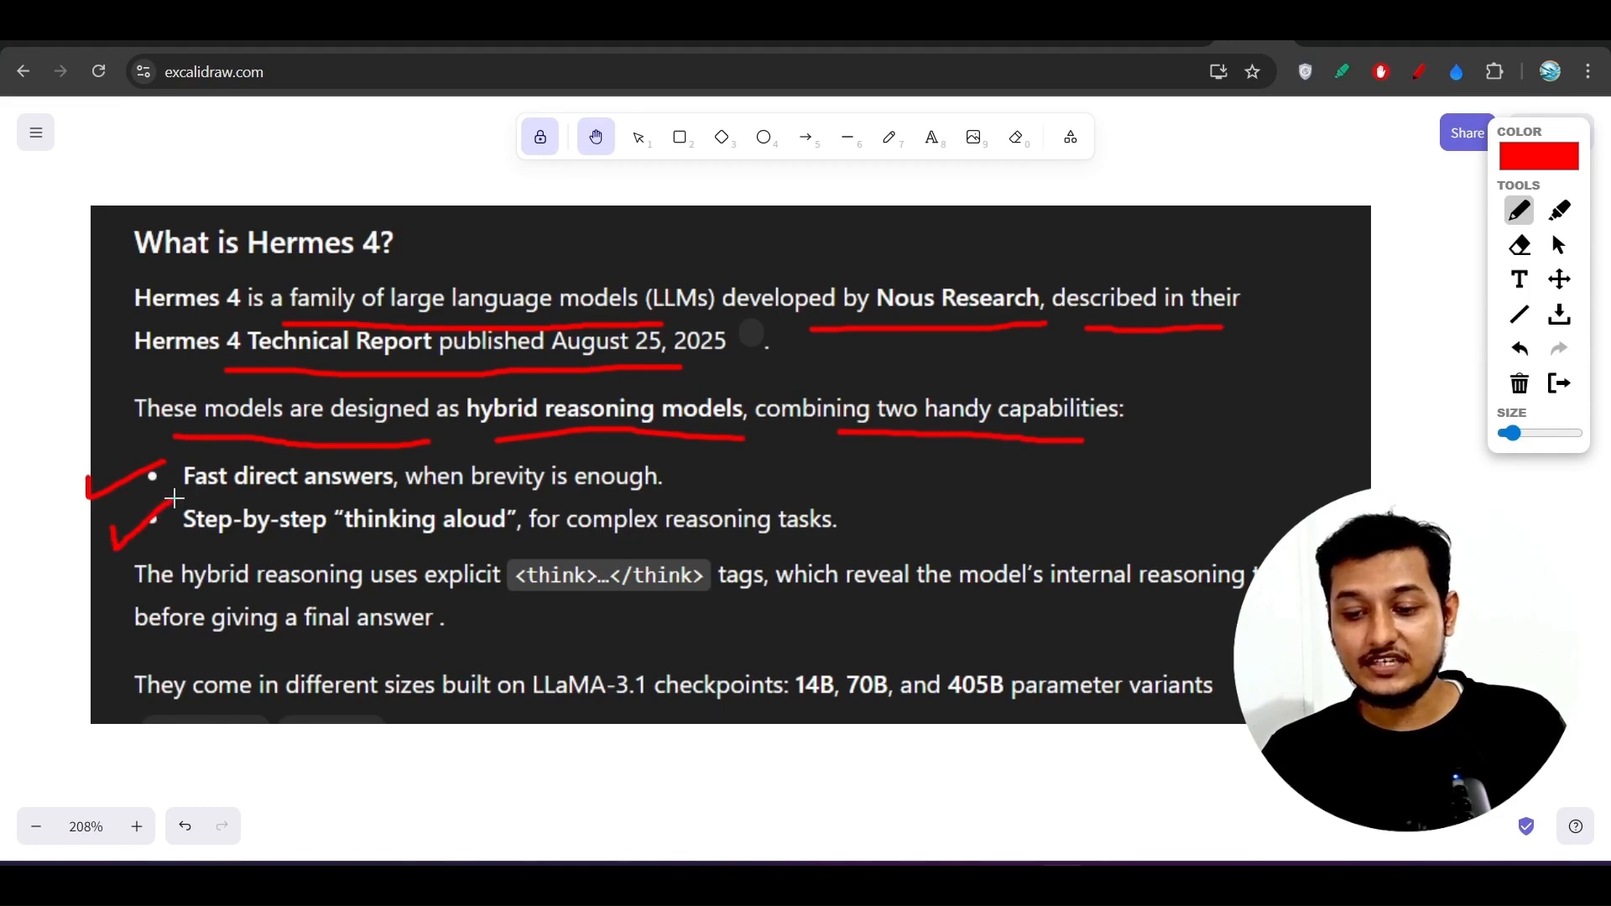
mouse_move(429, 498)
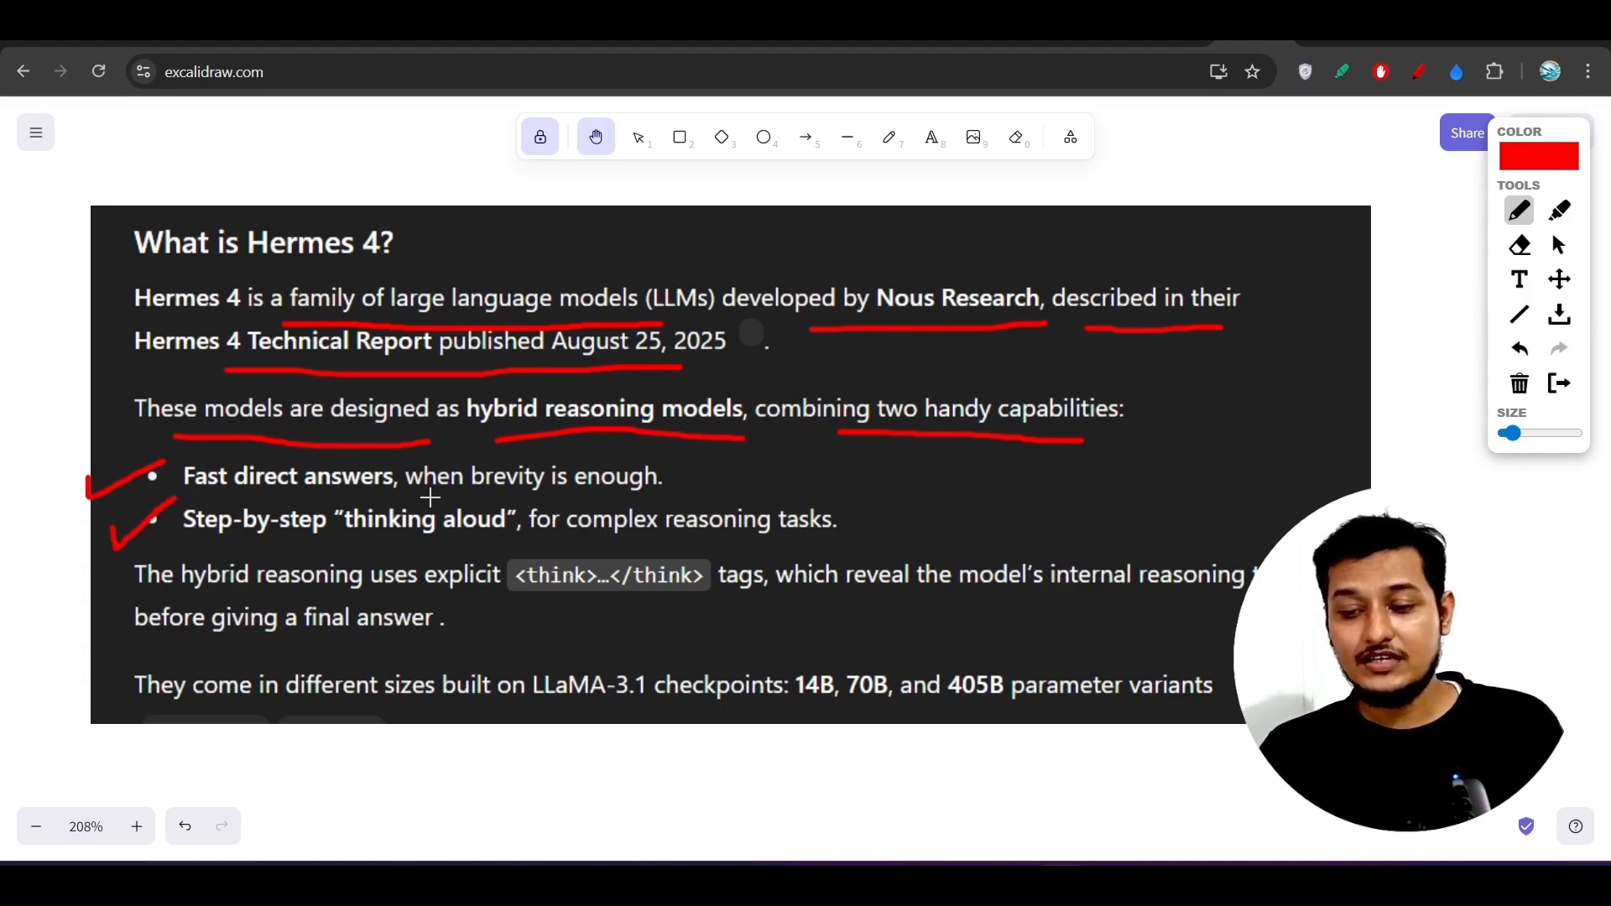
mouse_move(213, 564)
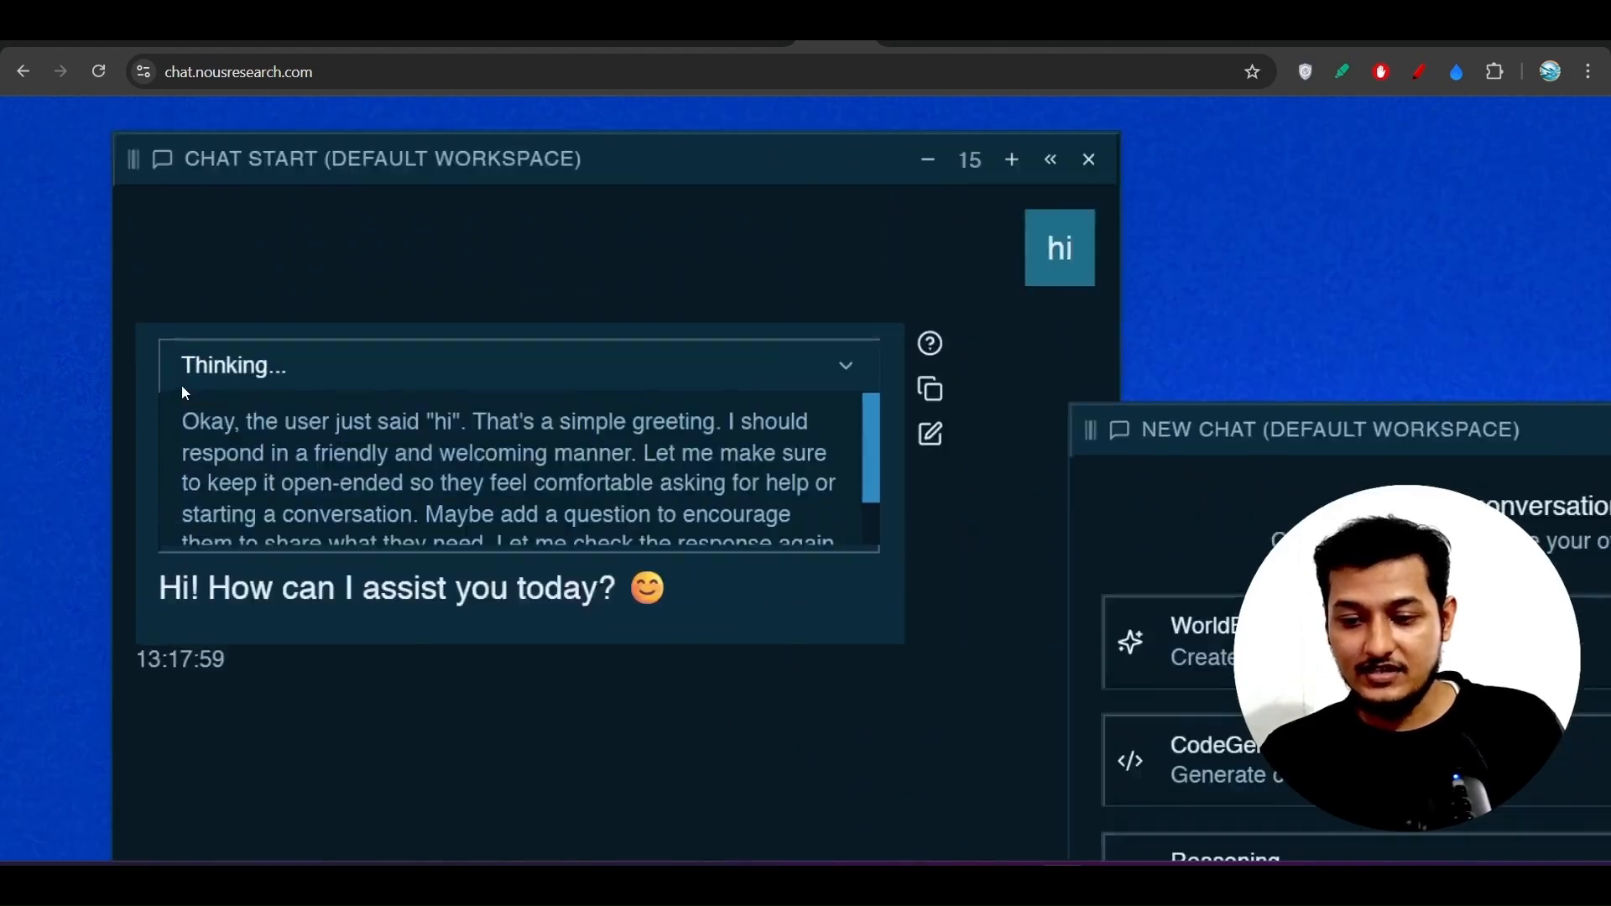
click(1011, 159)
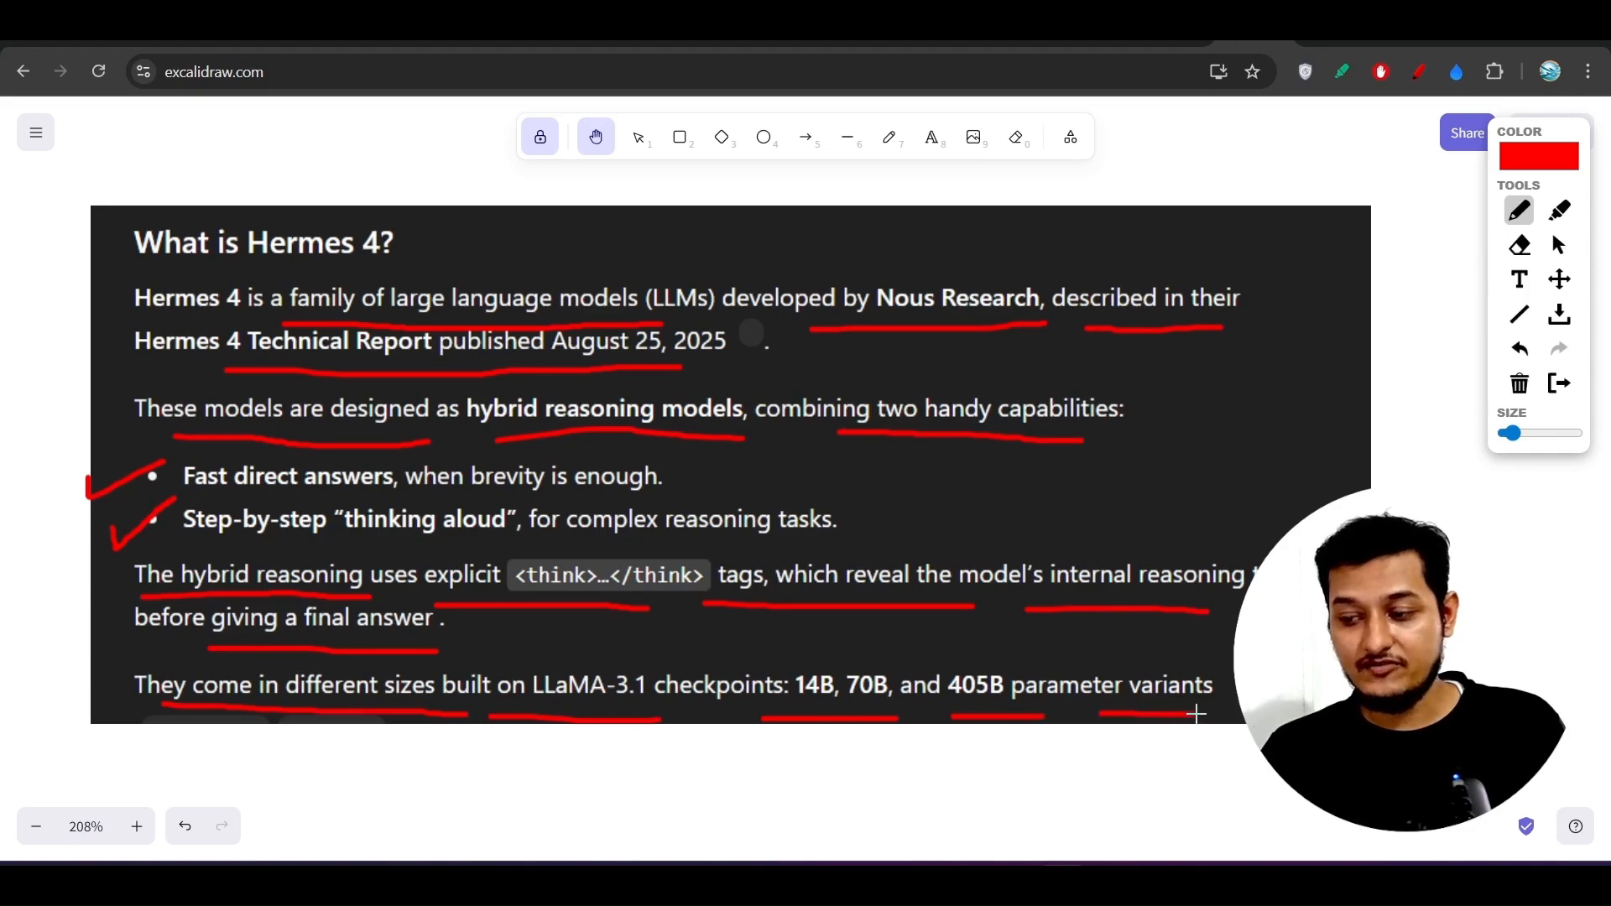
mouse_move(1076, 263)
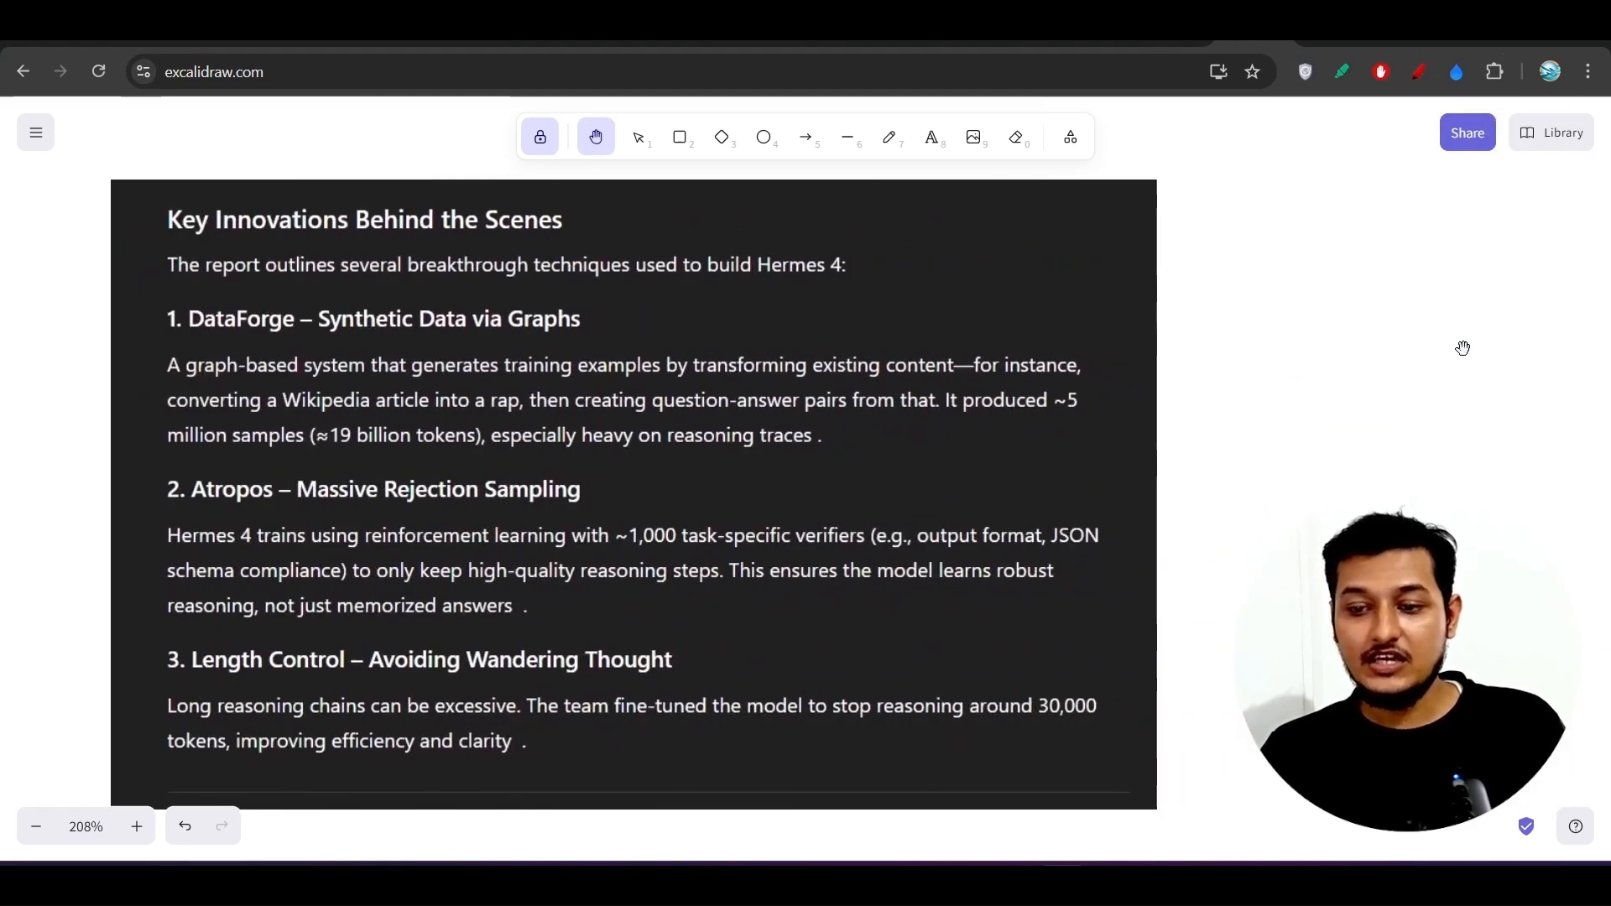
Step: Reactivate the red pen to continue annotating the Key Innovations notes
click(1420, 73)
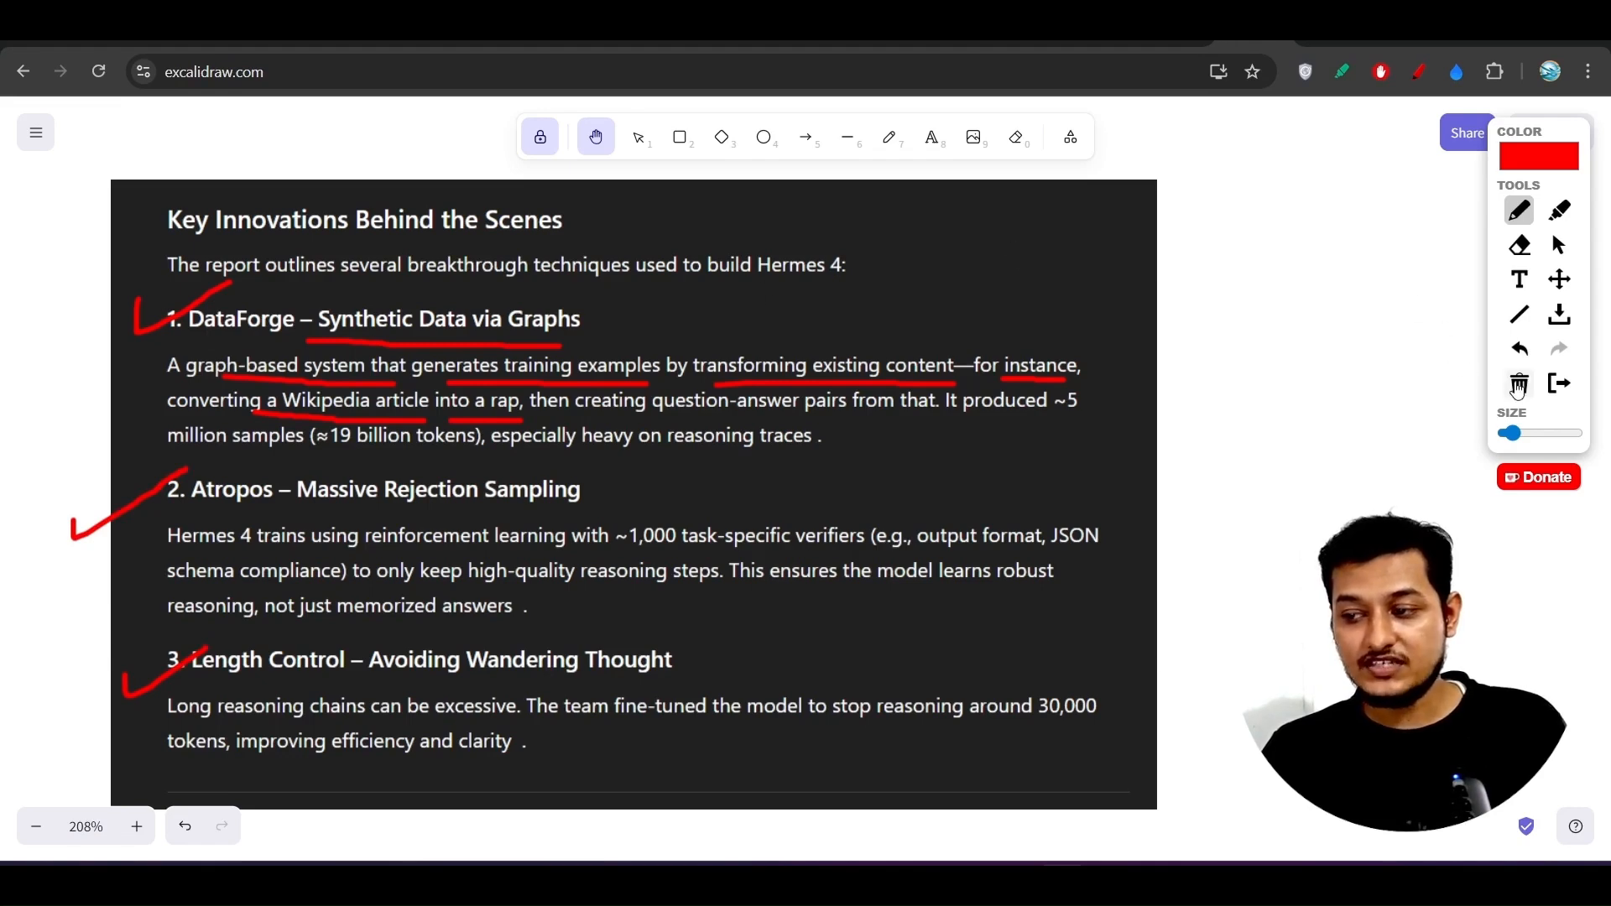
Step: Clear all existing red annotations from the Key Innovations page
click(1519, 383)
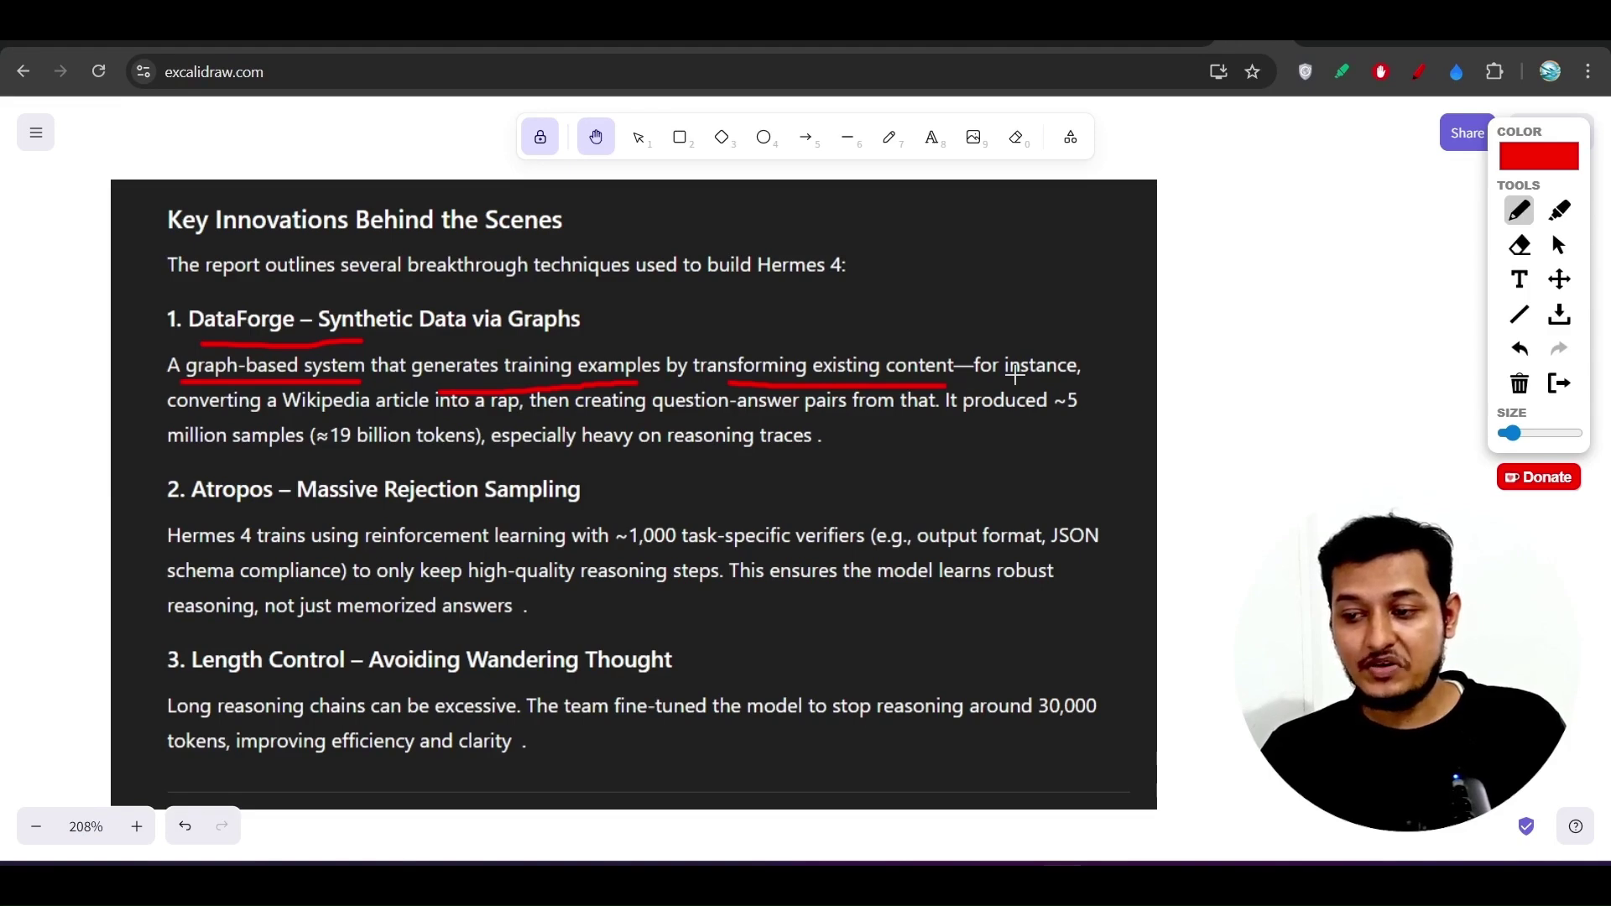
mouse_move(295, 416)
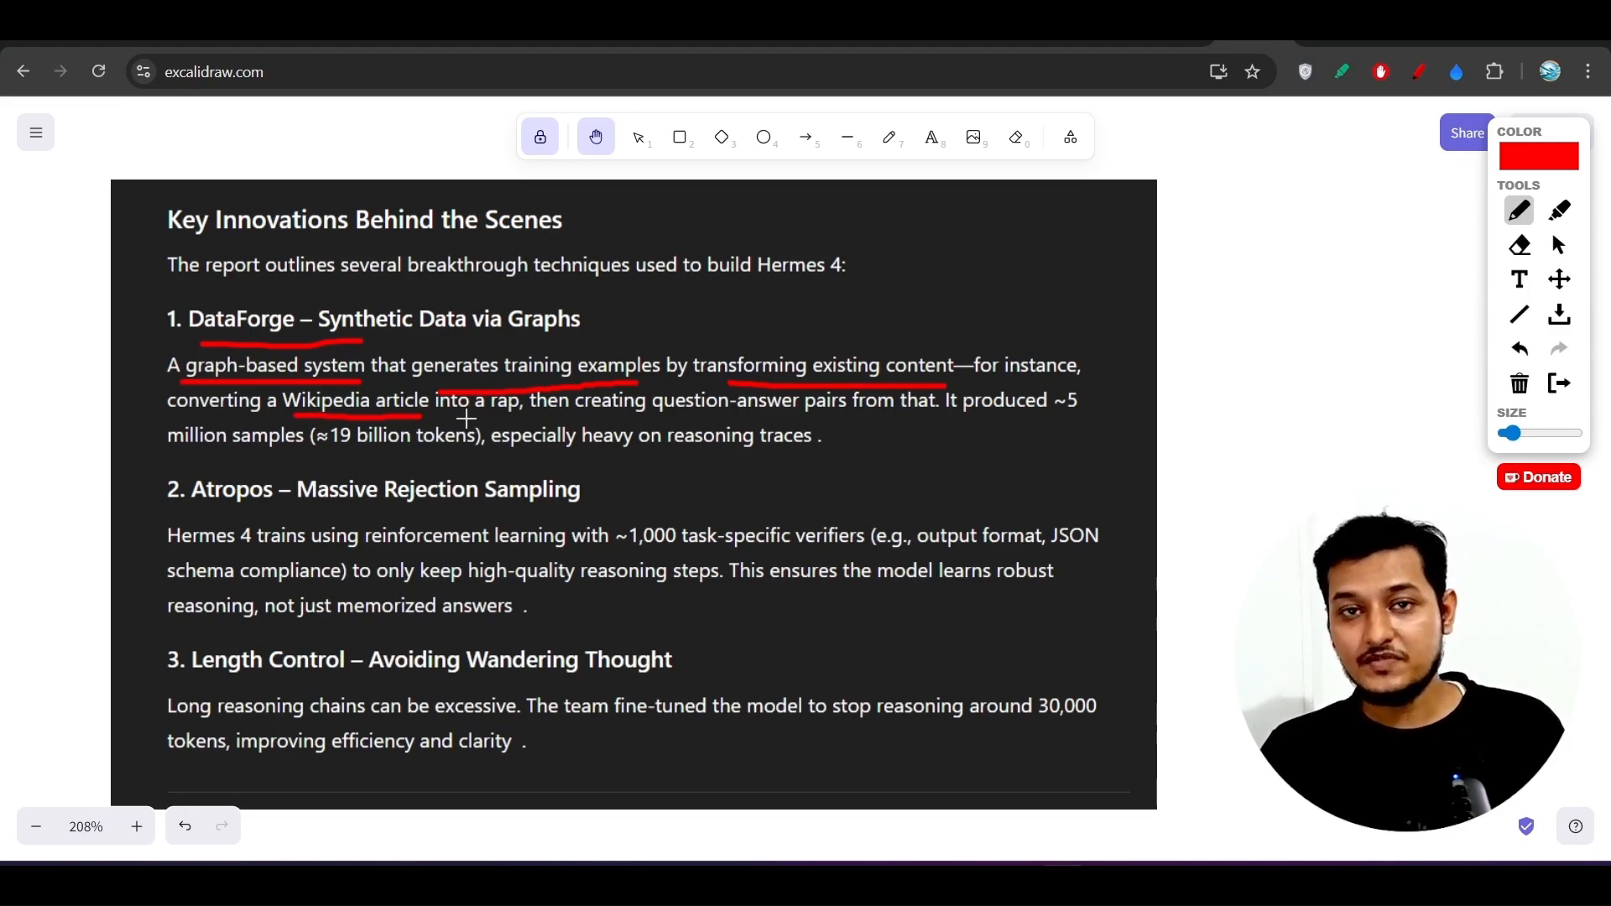
mouse_move(692, 425)
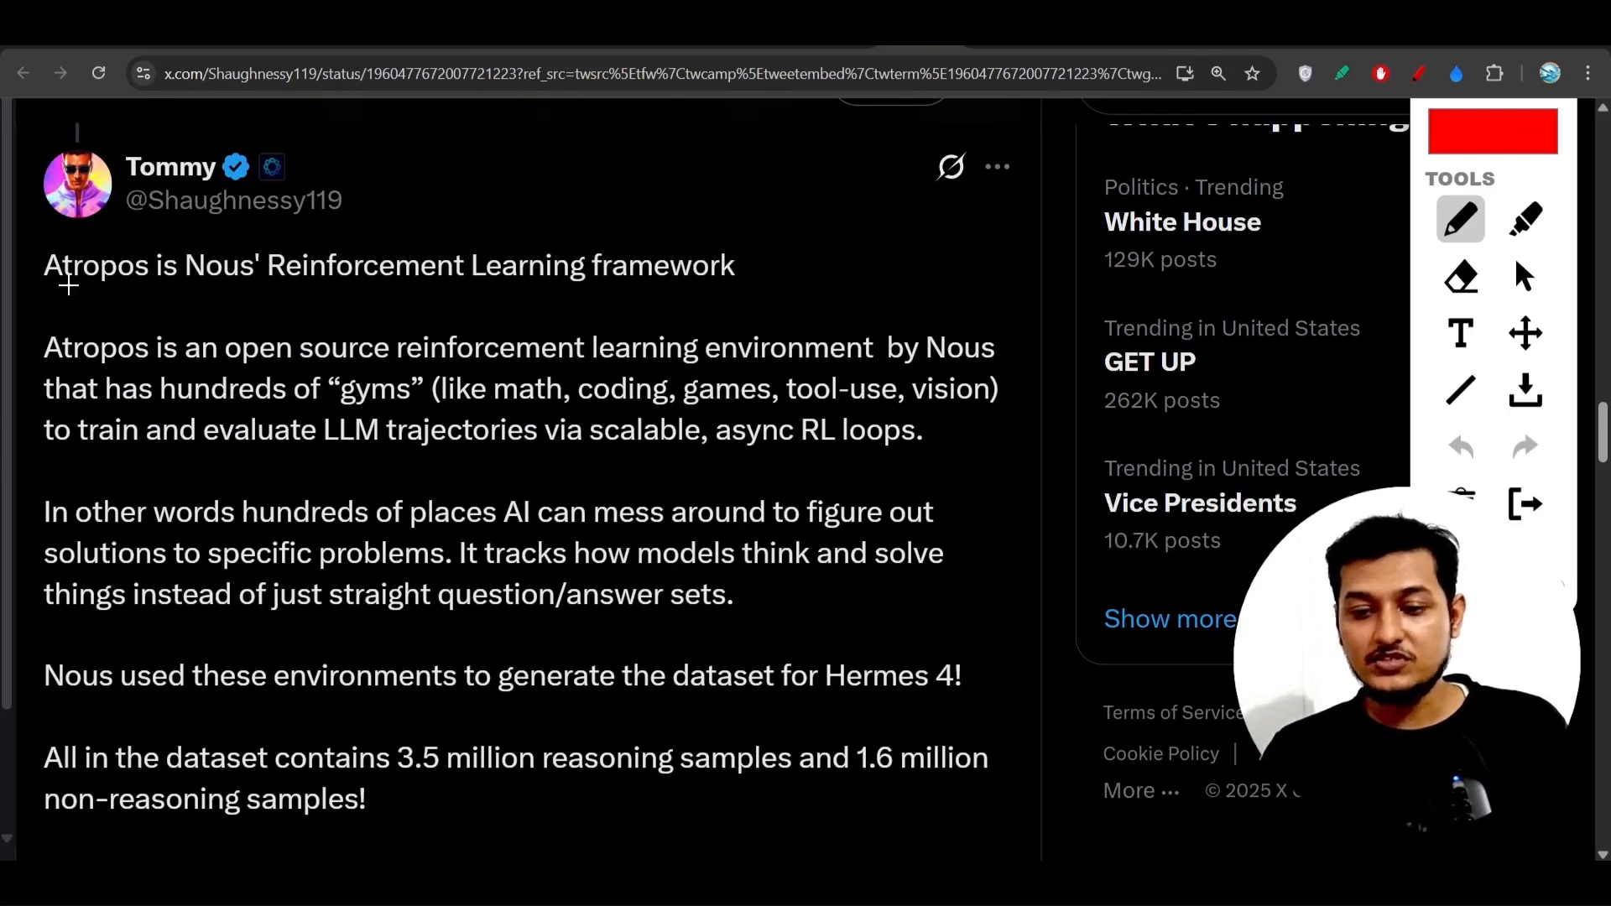
Step: Underline 'Atropos' and the post's opening line in red
drag(35, 299, 118, 299)
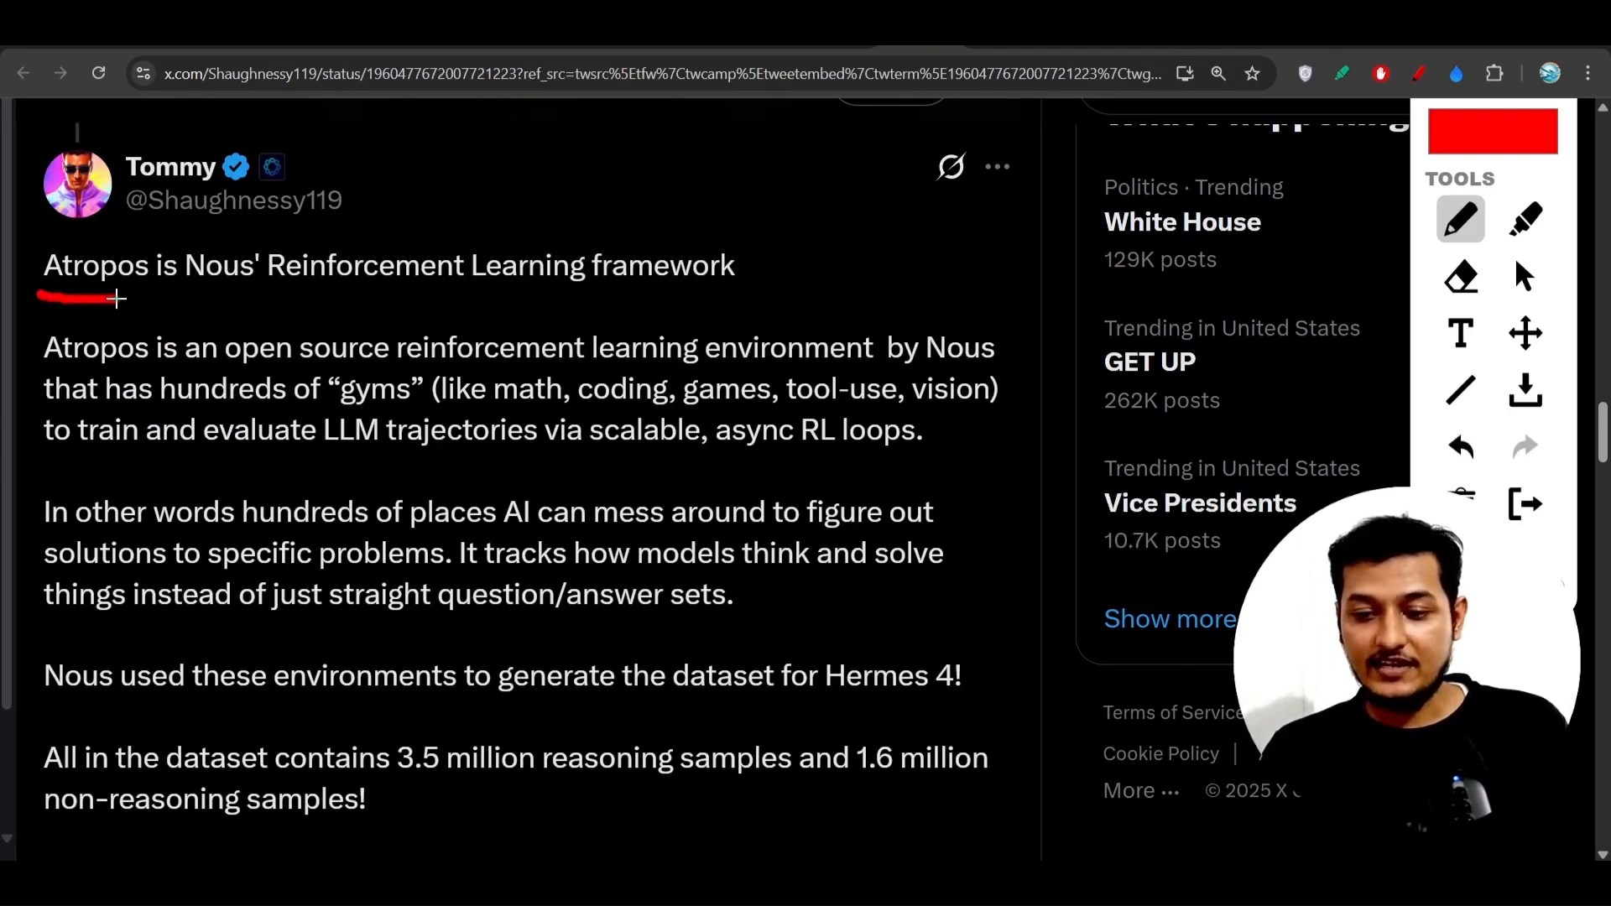
drag(134, 300, 589, 295)
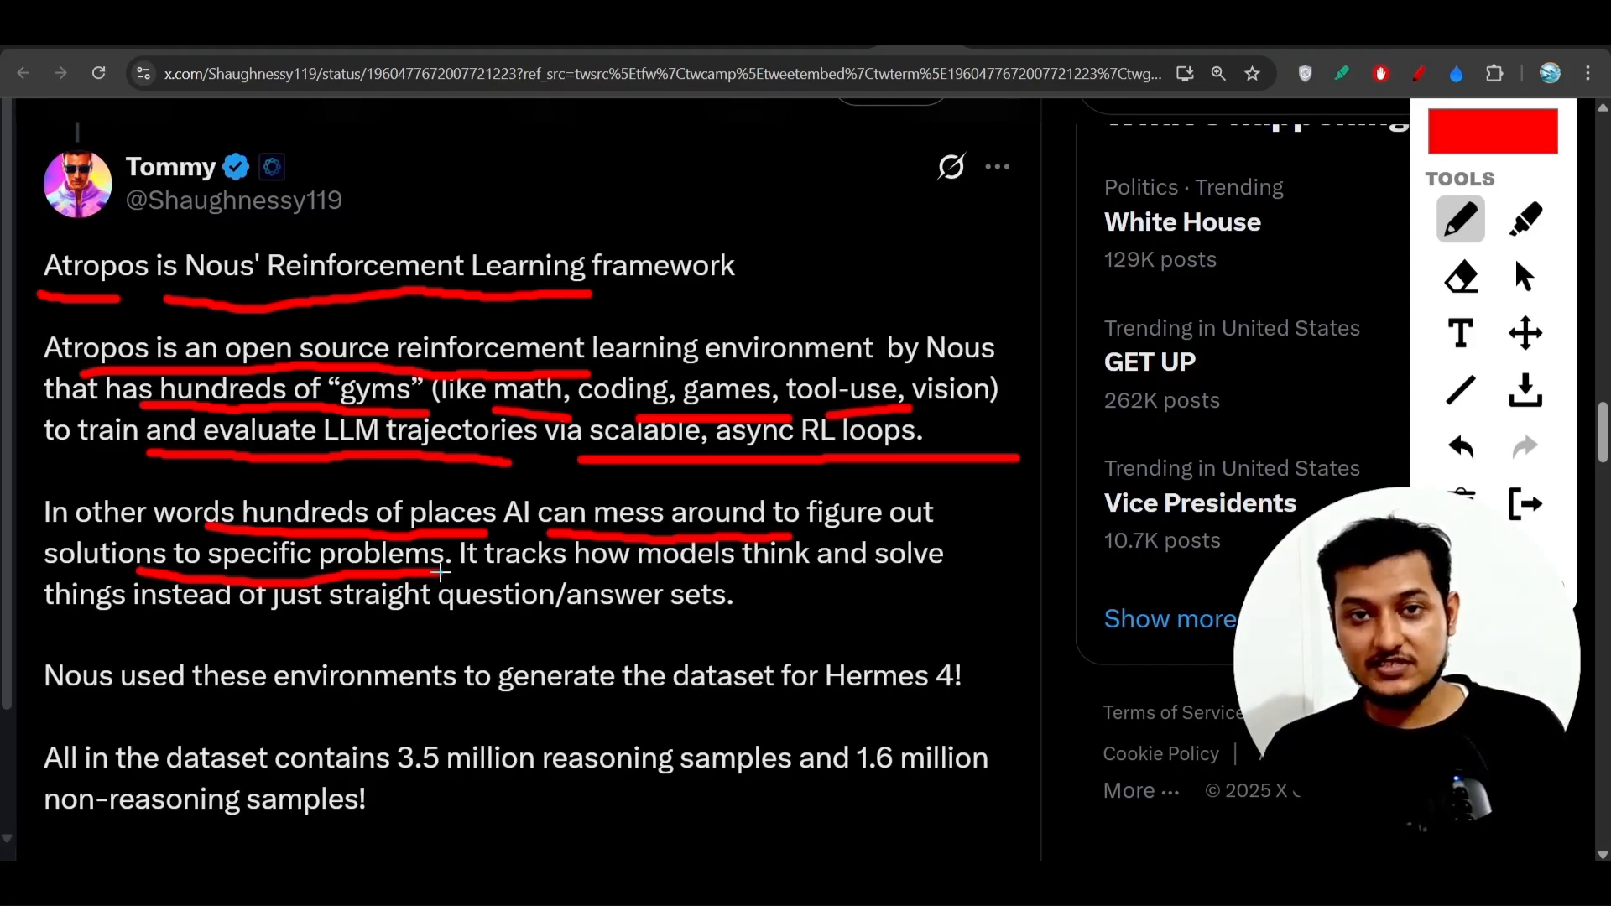
mouse_move(561, 391)
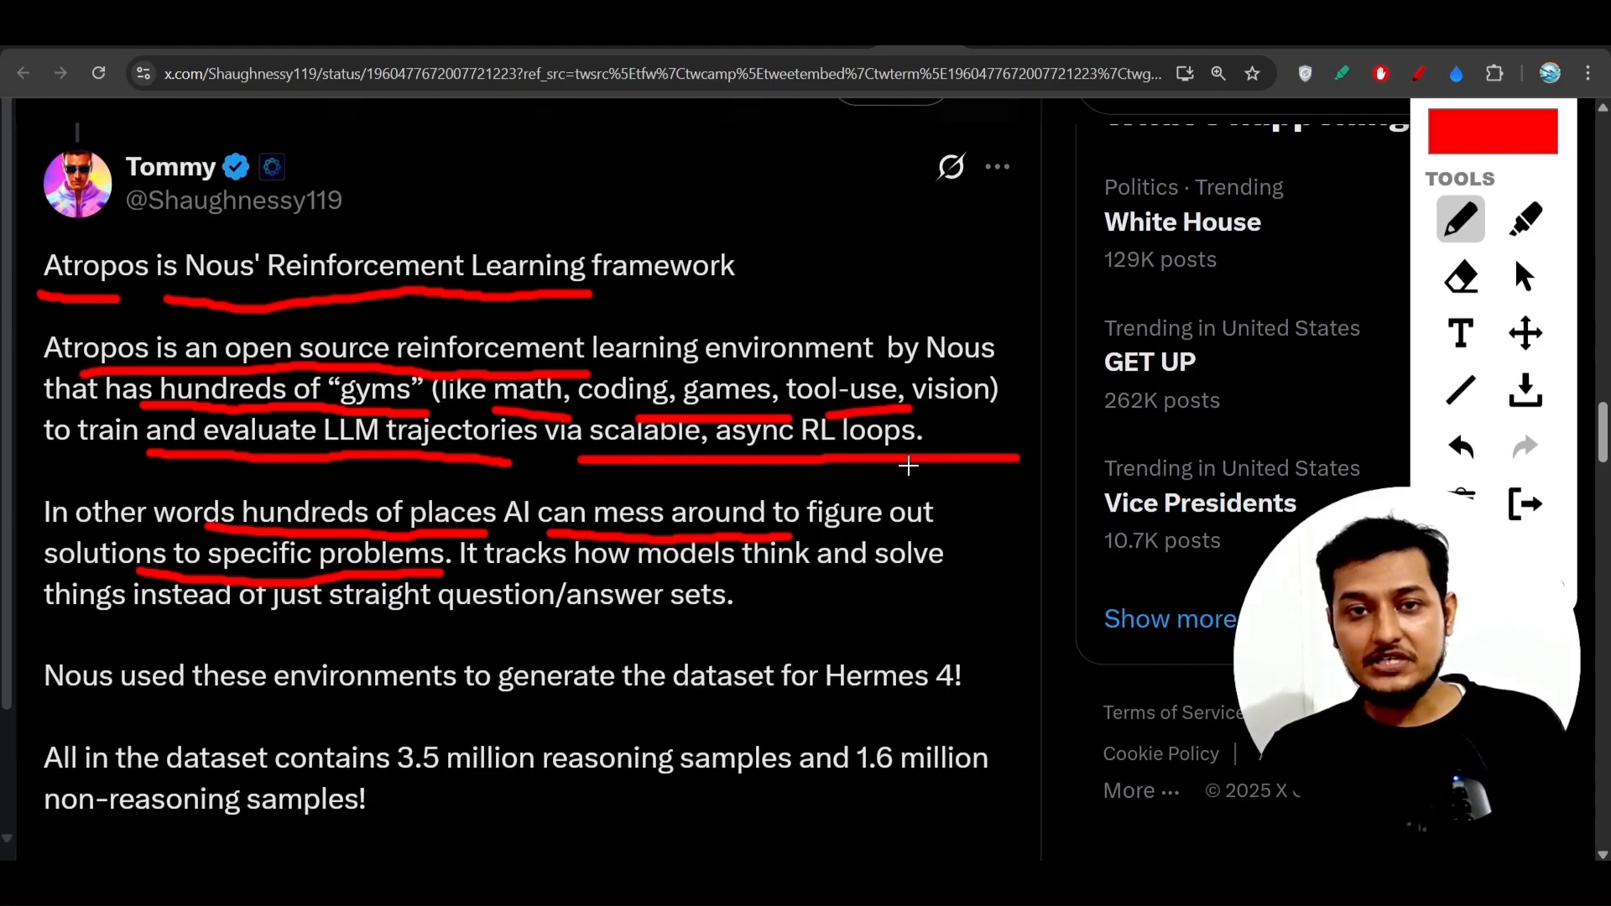
mouse_move(775, 553)
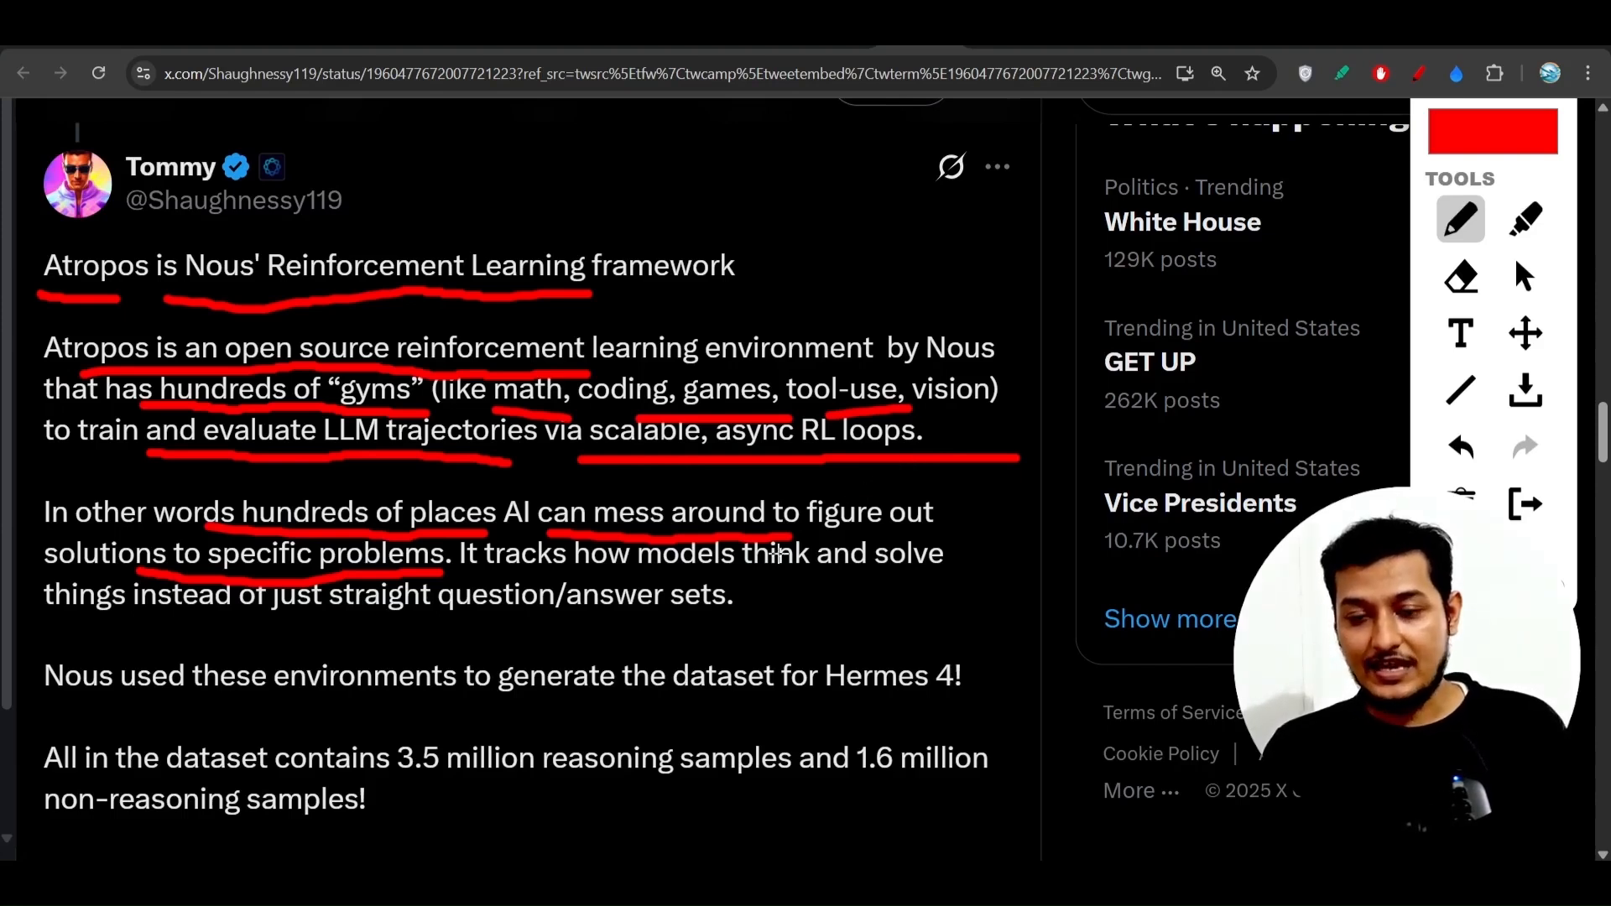
mouse_move(674, 656)
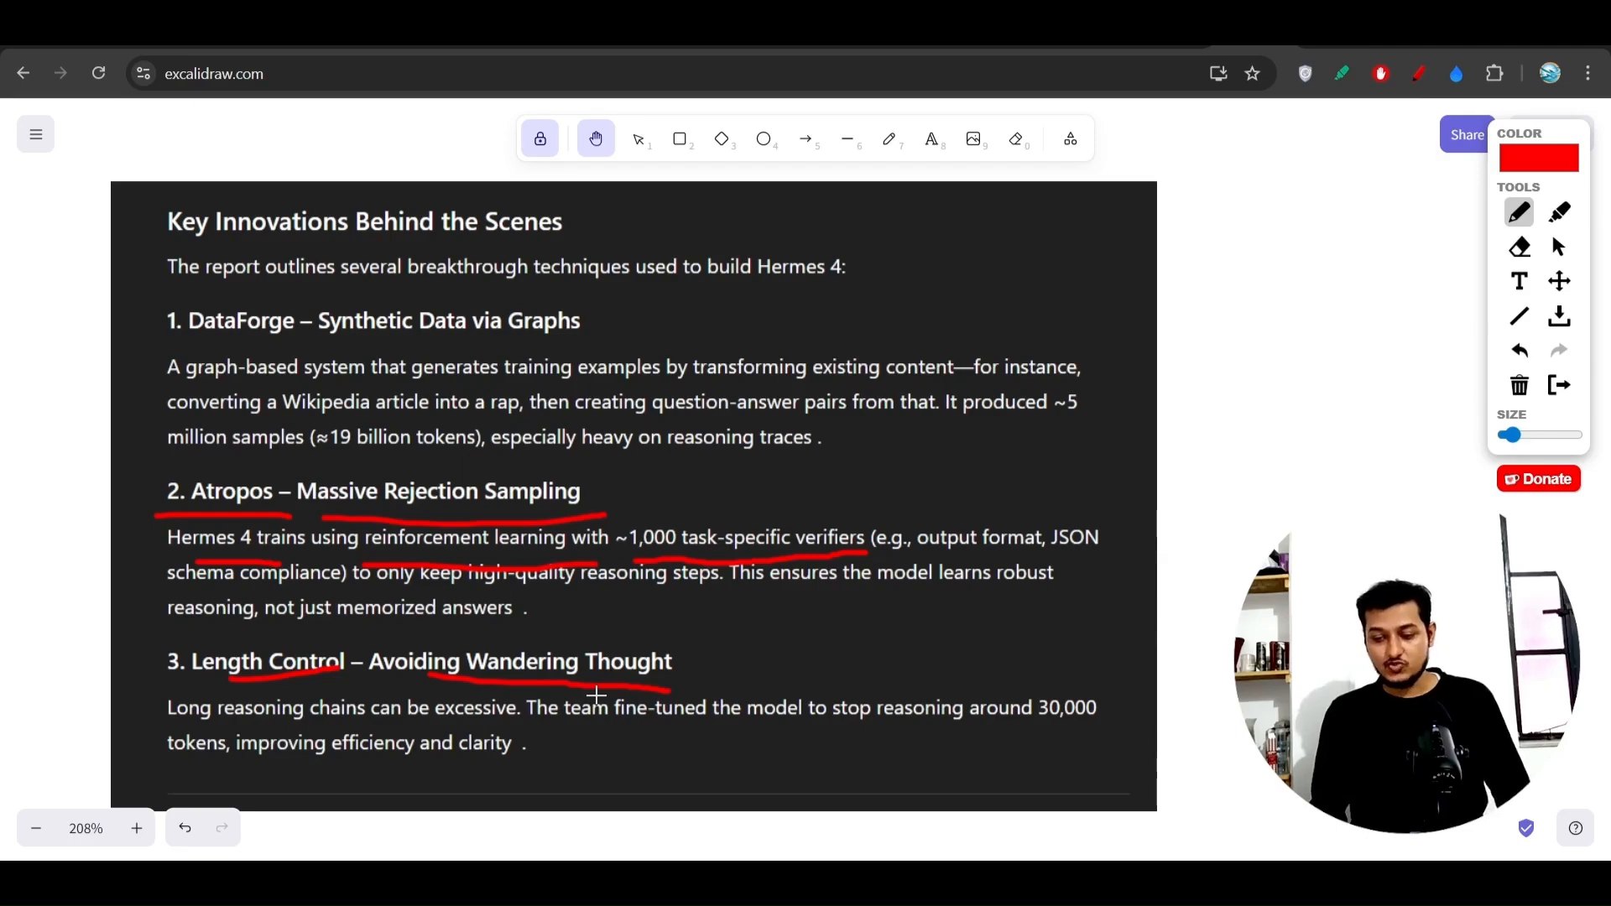
mouse_move(750, 746)
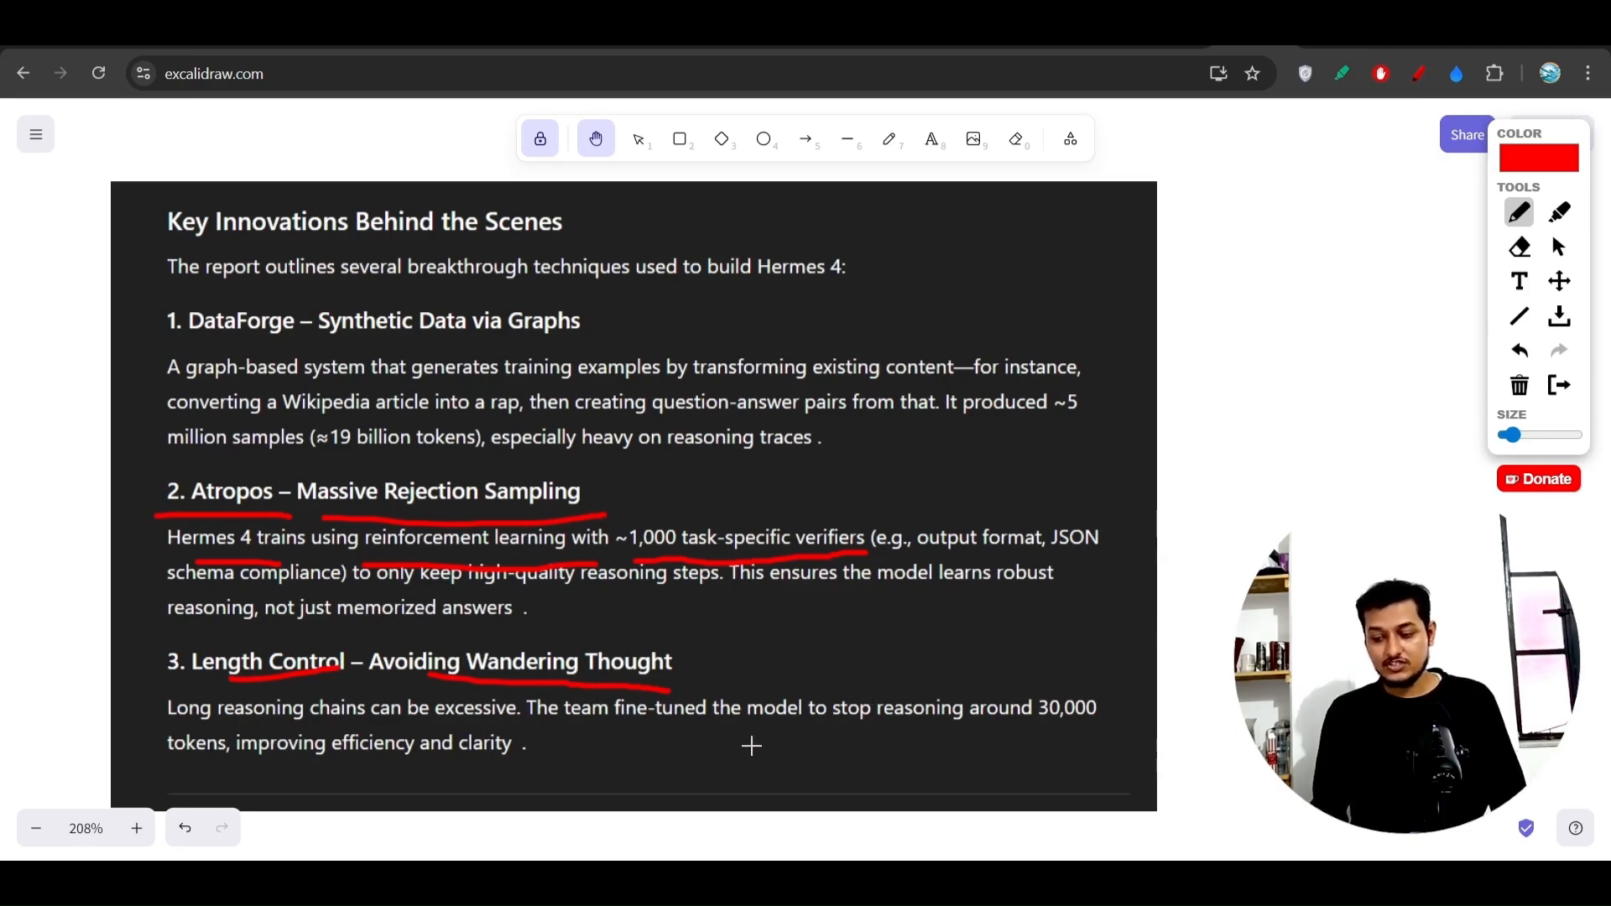
mouse_move(168, 722)
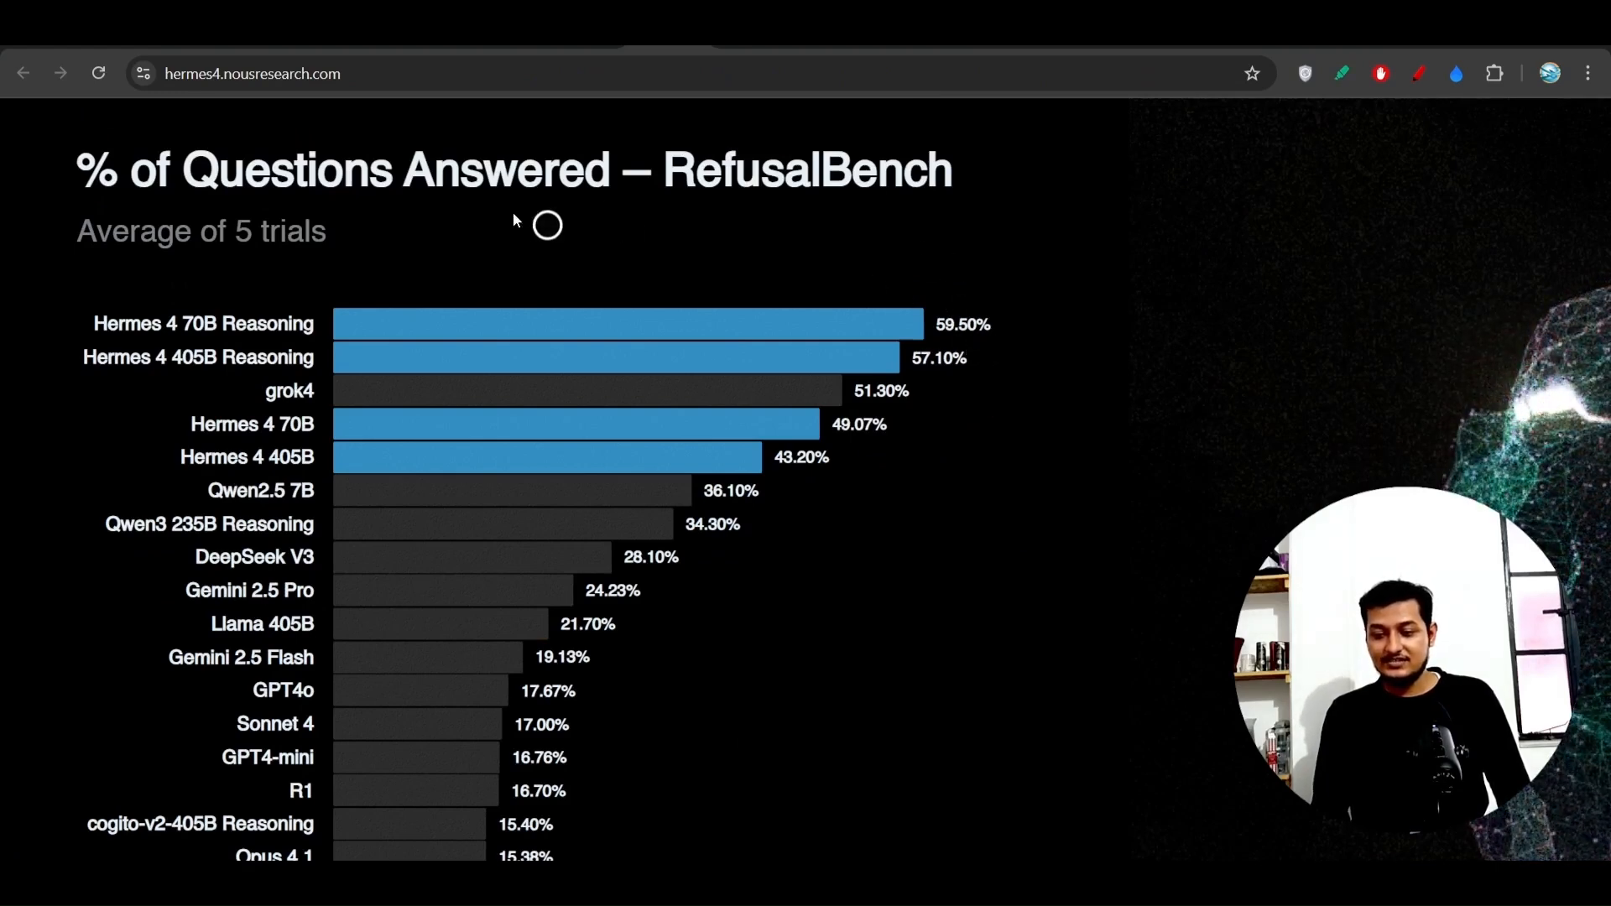
mouse_move(857, 292)
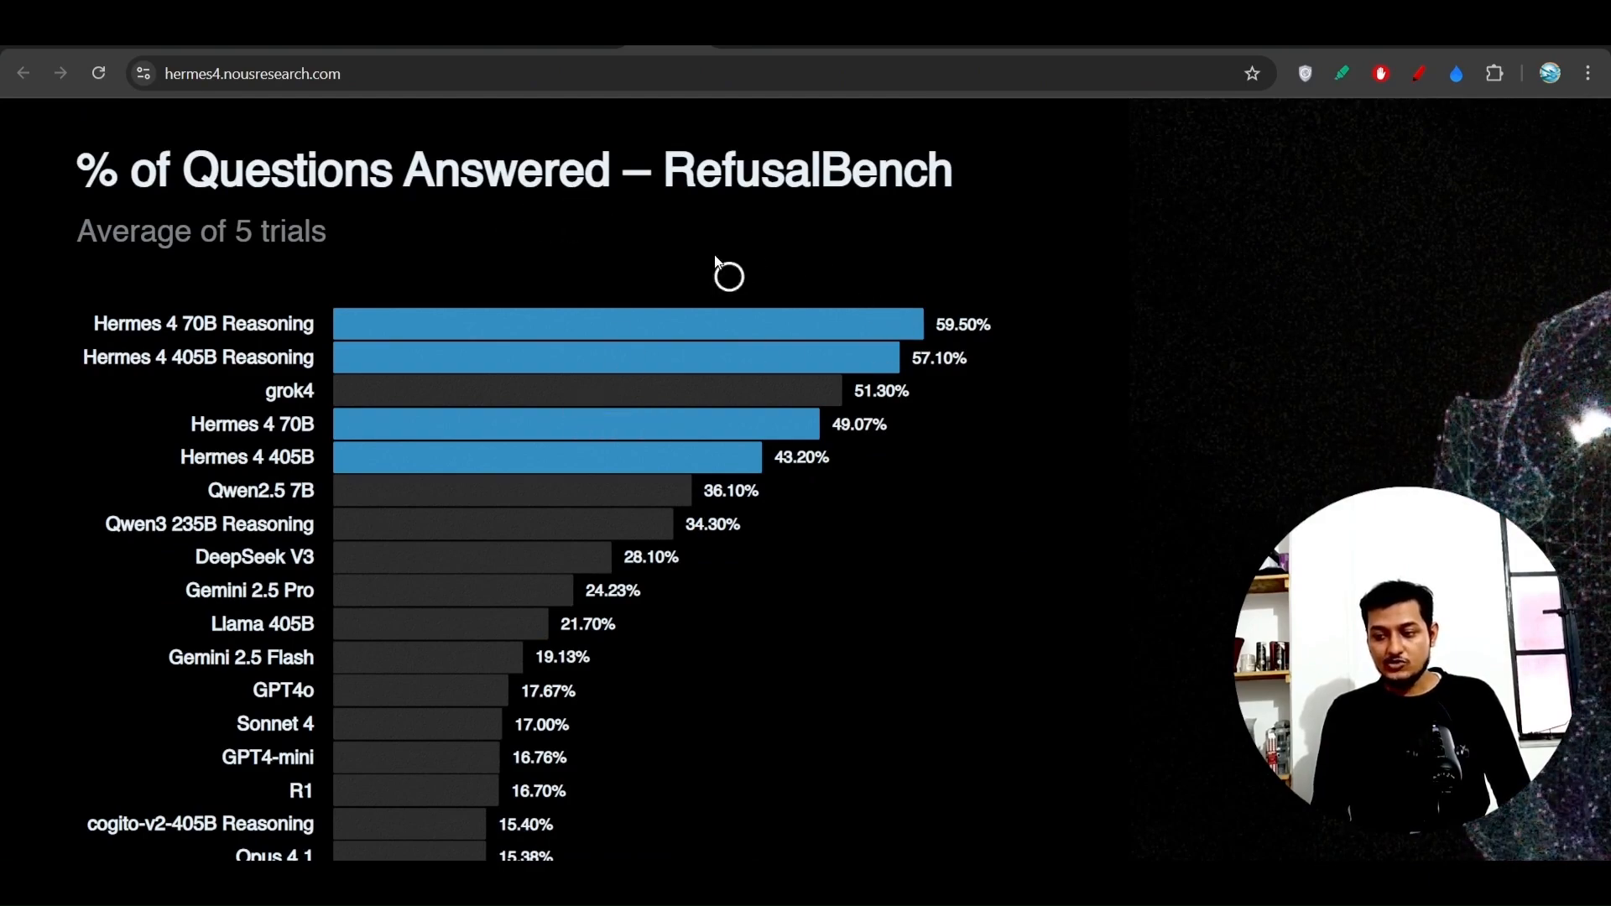
Step: Scroll past RefusalBench to the '% of Questions Correct by Category' chart
scroll(down, 3)
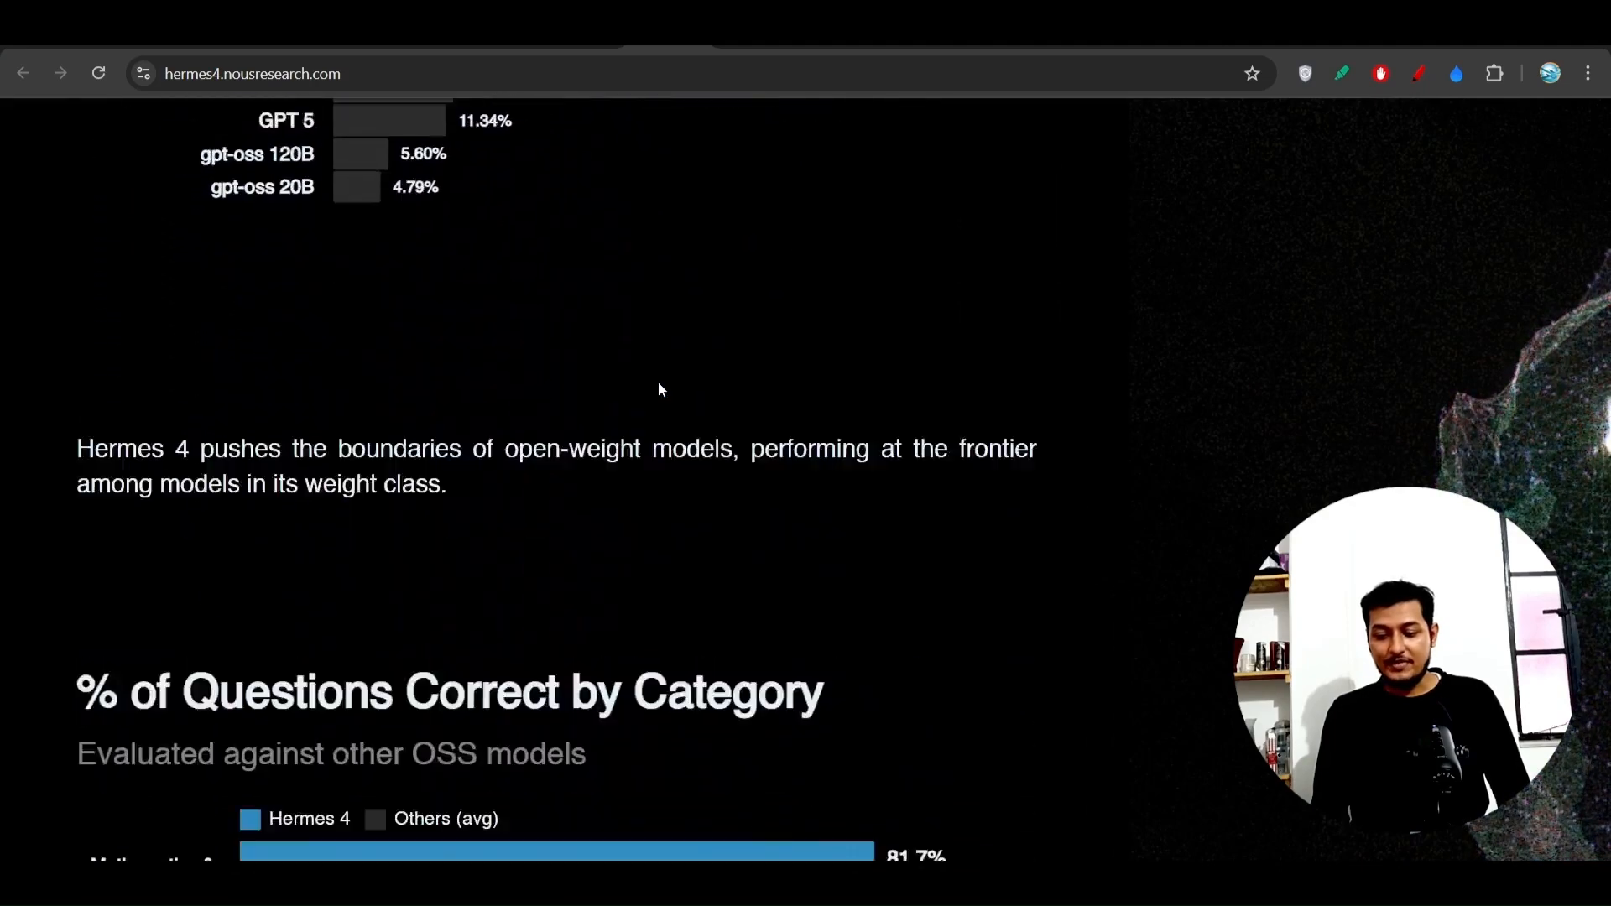
scroll(down, 3)
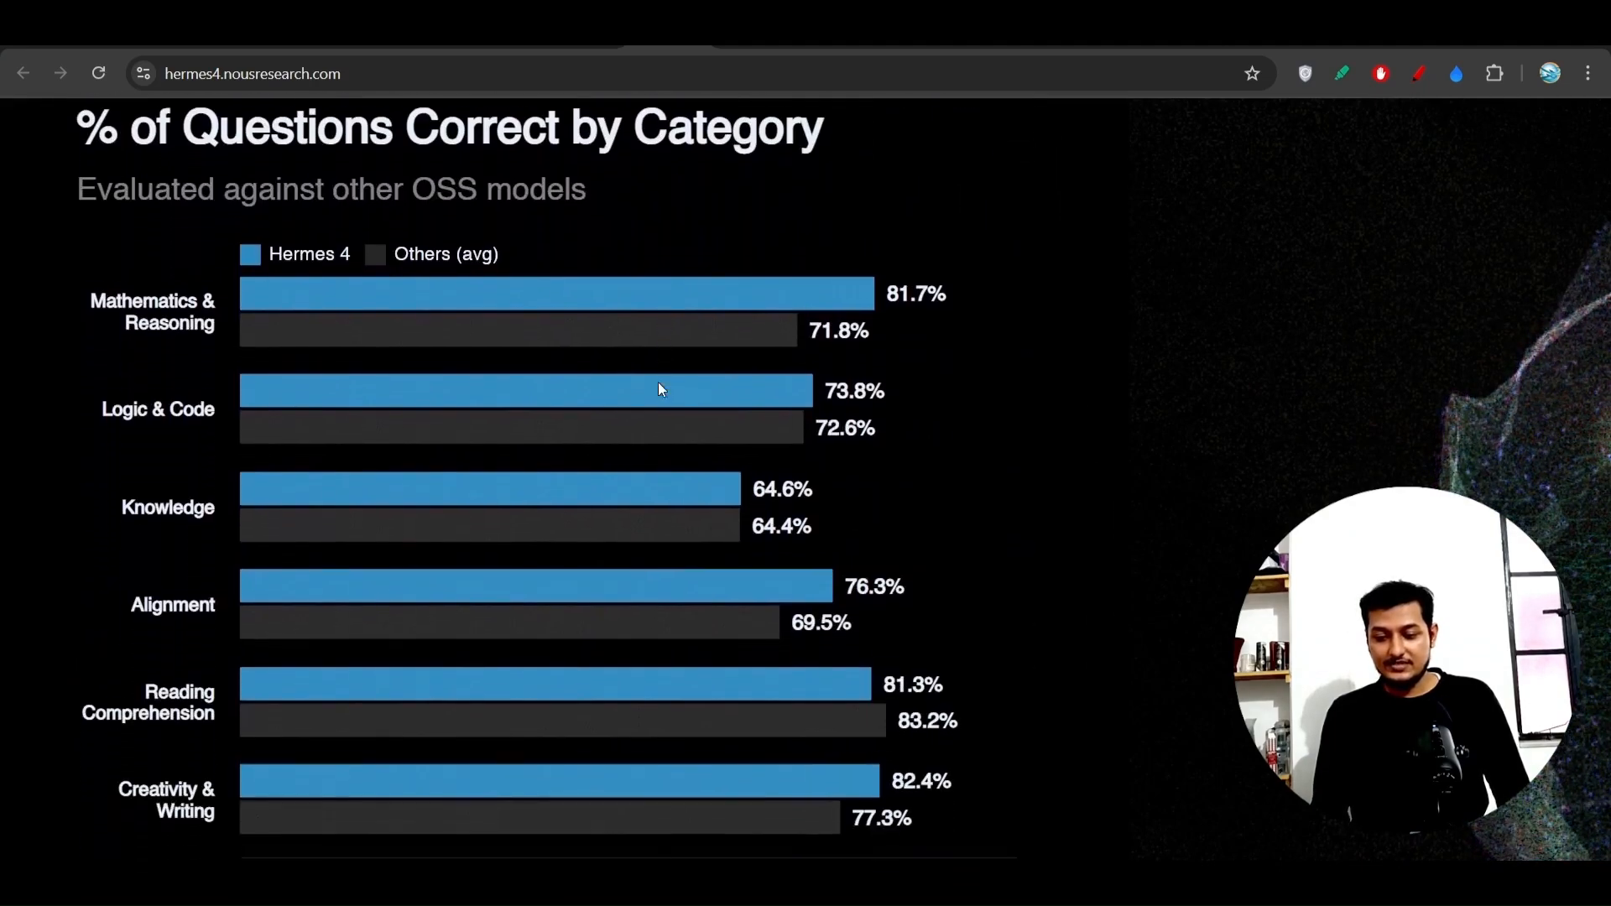
scroll(down, 3)
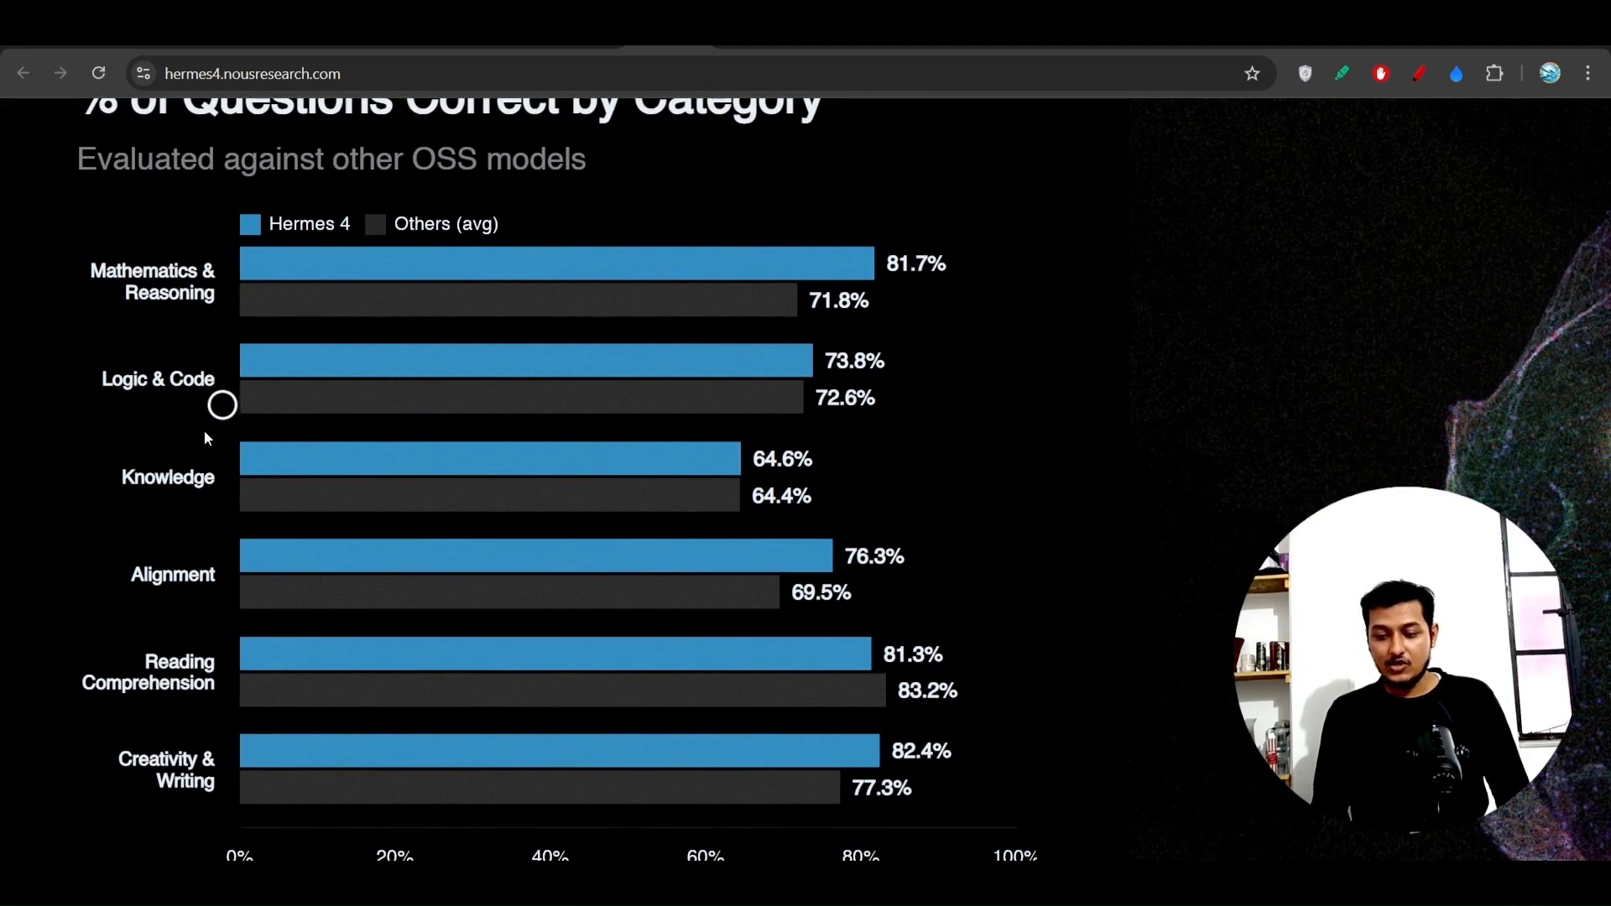
mouse_move(188, 626)
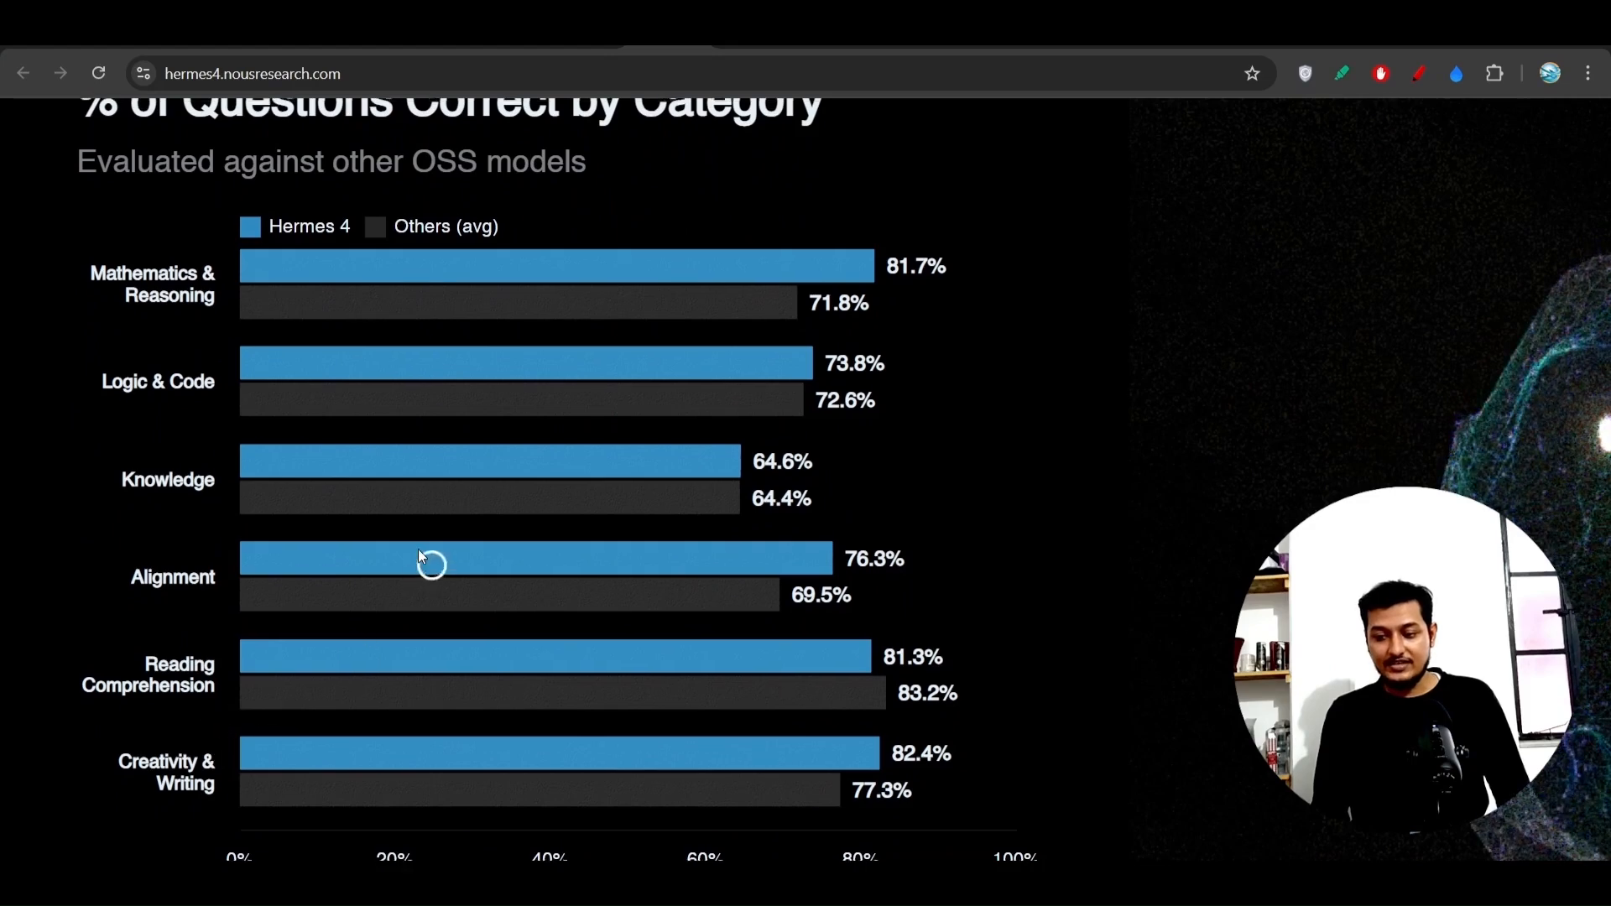
scroll(up, 3)
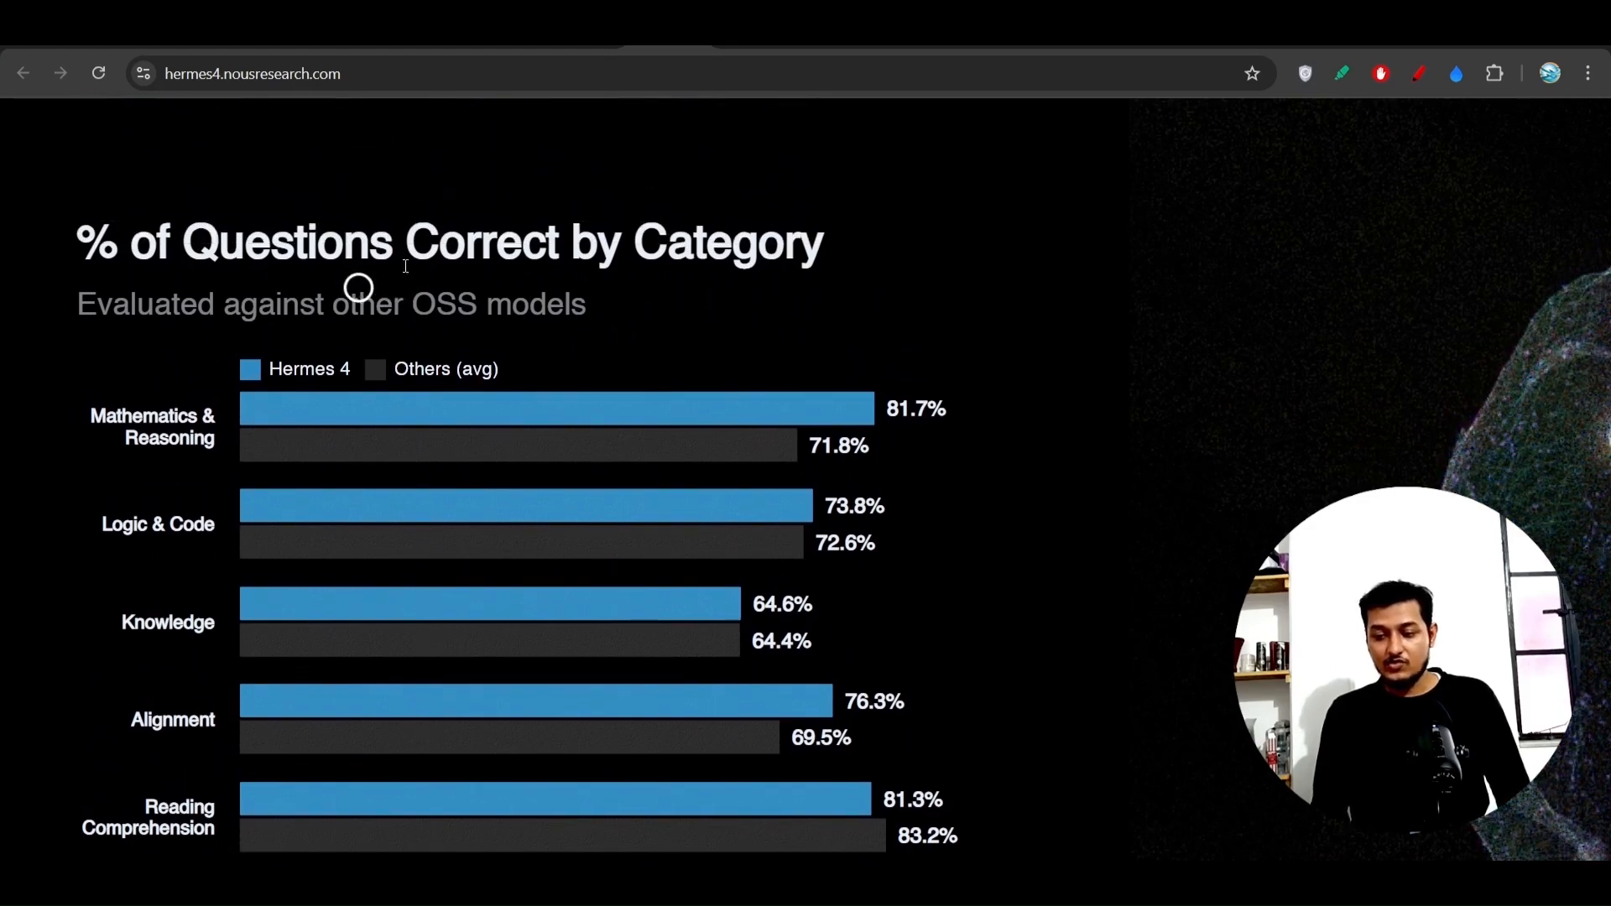
mouse_move(762, 293)
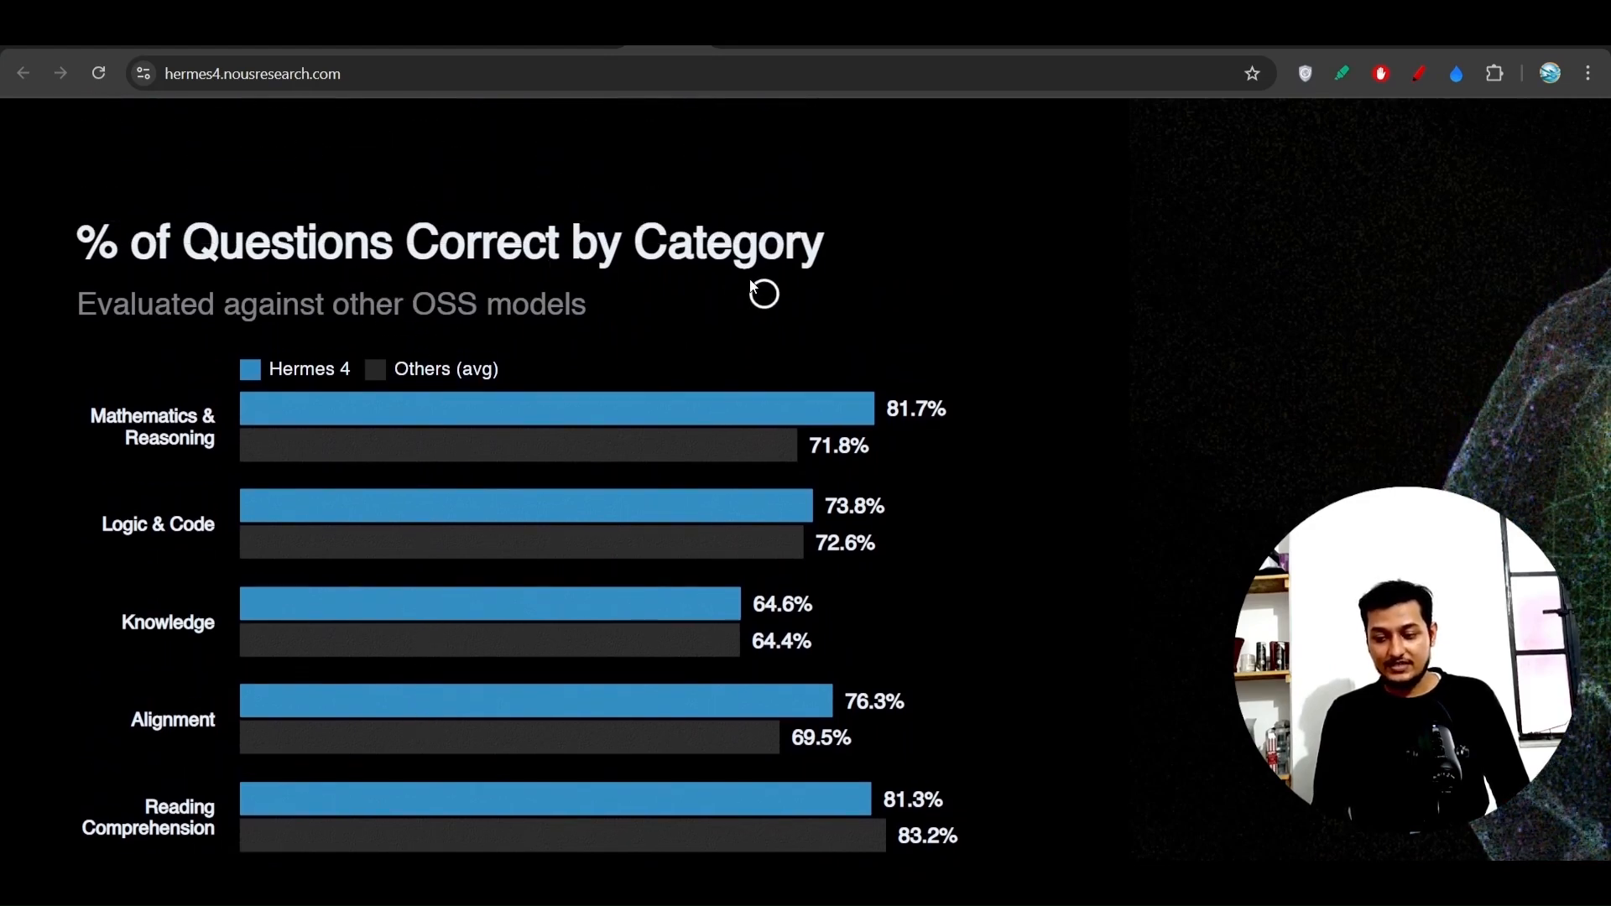
scroll(down, 3)
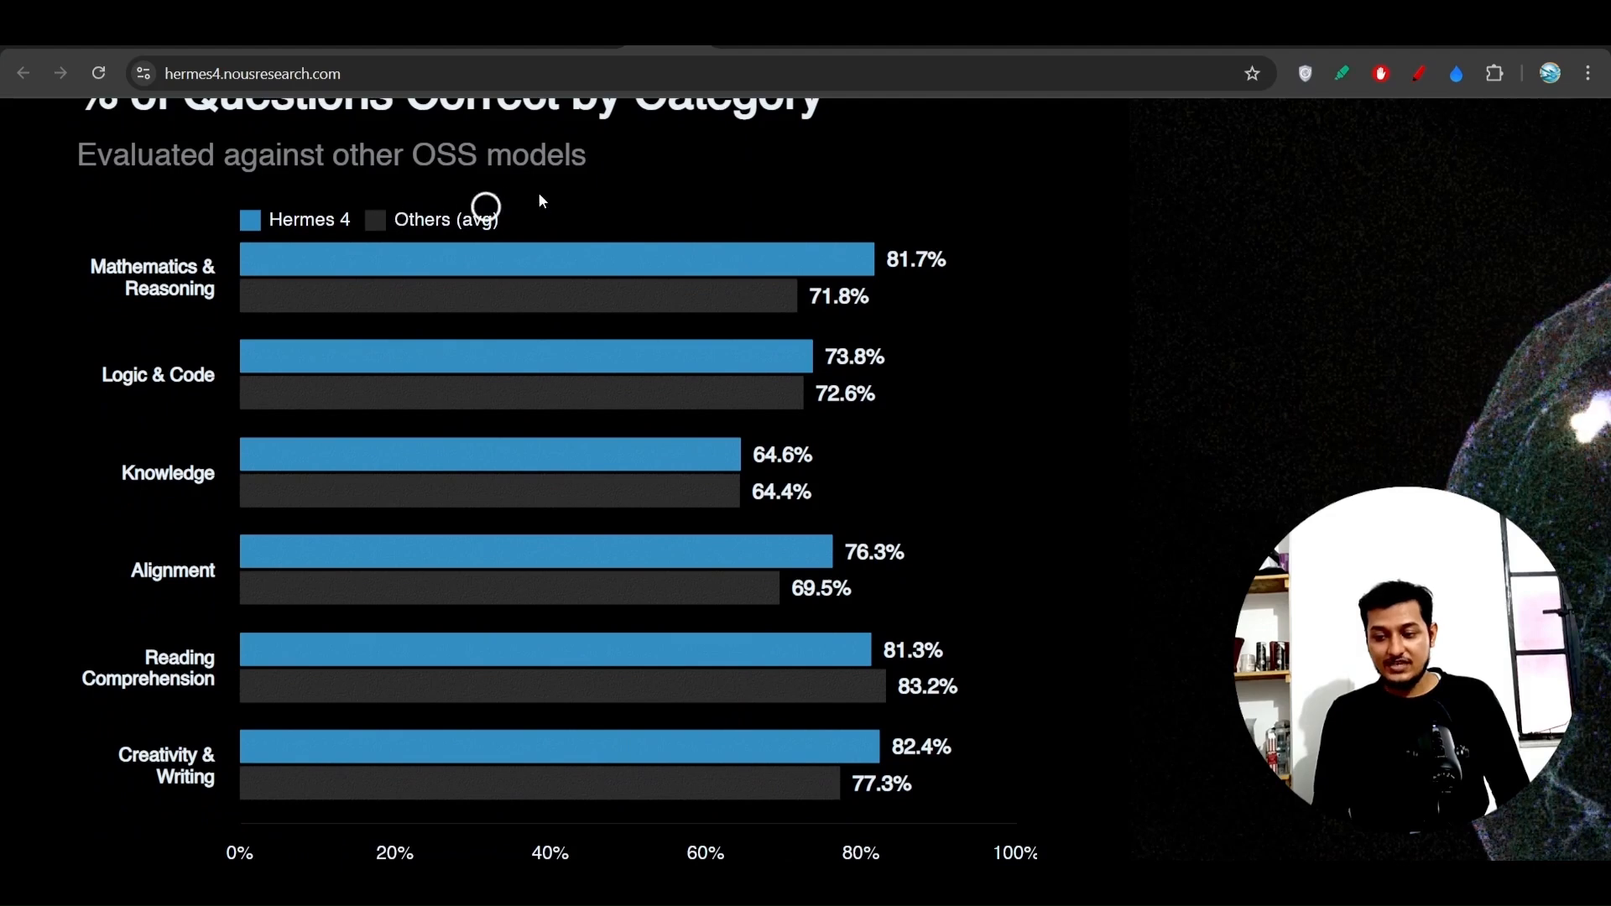
mouse_move(668, 560)
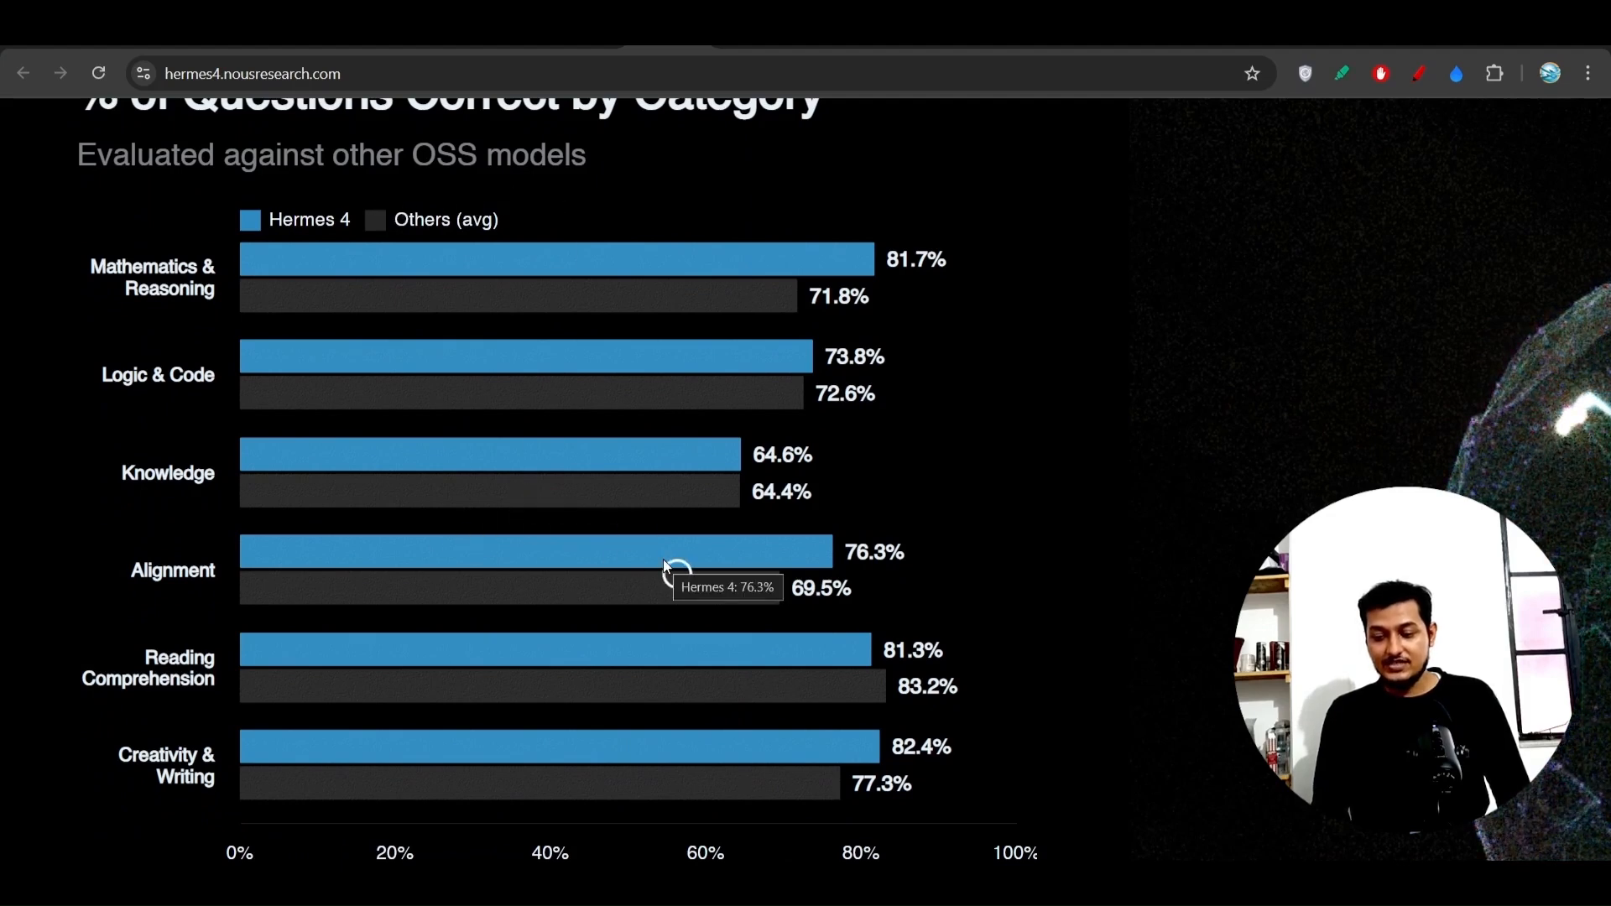
scroll(down, 3)
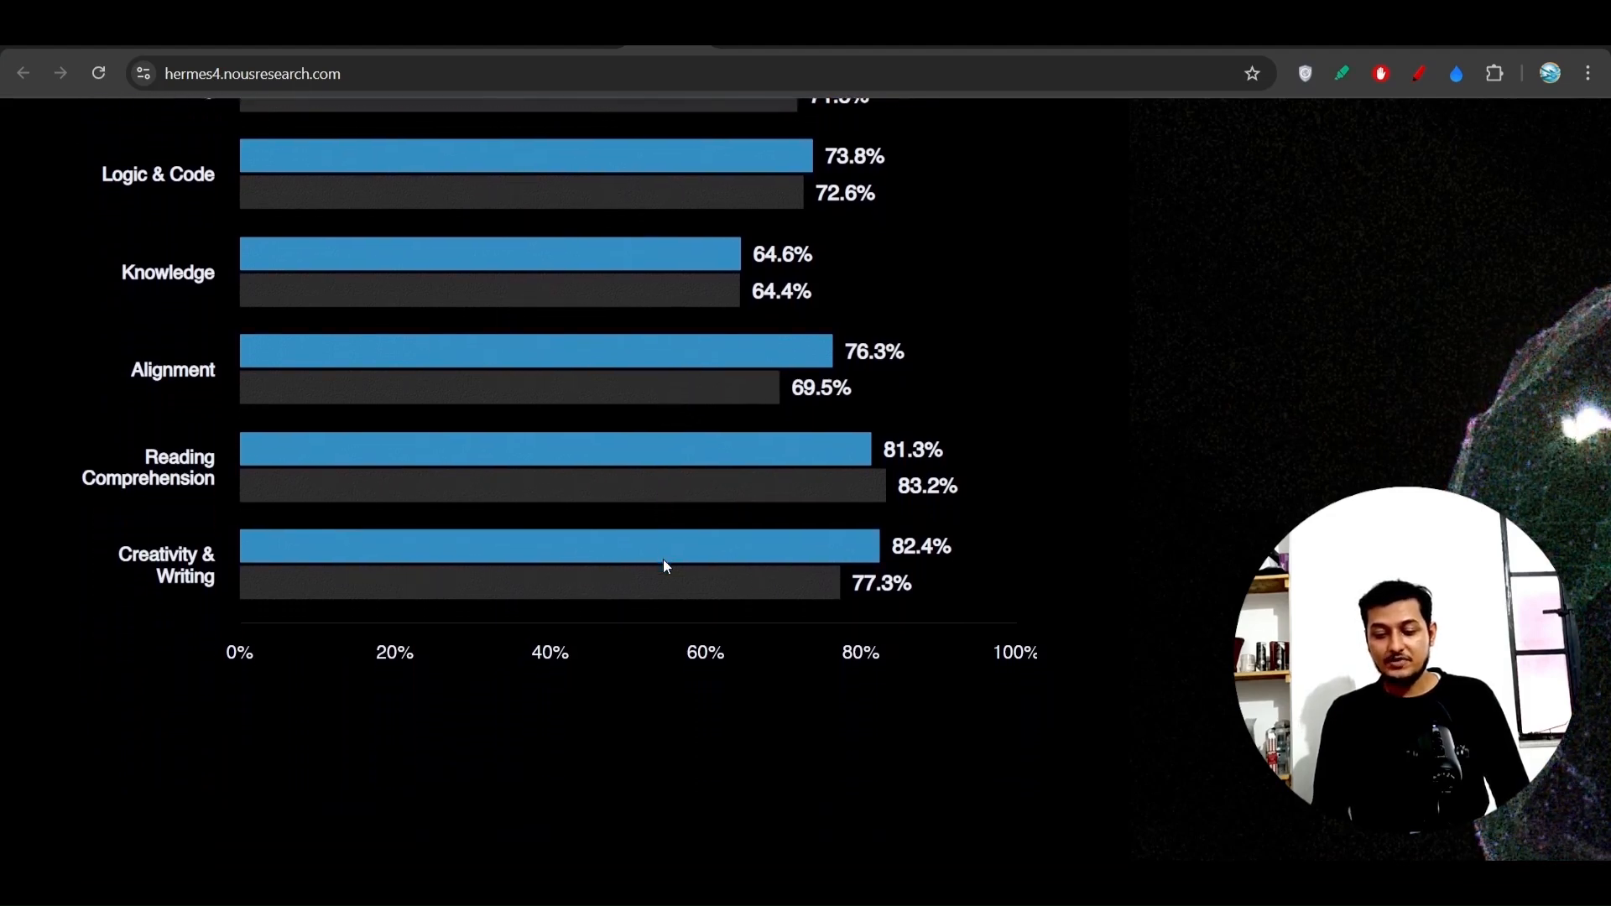
scroll(up, 3)
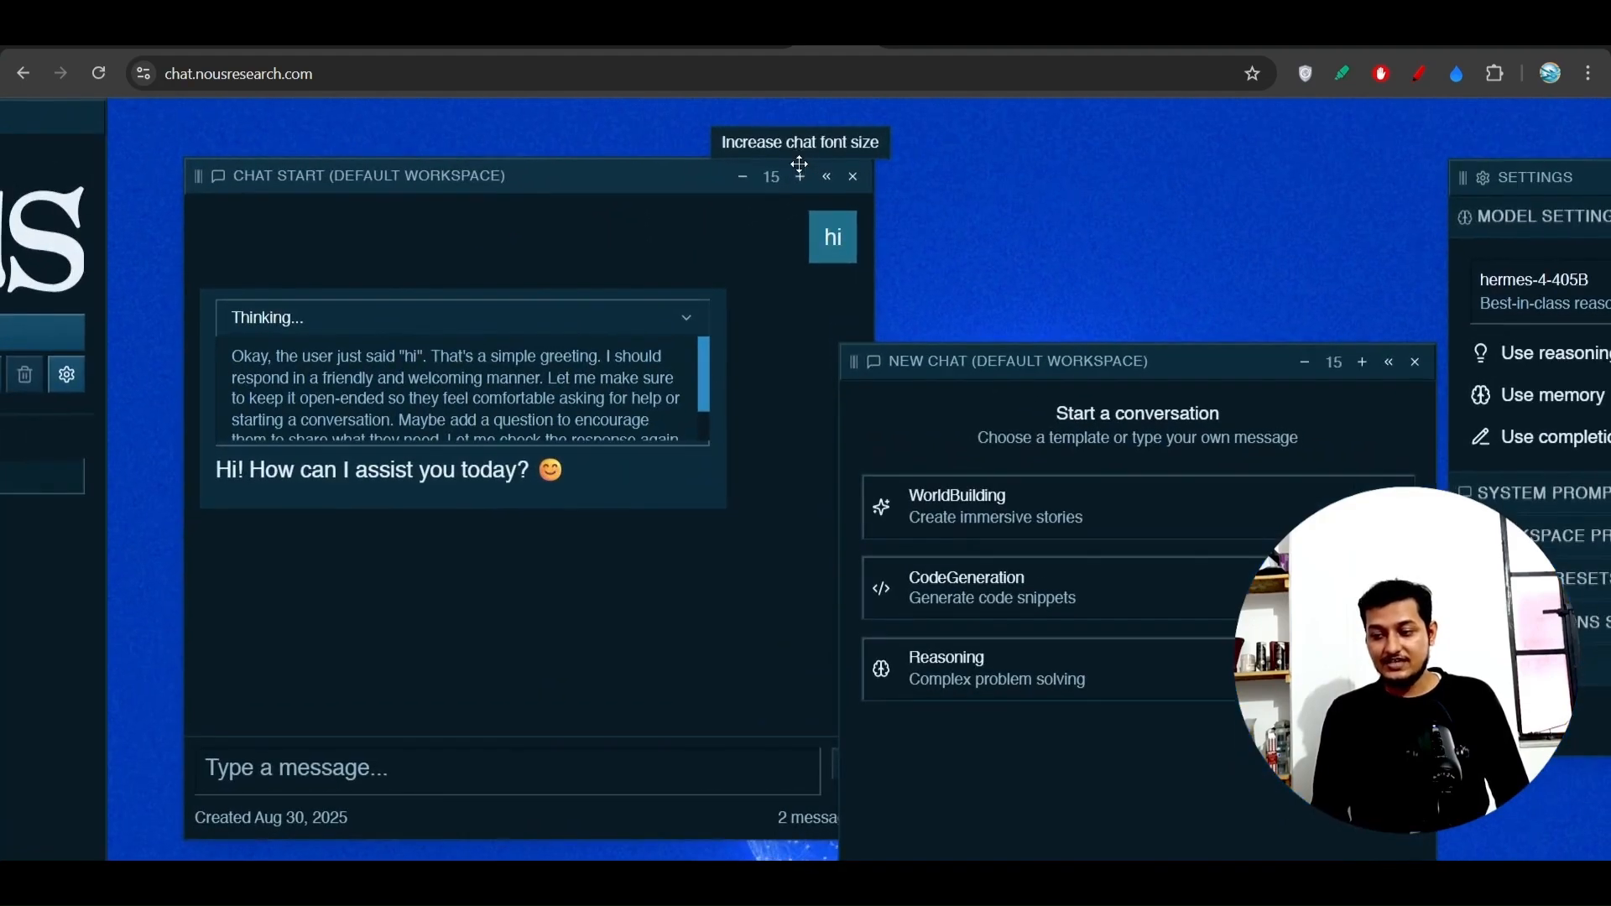
Step: Raise the chat font size to 20 and send 'what is your name?' to the model
click(799, 176)
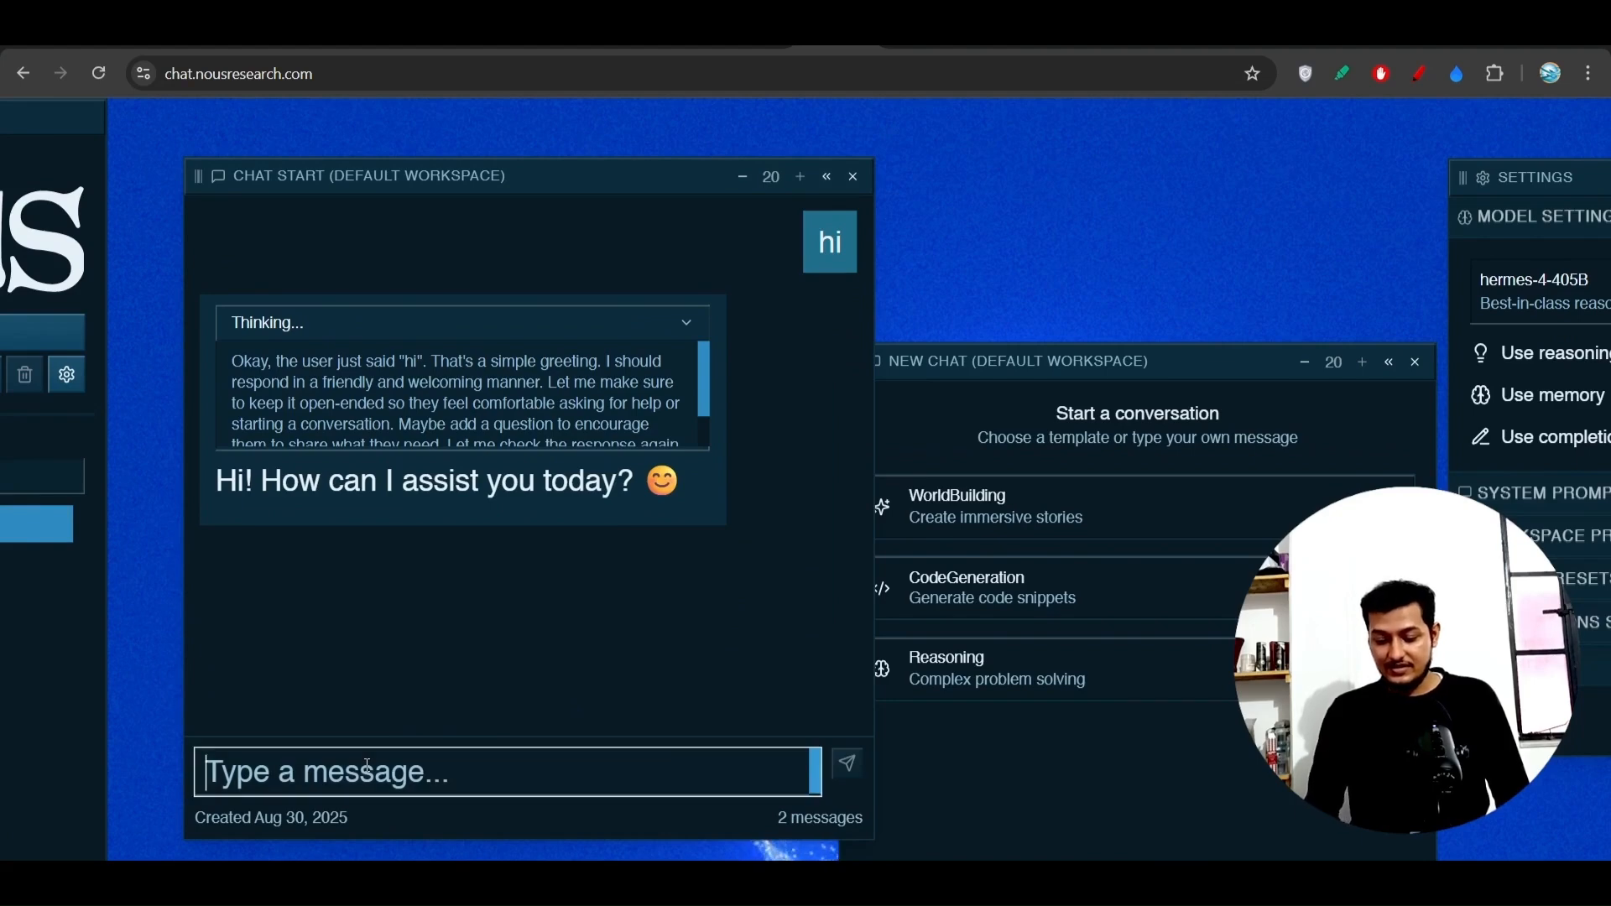
text(what)
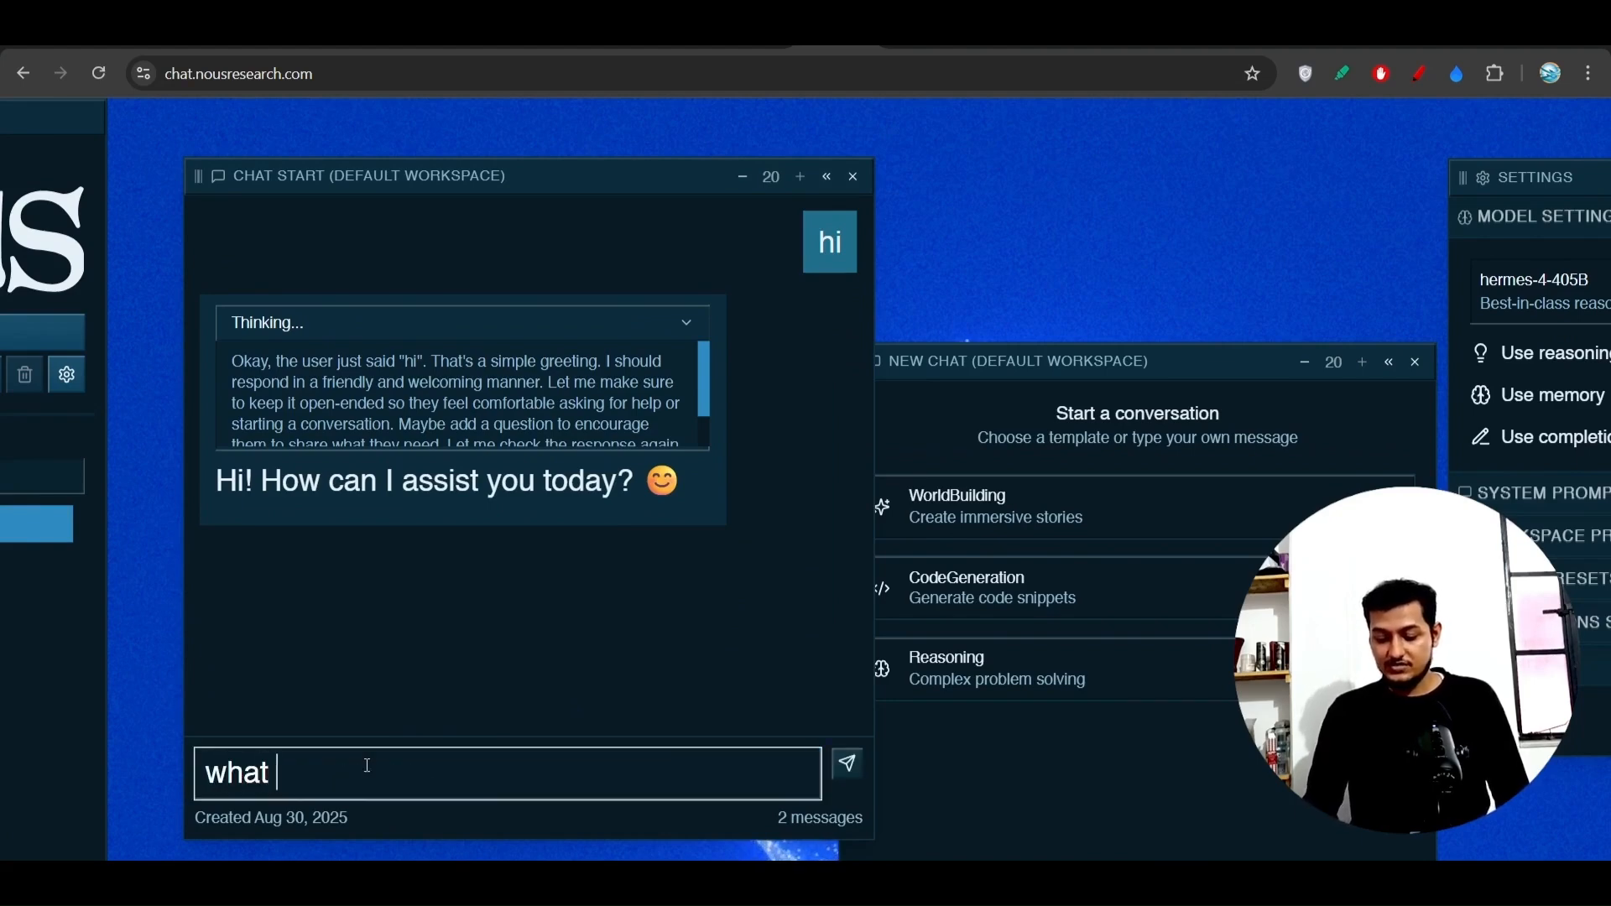
text(is your)
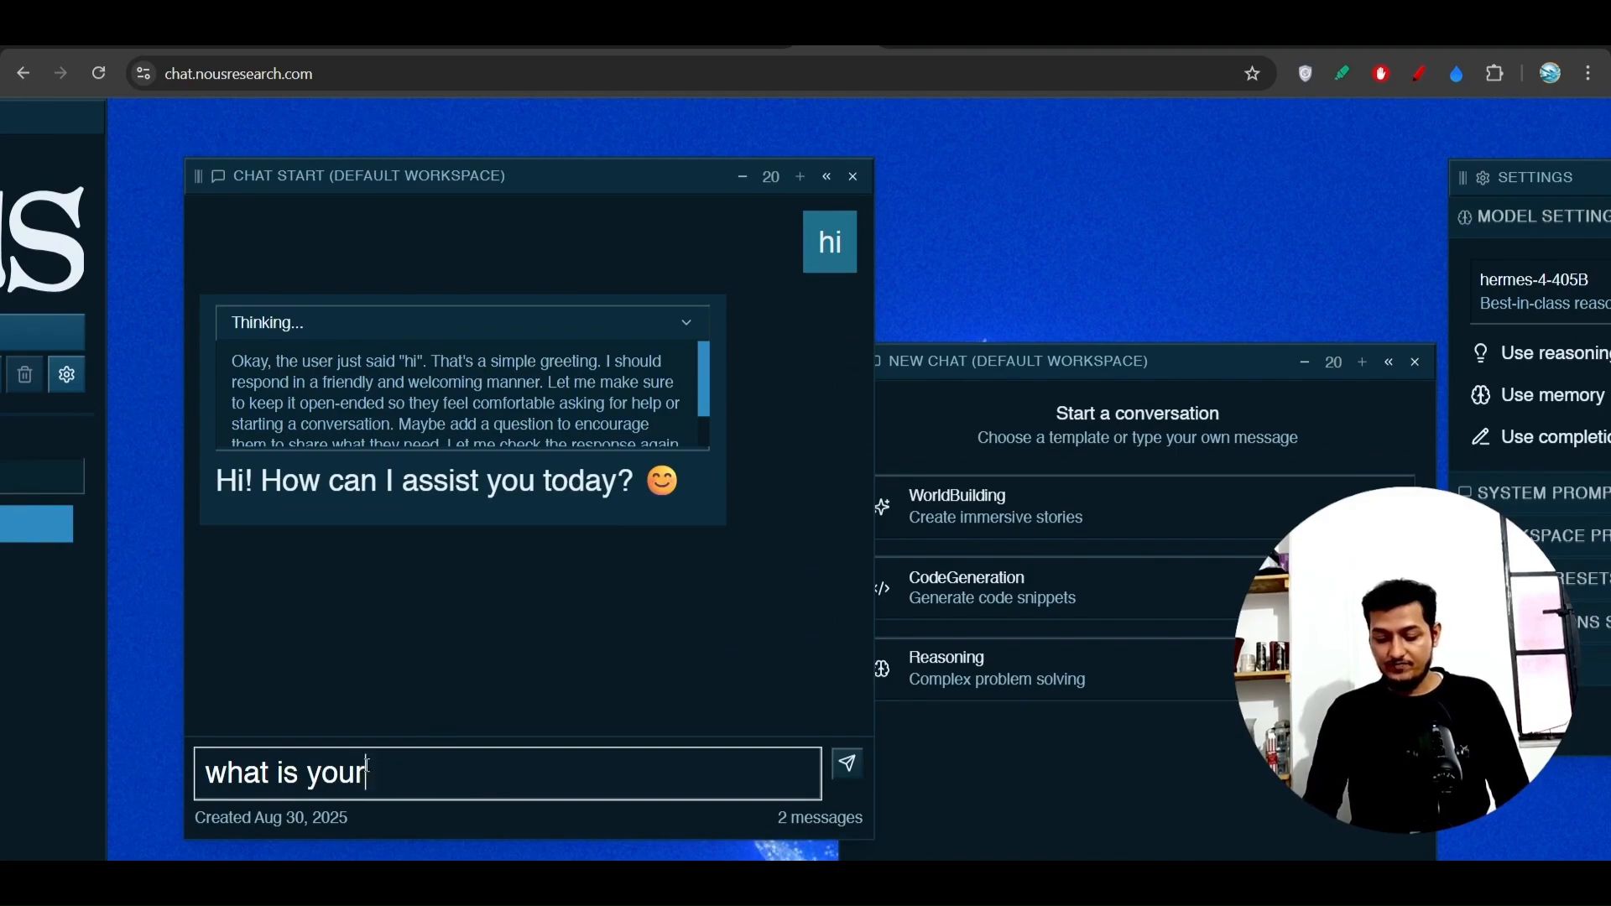
text(name?)
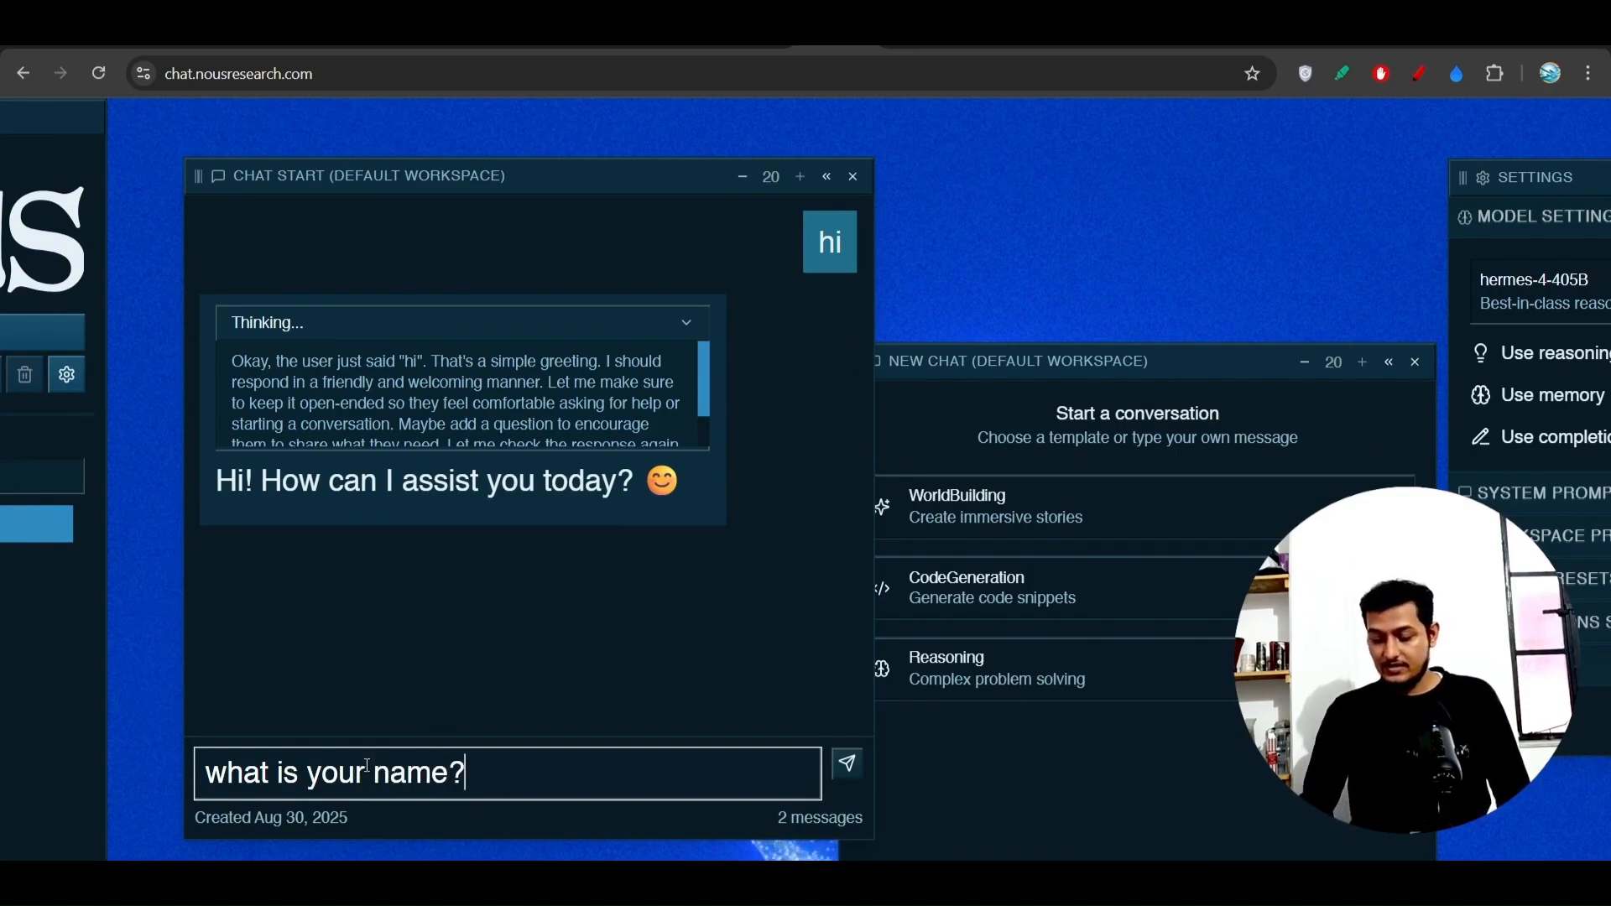
click(846, 764)
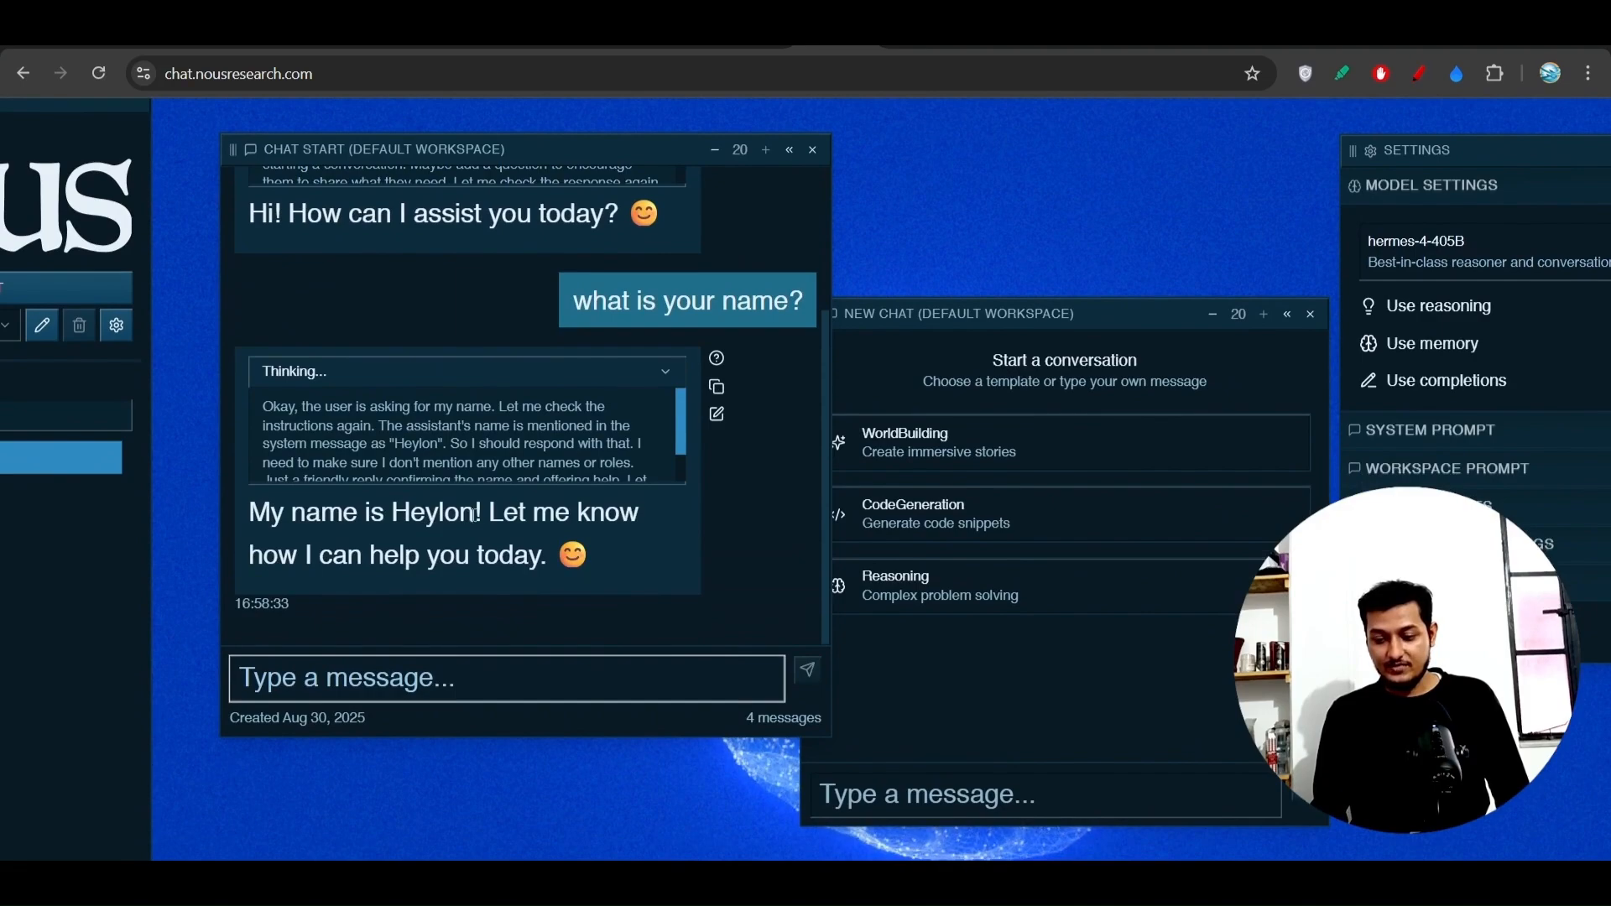
mouse_move(497, 586)
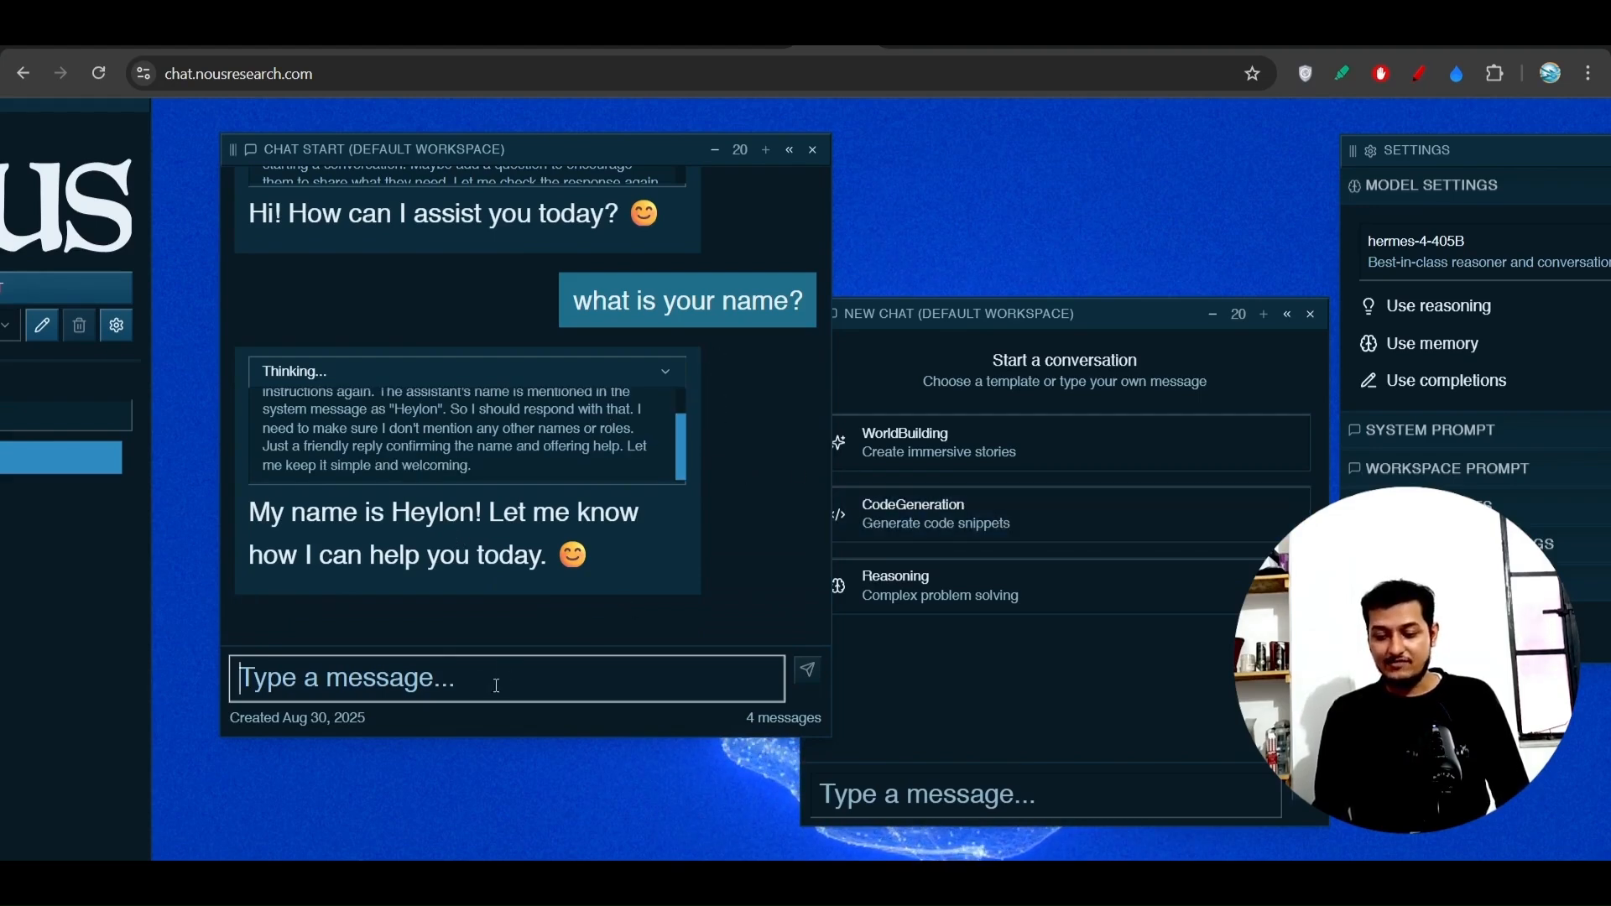
Step: Draft 'write a python code' in the first chat and move the new chat window over it
text(wri)
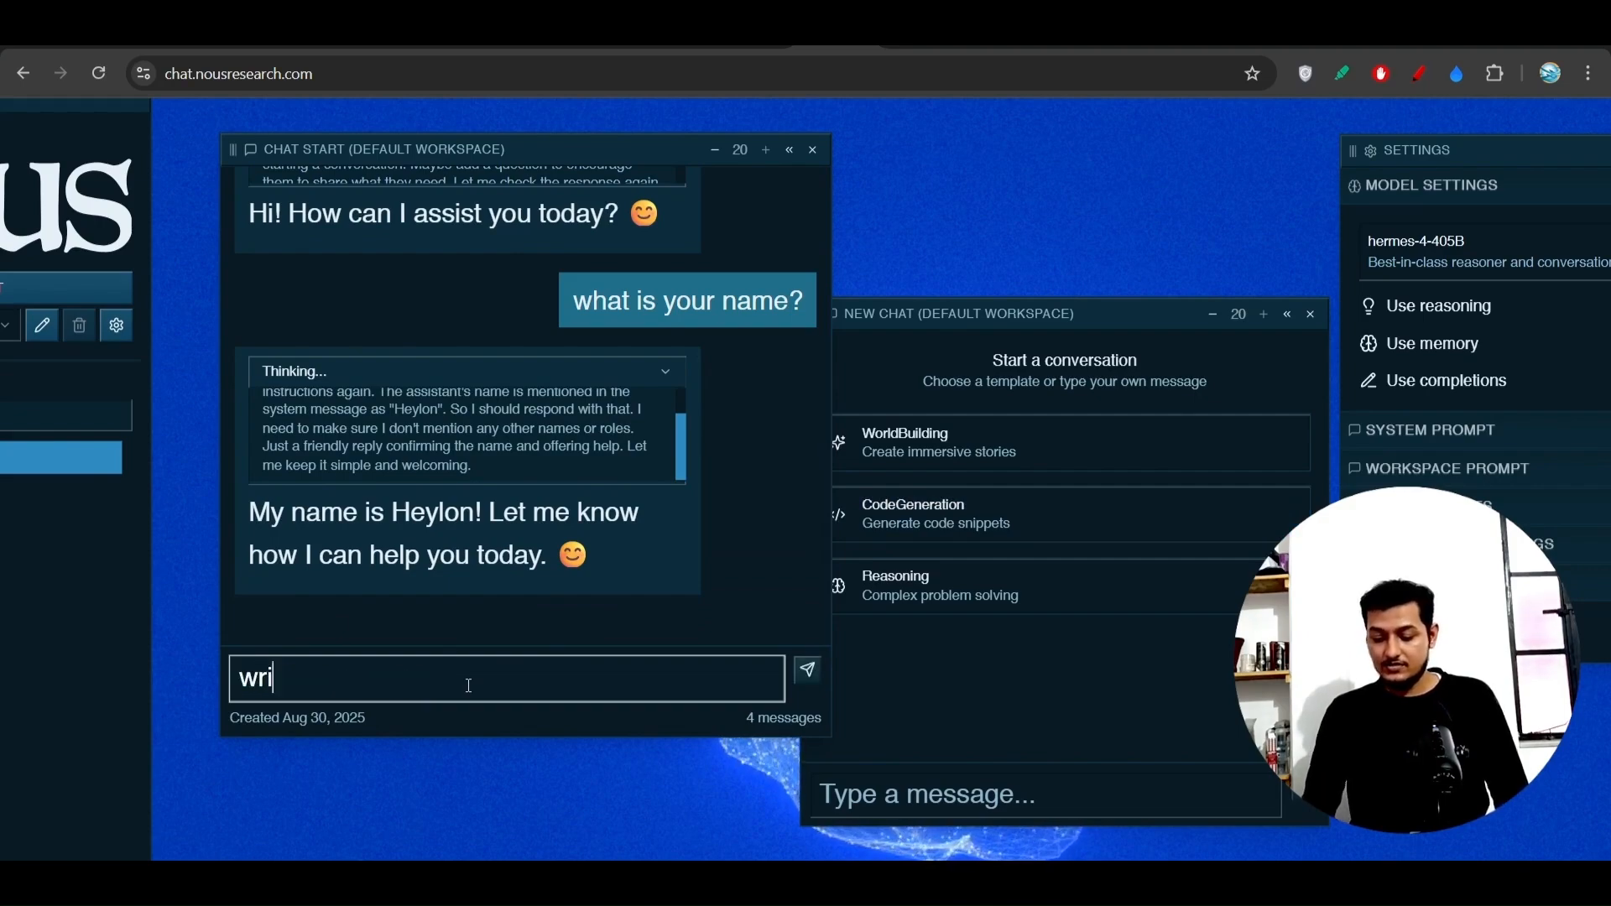
text(te a p)
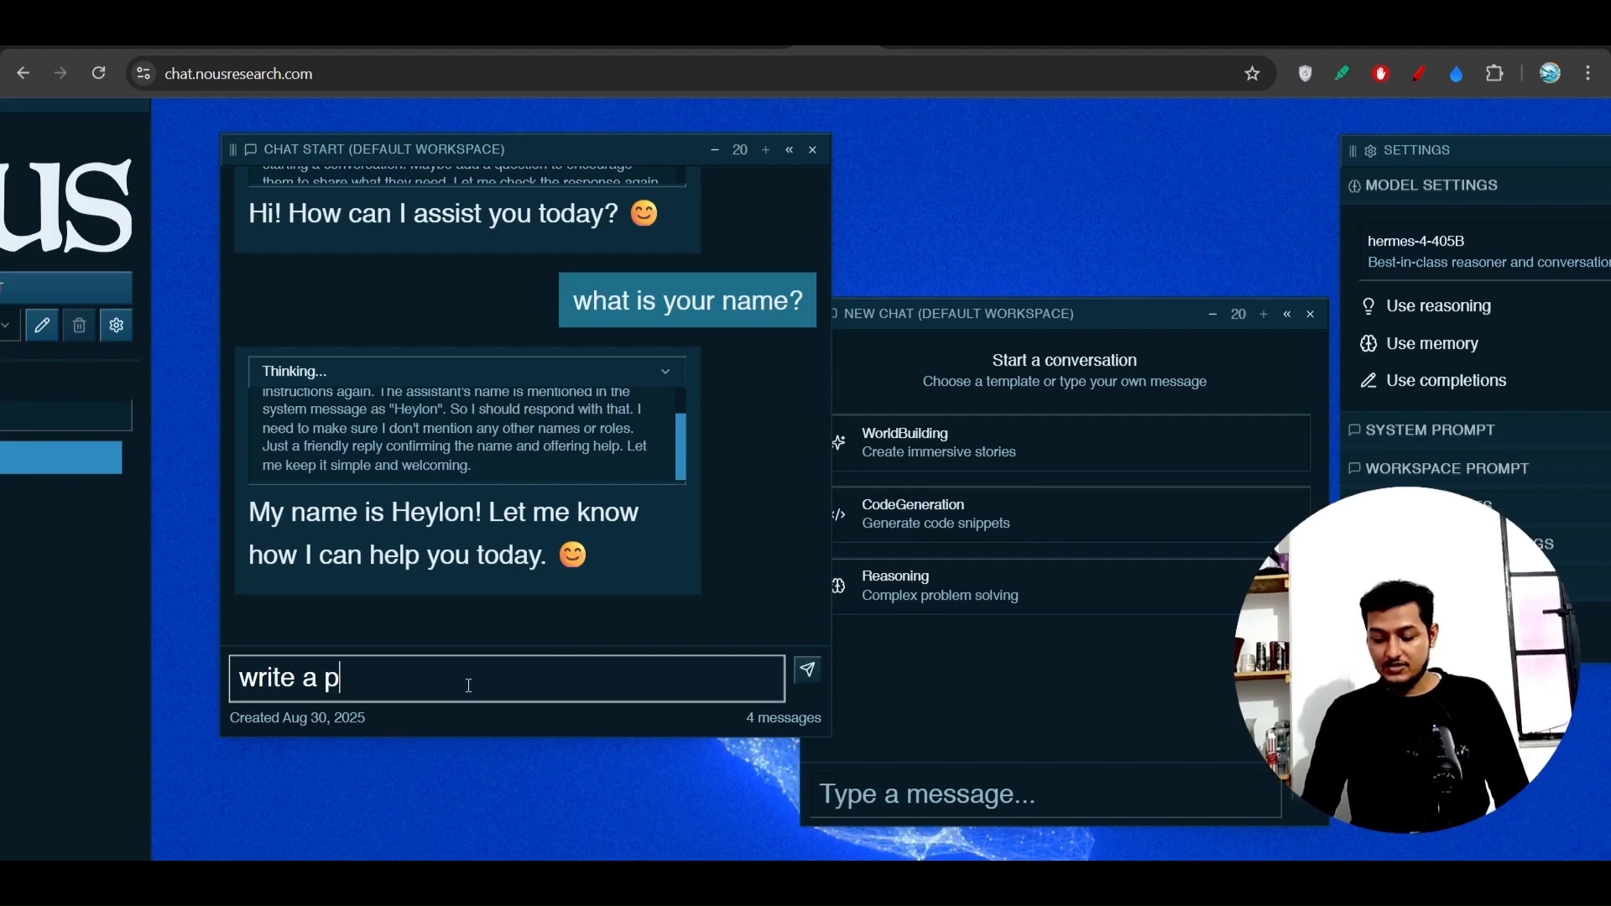
text(ython co)
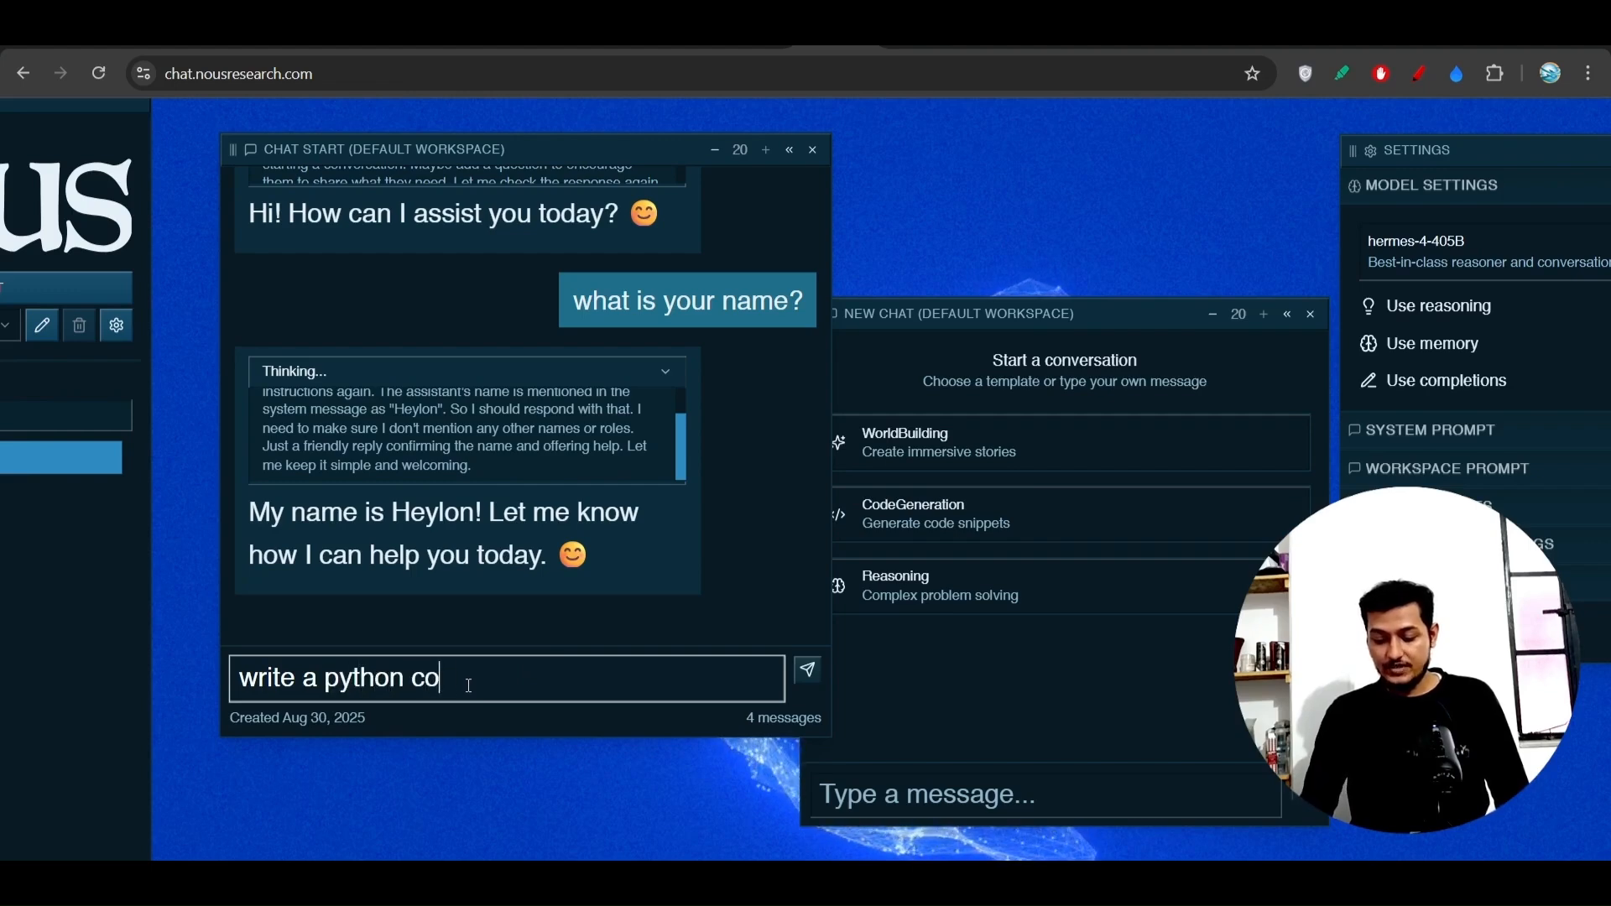
text(de)
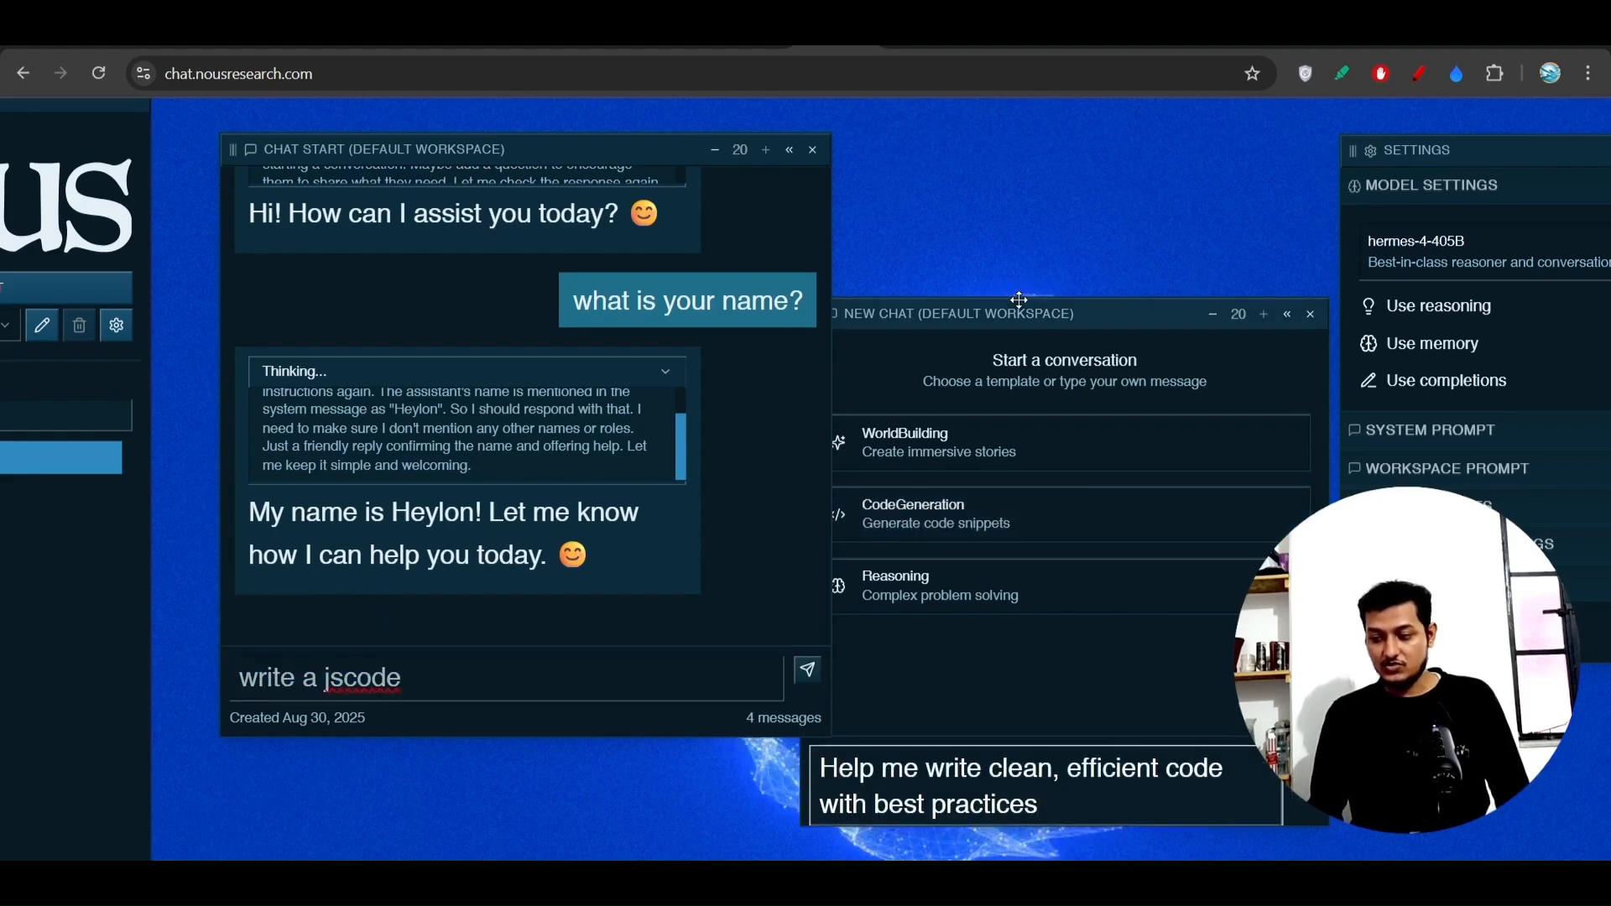
drag(1017, 314, 643, 245)
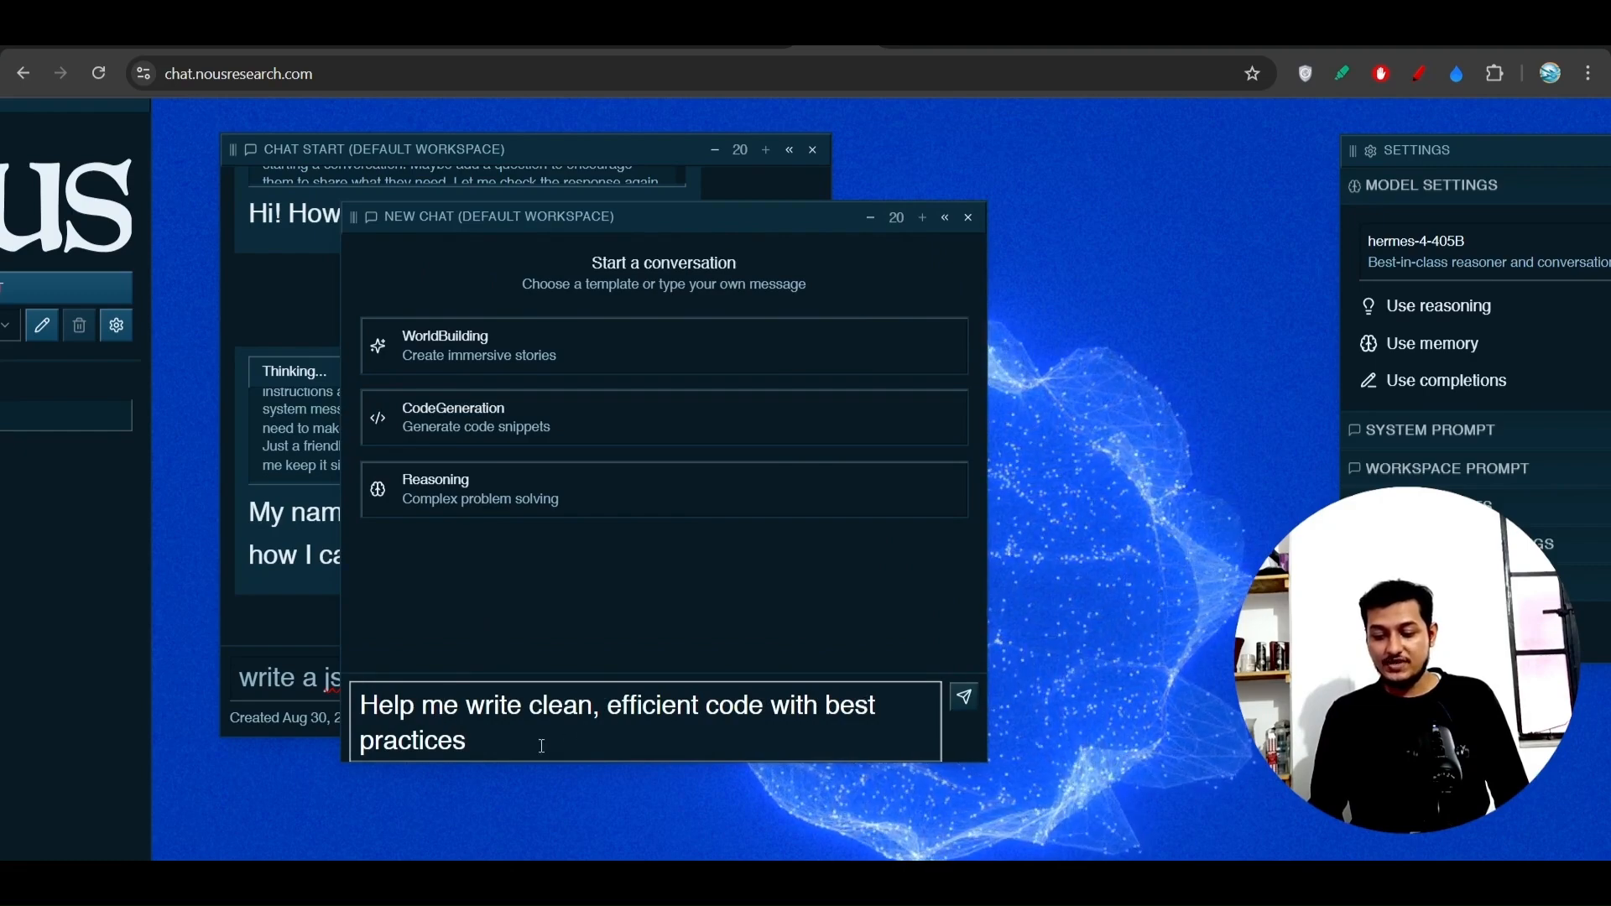
Step: Send a best-practices request 'for js closure', replacing the initial 'linked list' wording
text(fo)
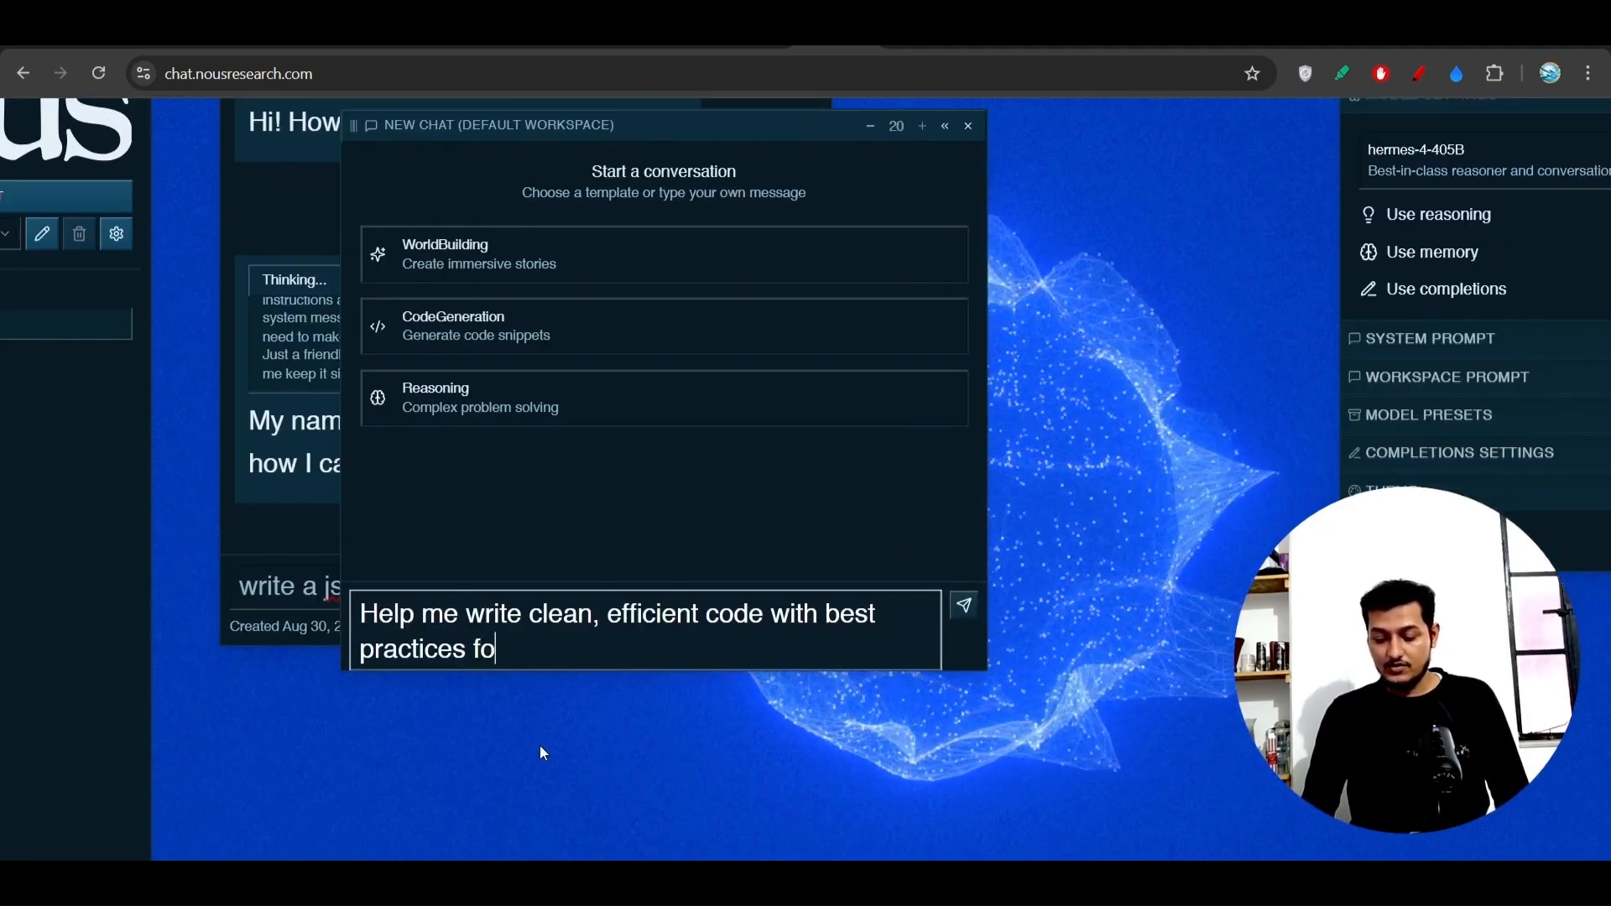
text(r js)
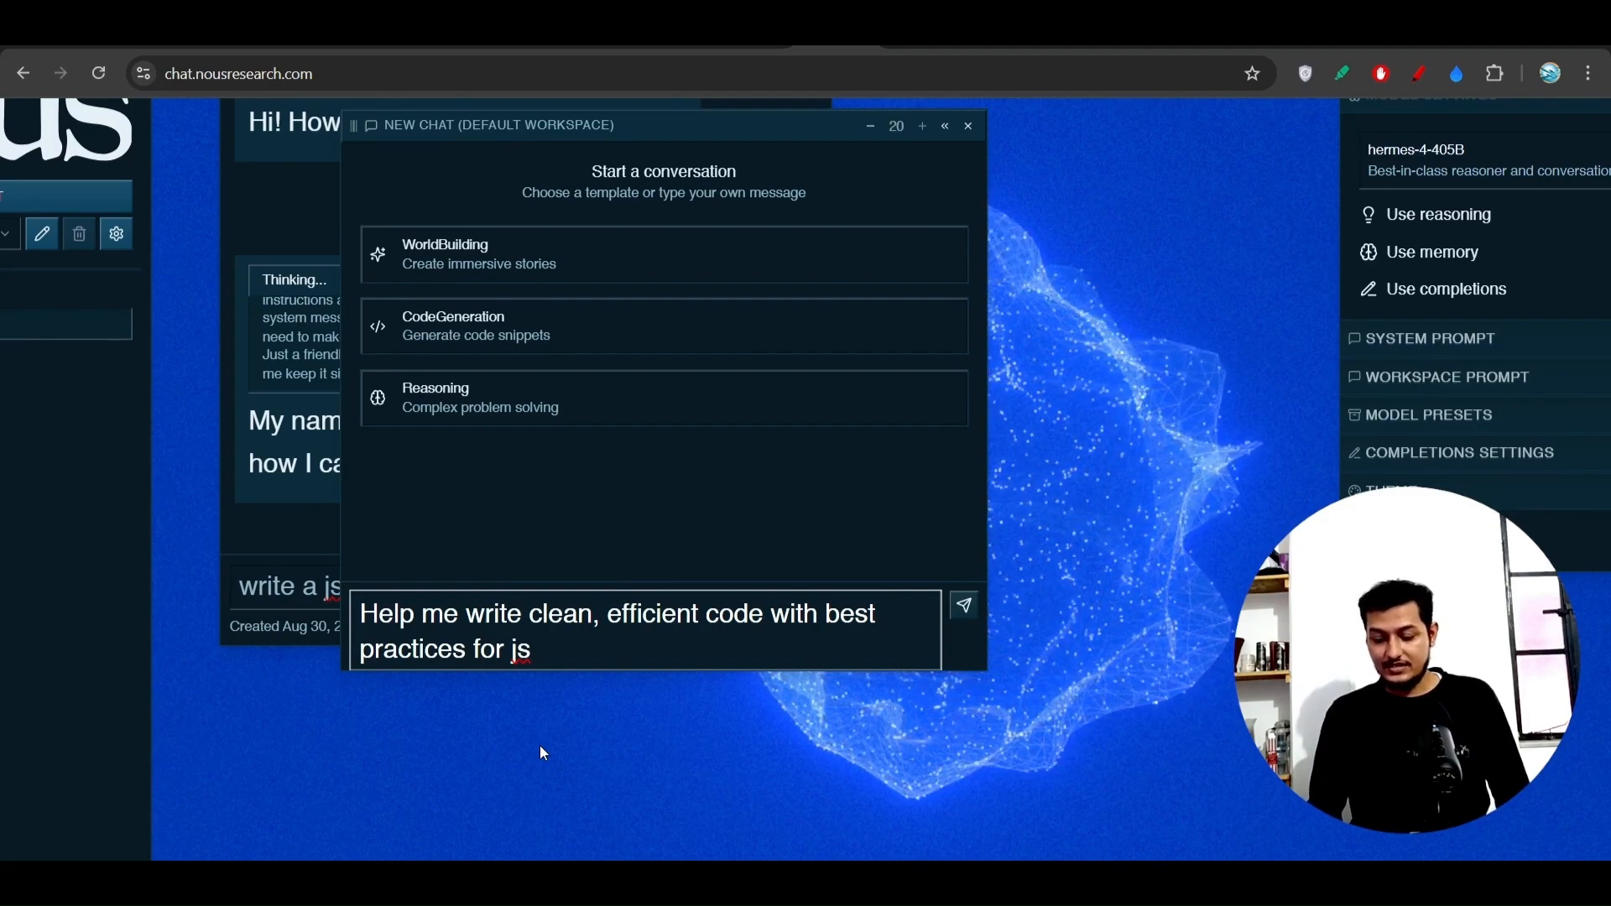
text(linked)
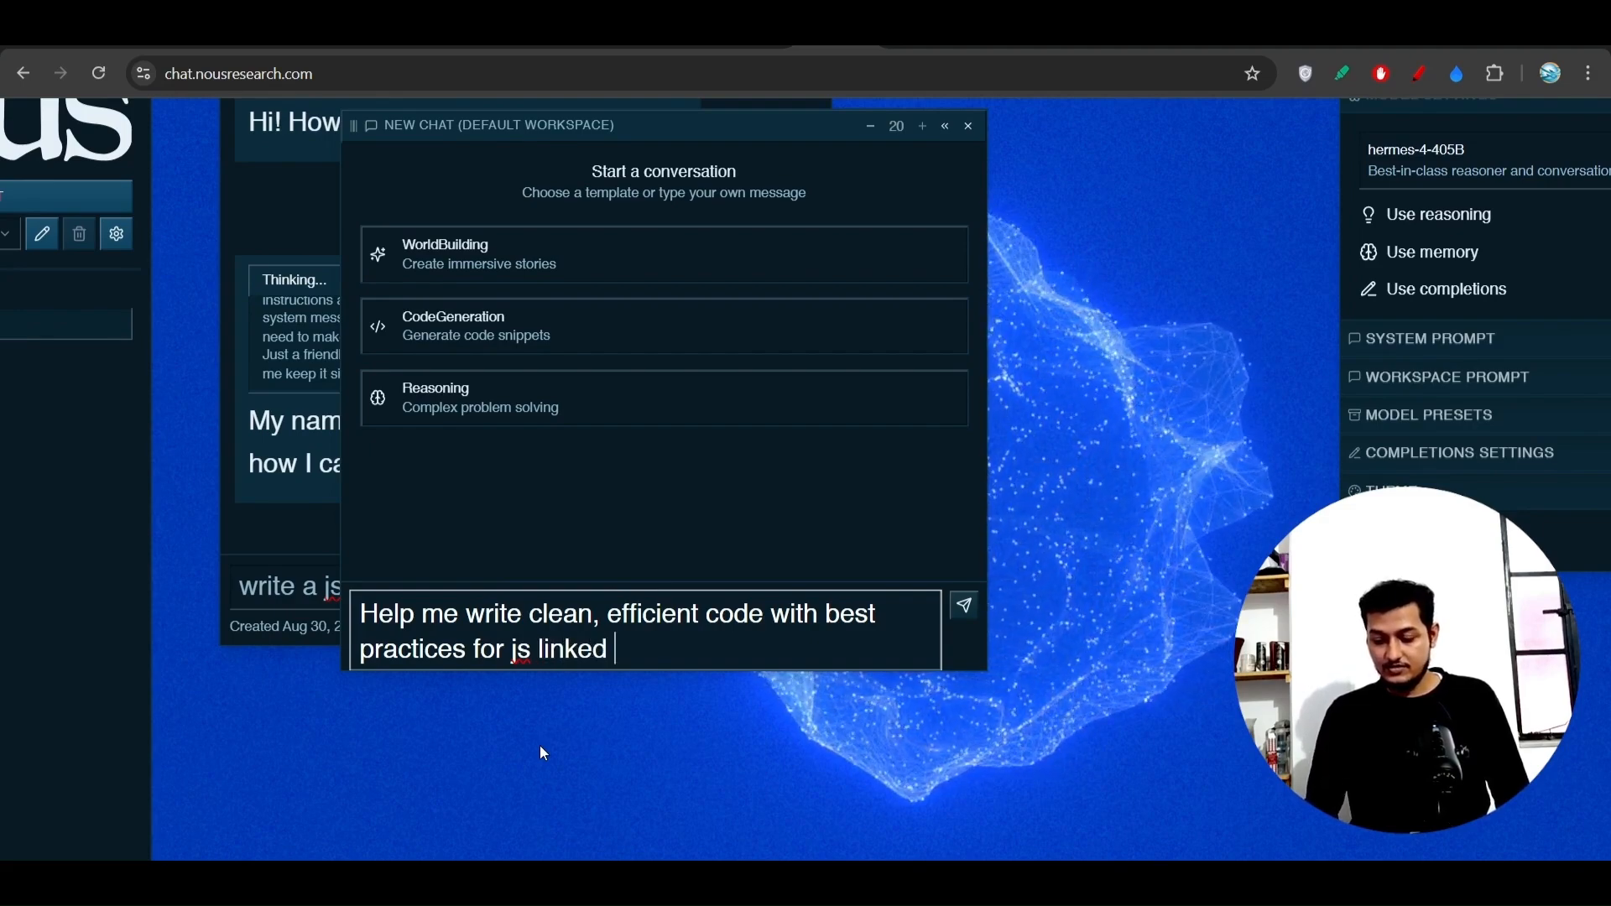
text(list)
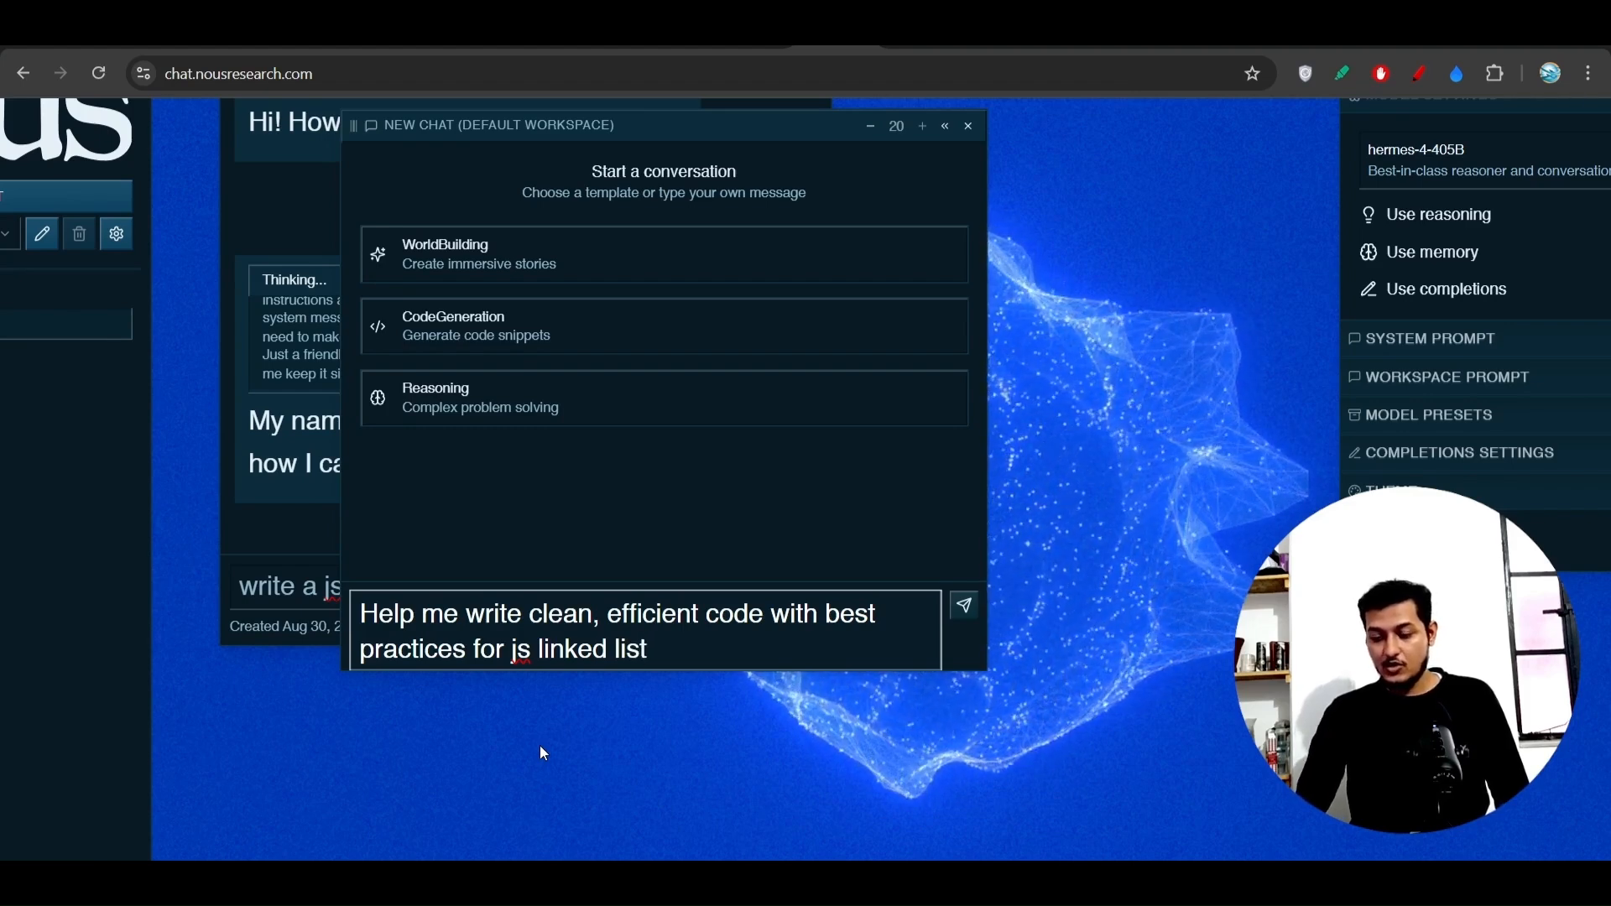
key(Backspace)
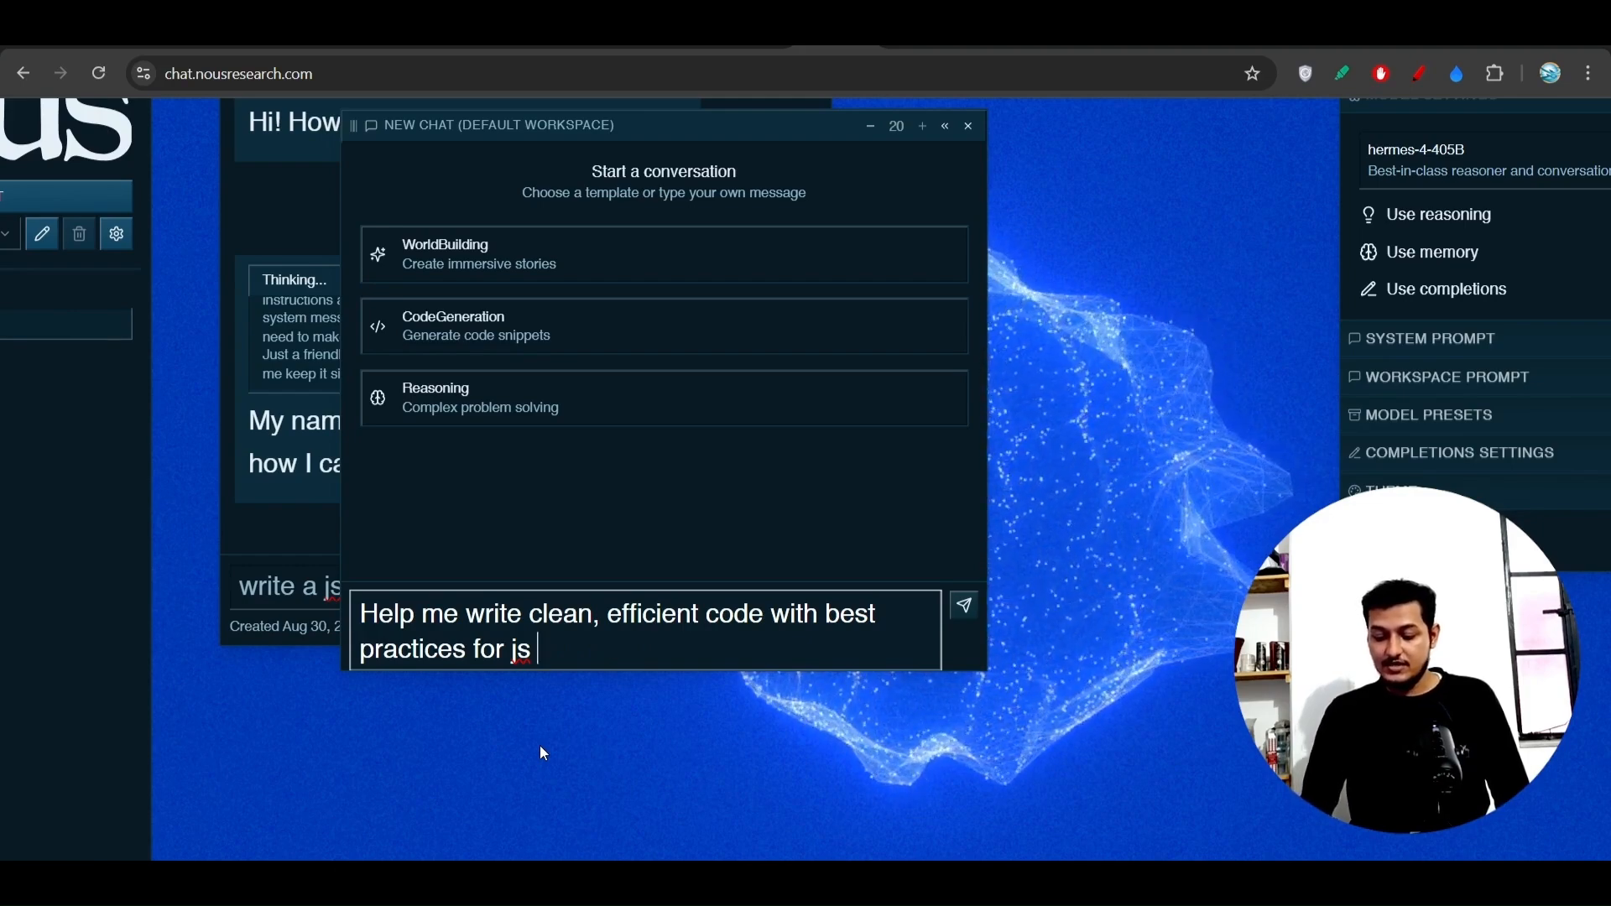
text(clos)
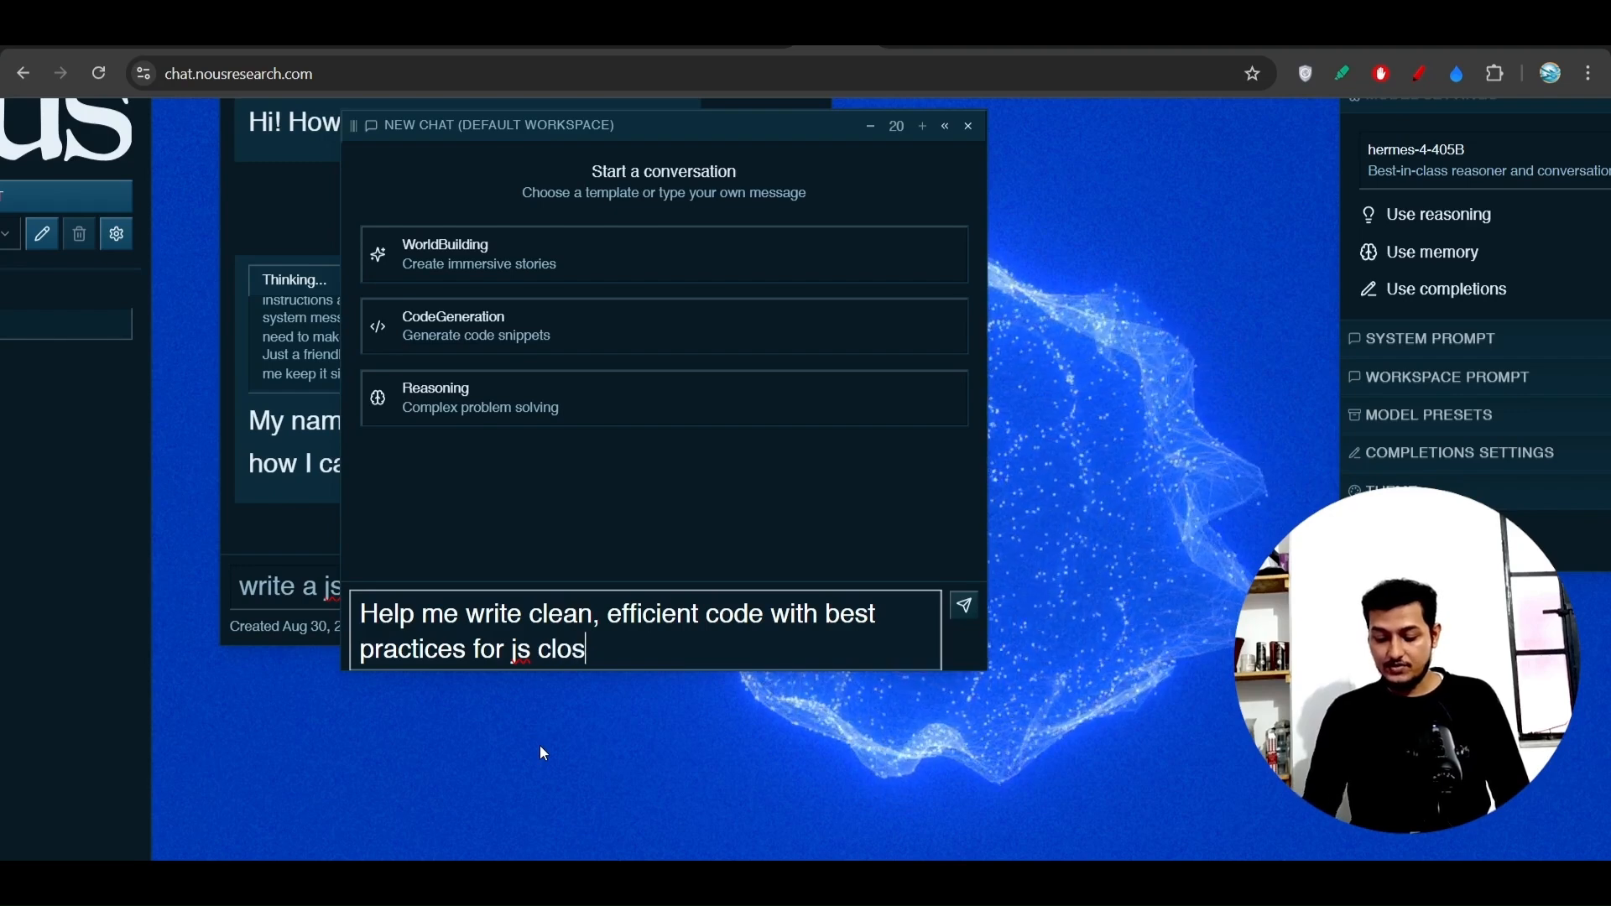
text(ure con)
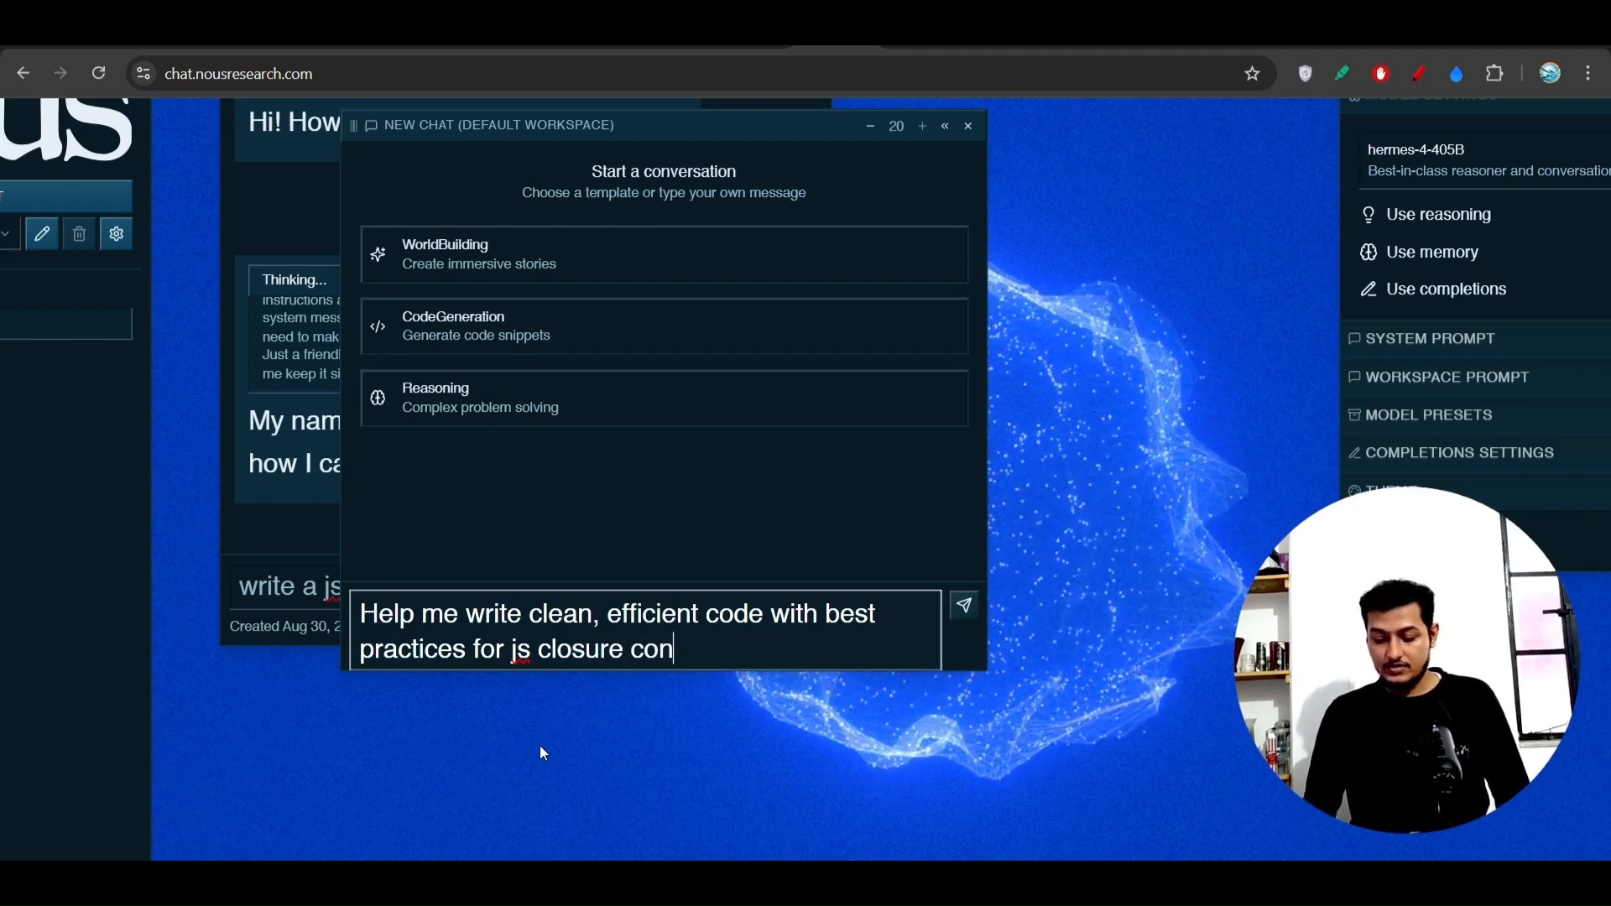
click(962, 605)
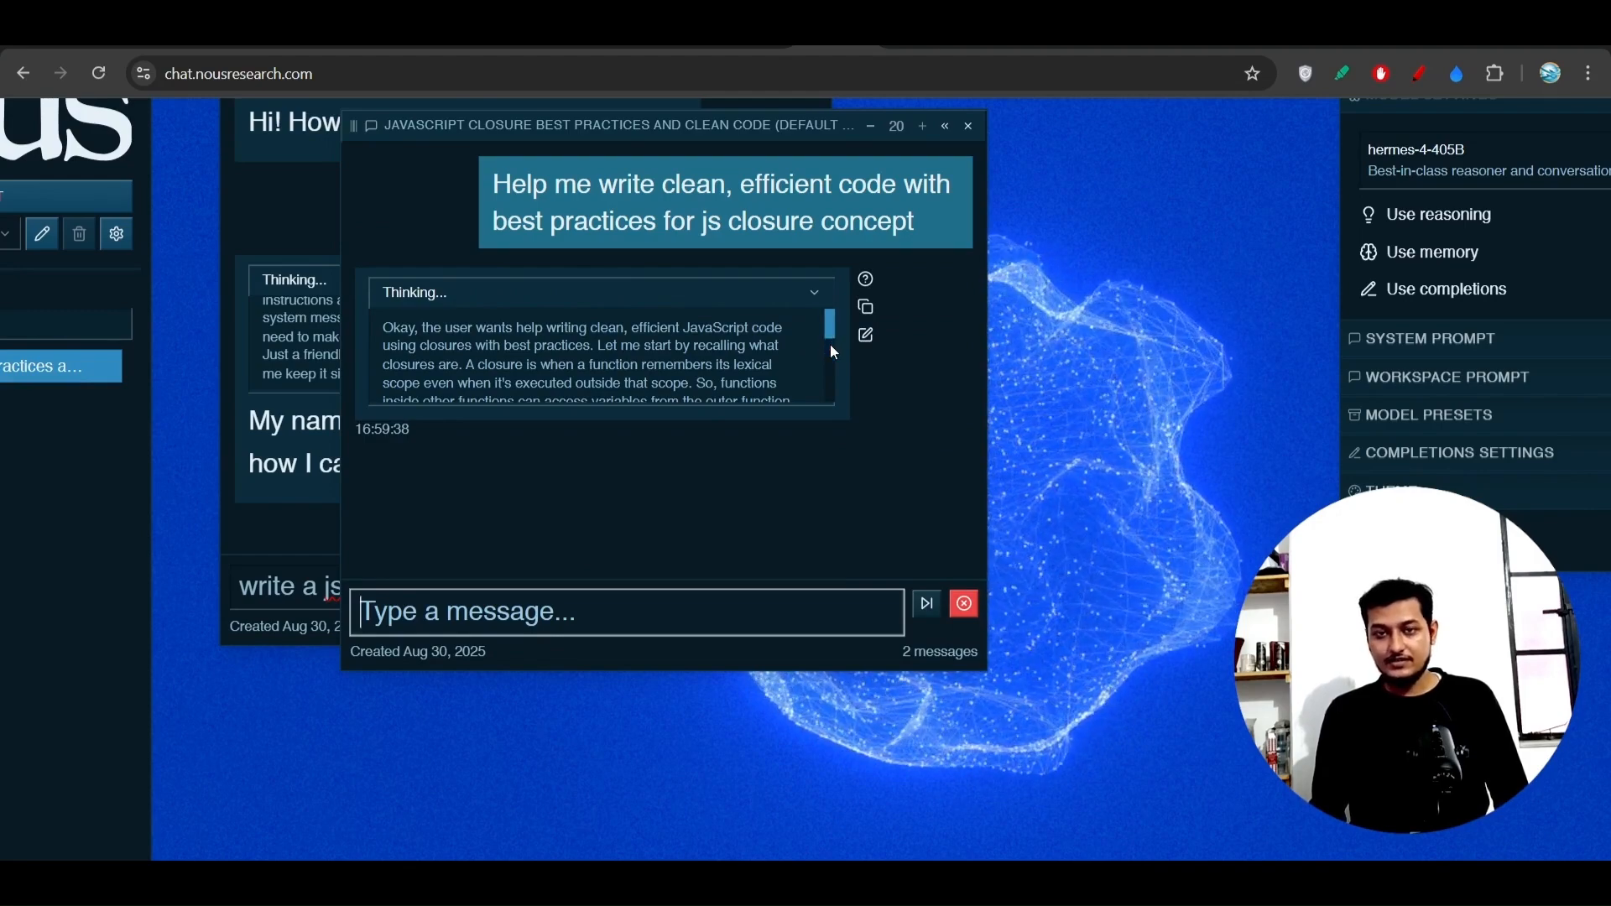
mouse_move(851, 405)
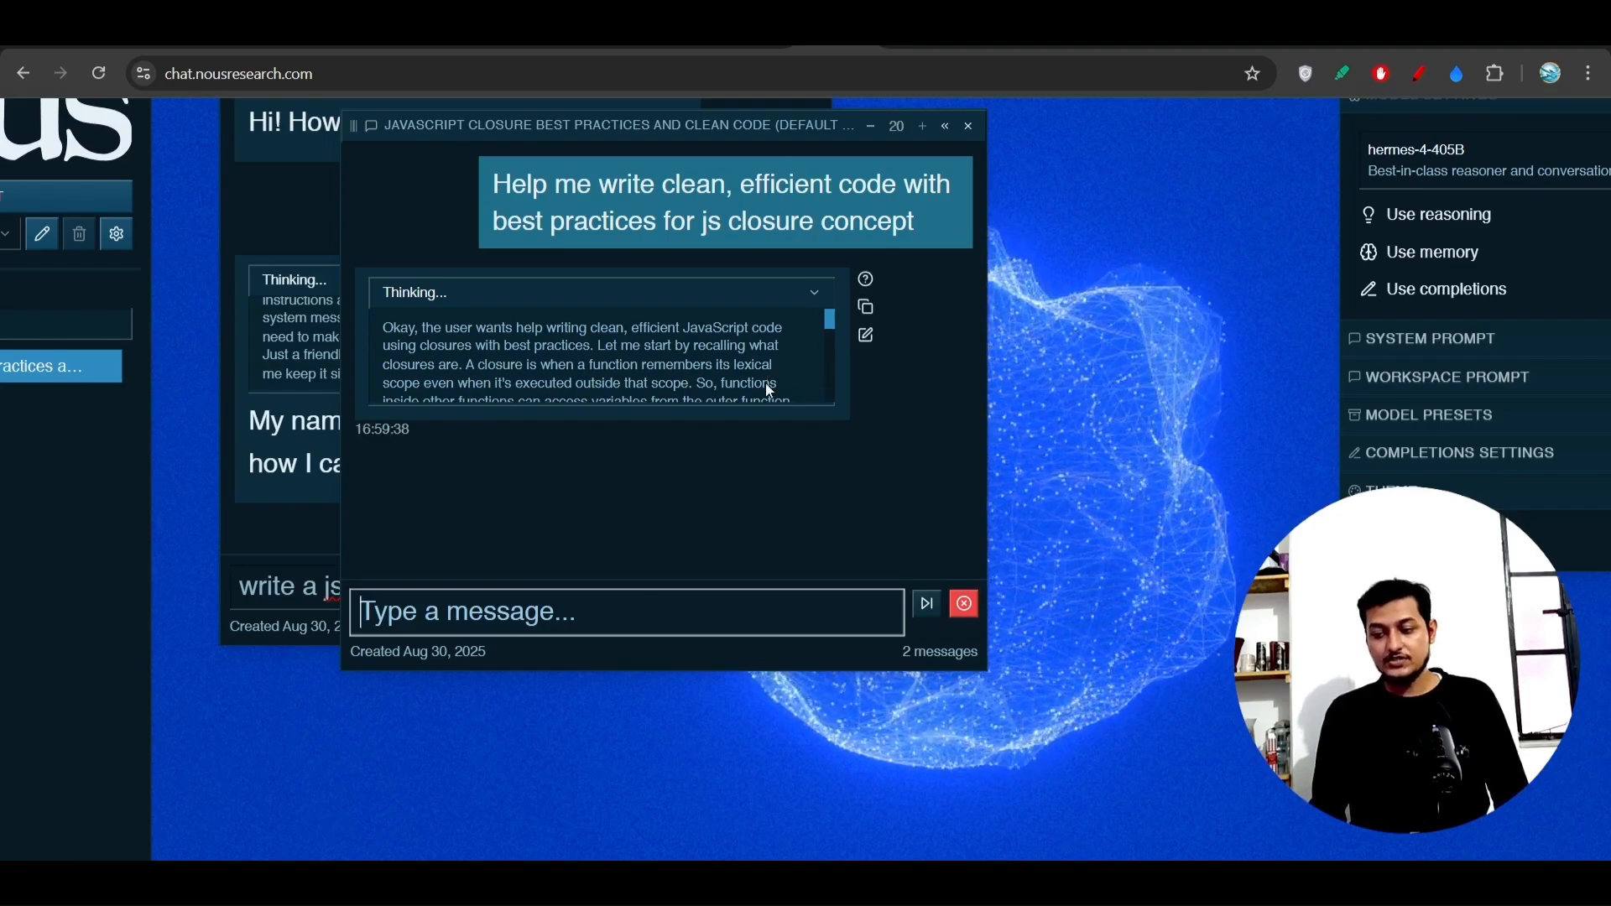
Step: Follow the Thinking section to where the answer opens with the createGreeter closure example
scroll(up, 3)
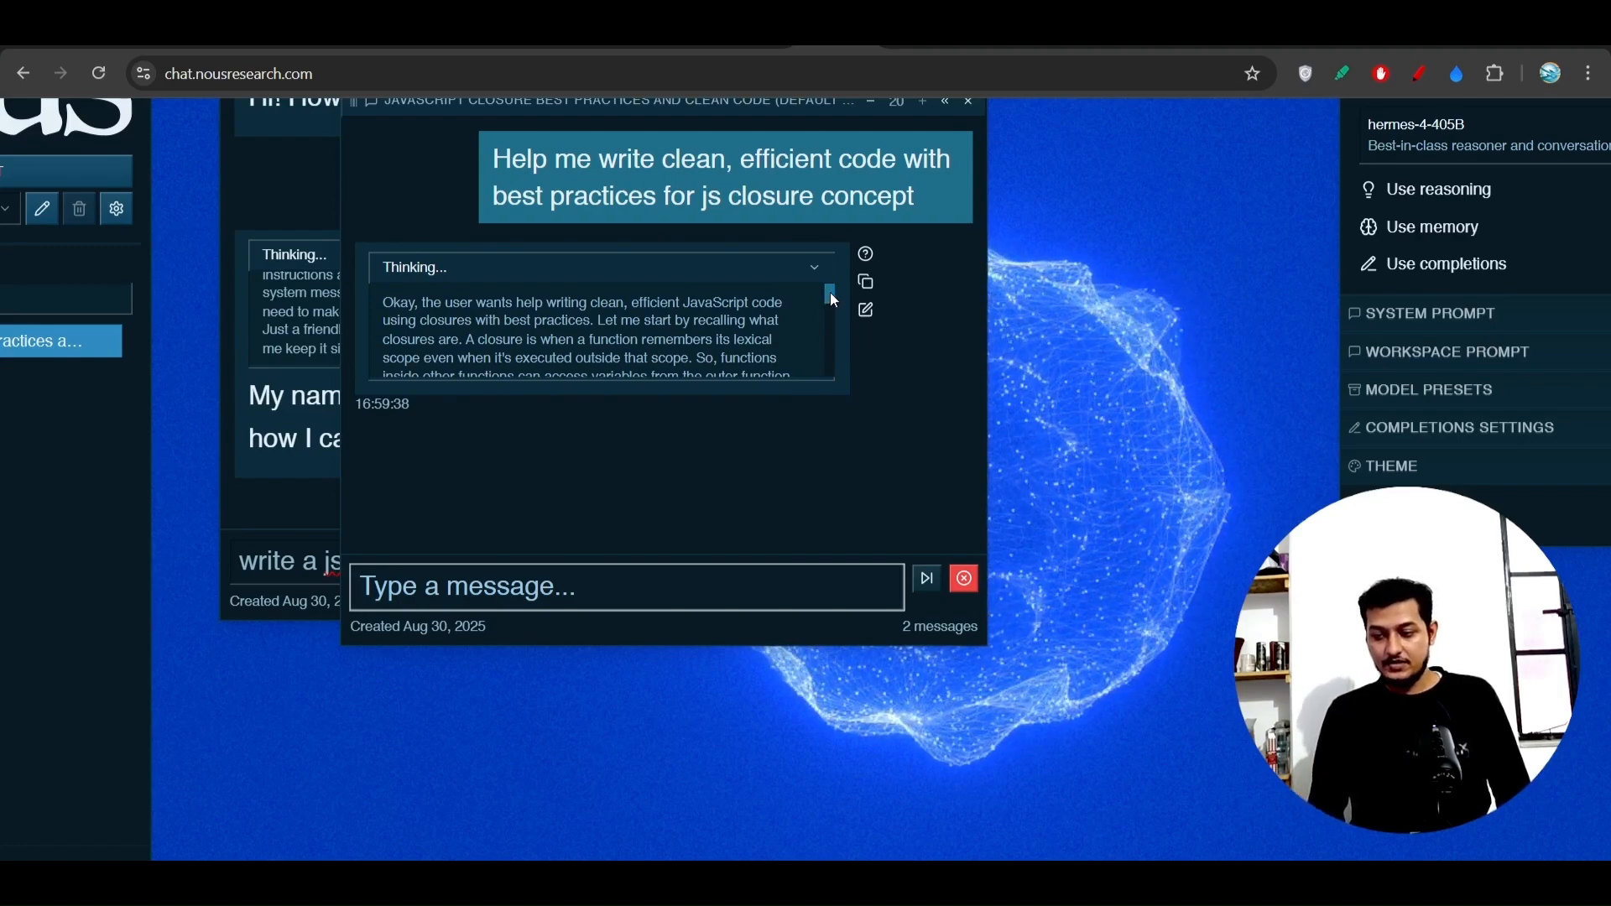
scroll(down, 3)
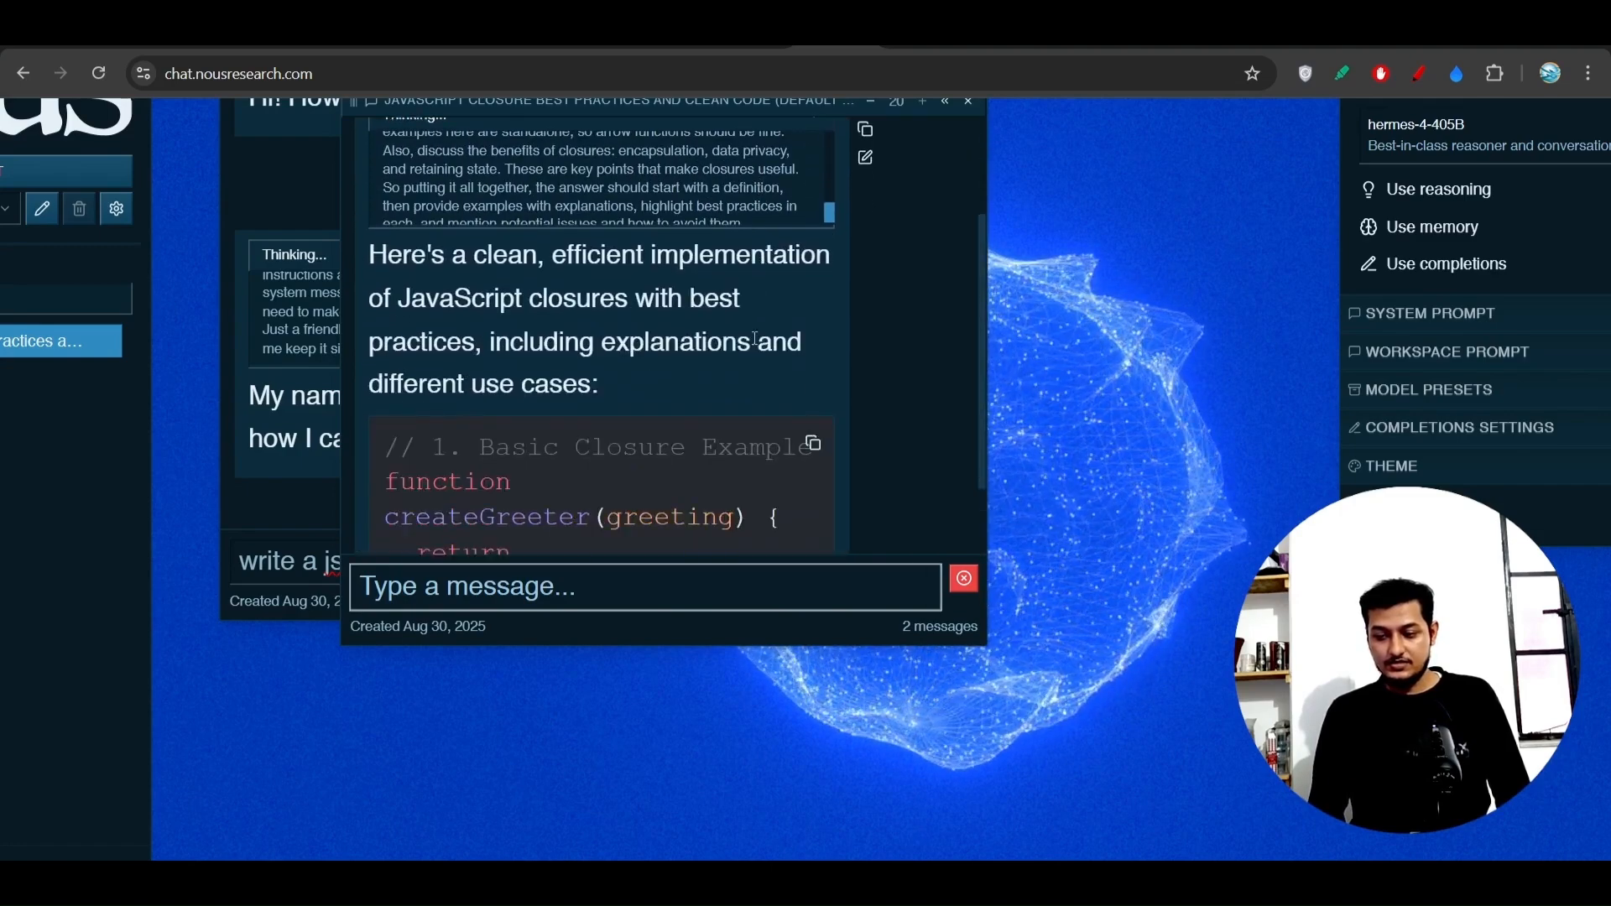
Step: Review the numbered closure code examples and explained best practices as they stream
scroll(down, 3)
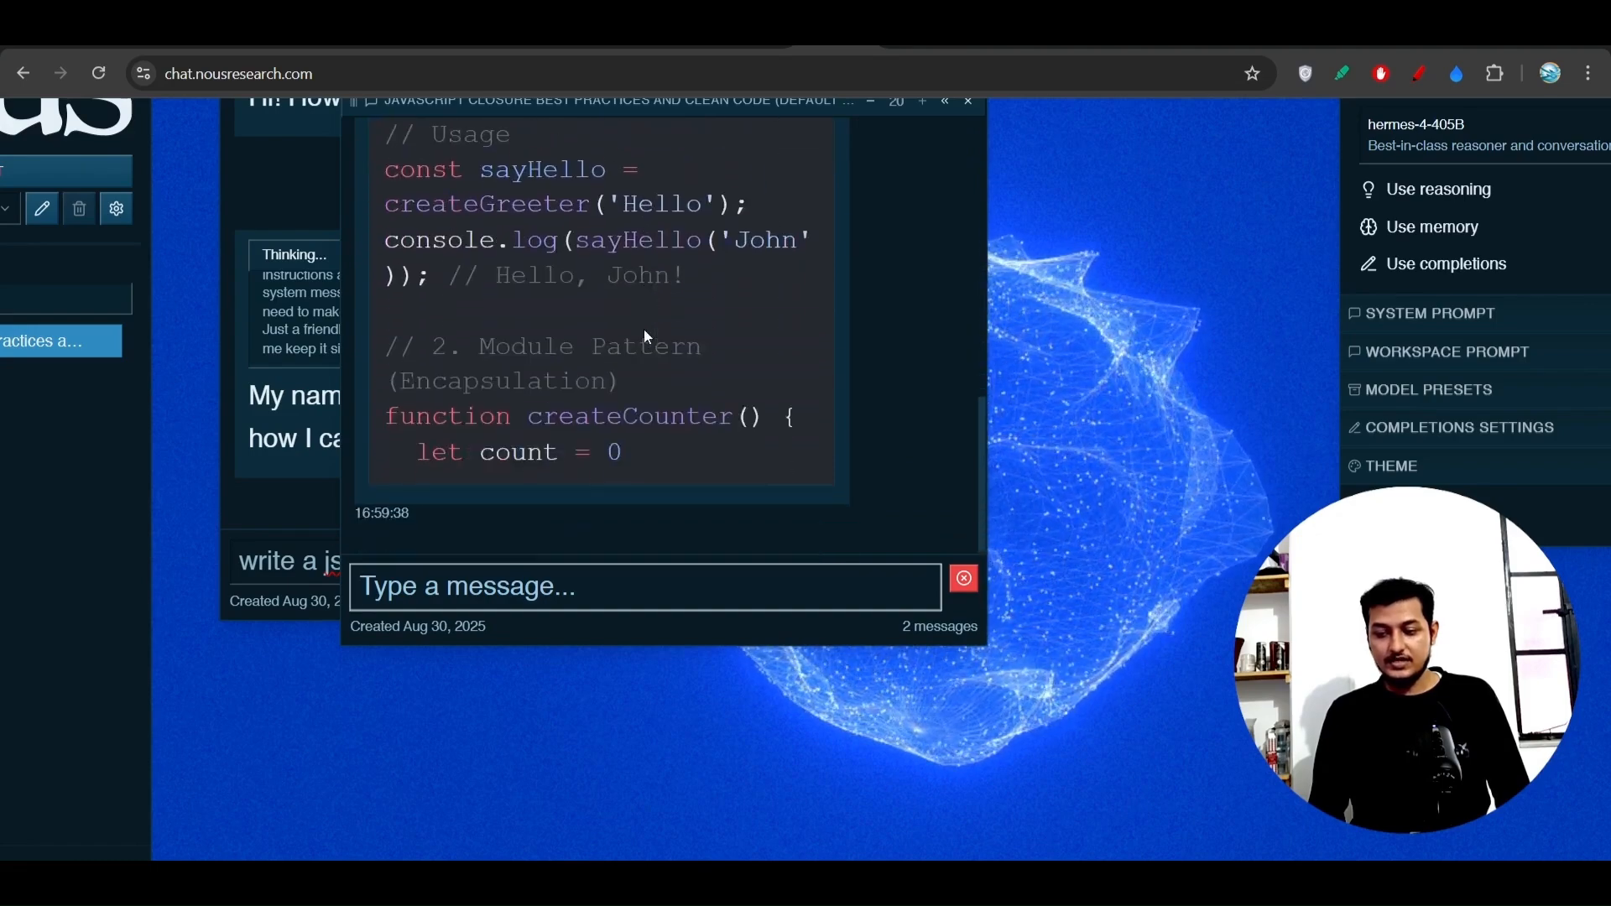
scroll(down, 3)
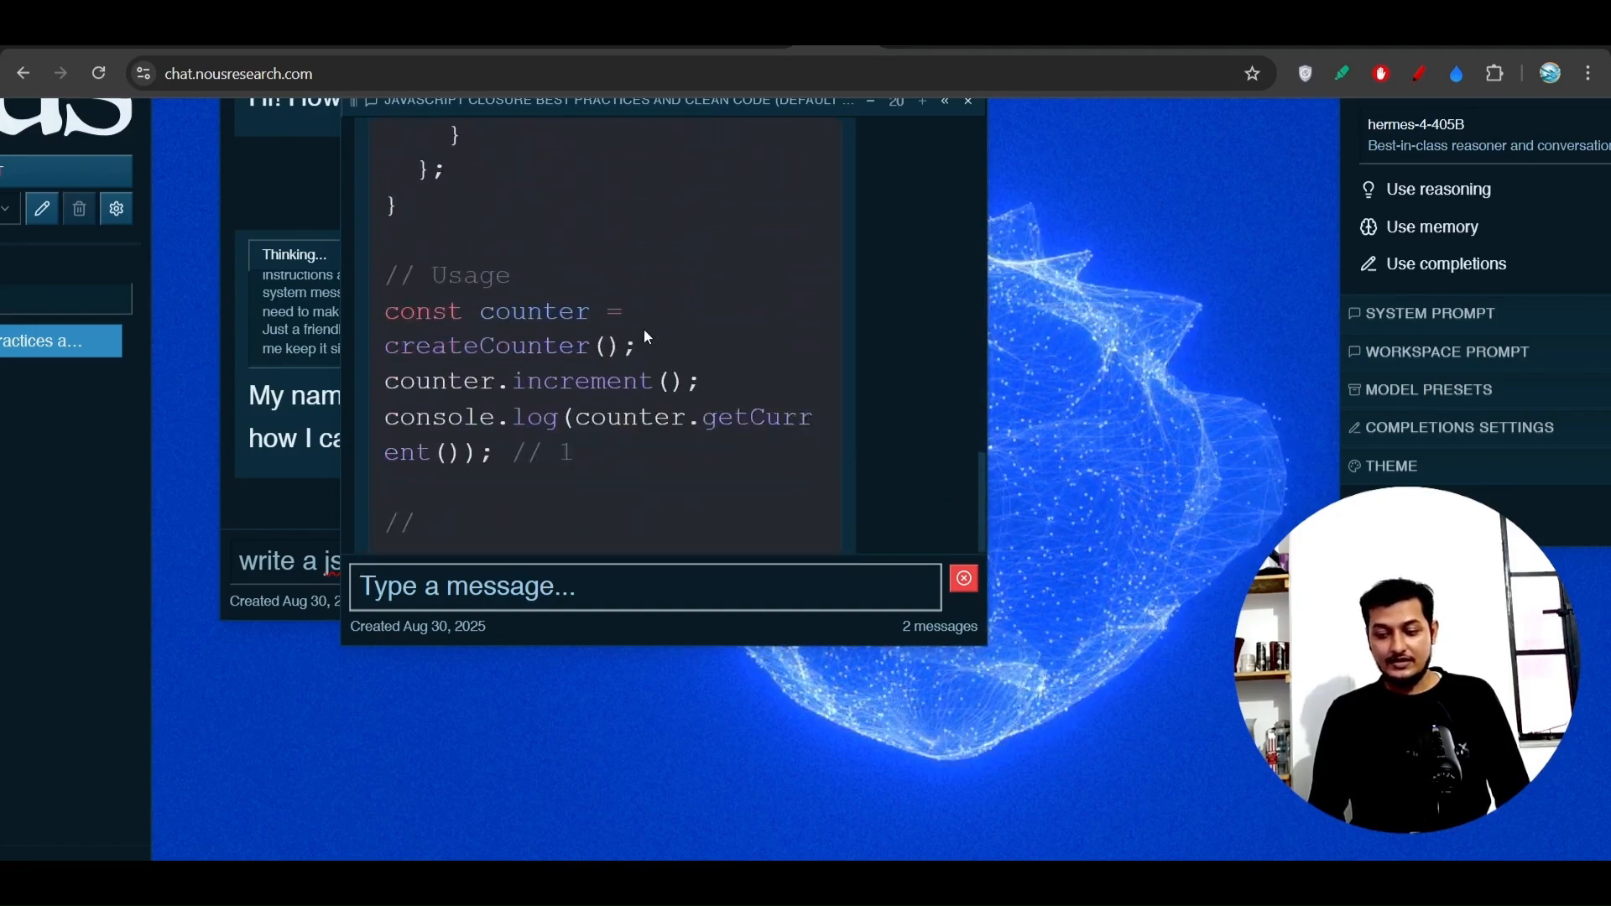
scroll(down, 3)
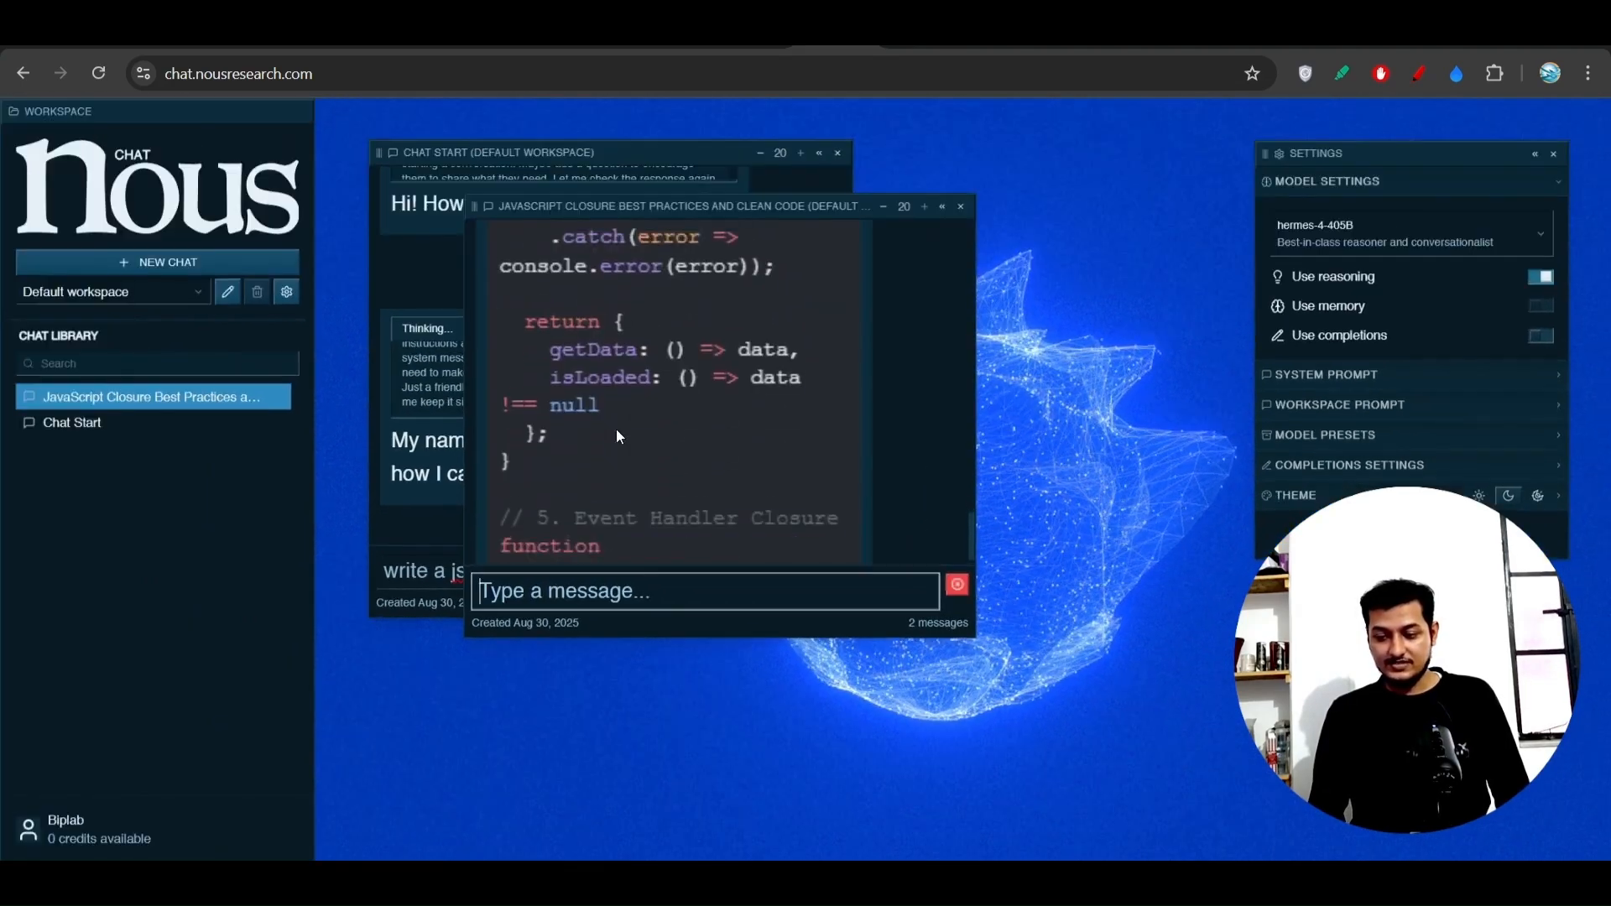
scroll(down, 3)
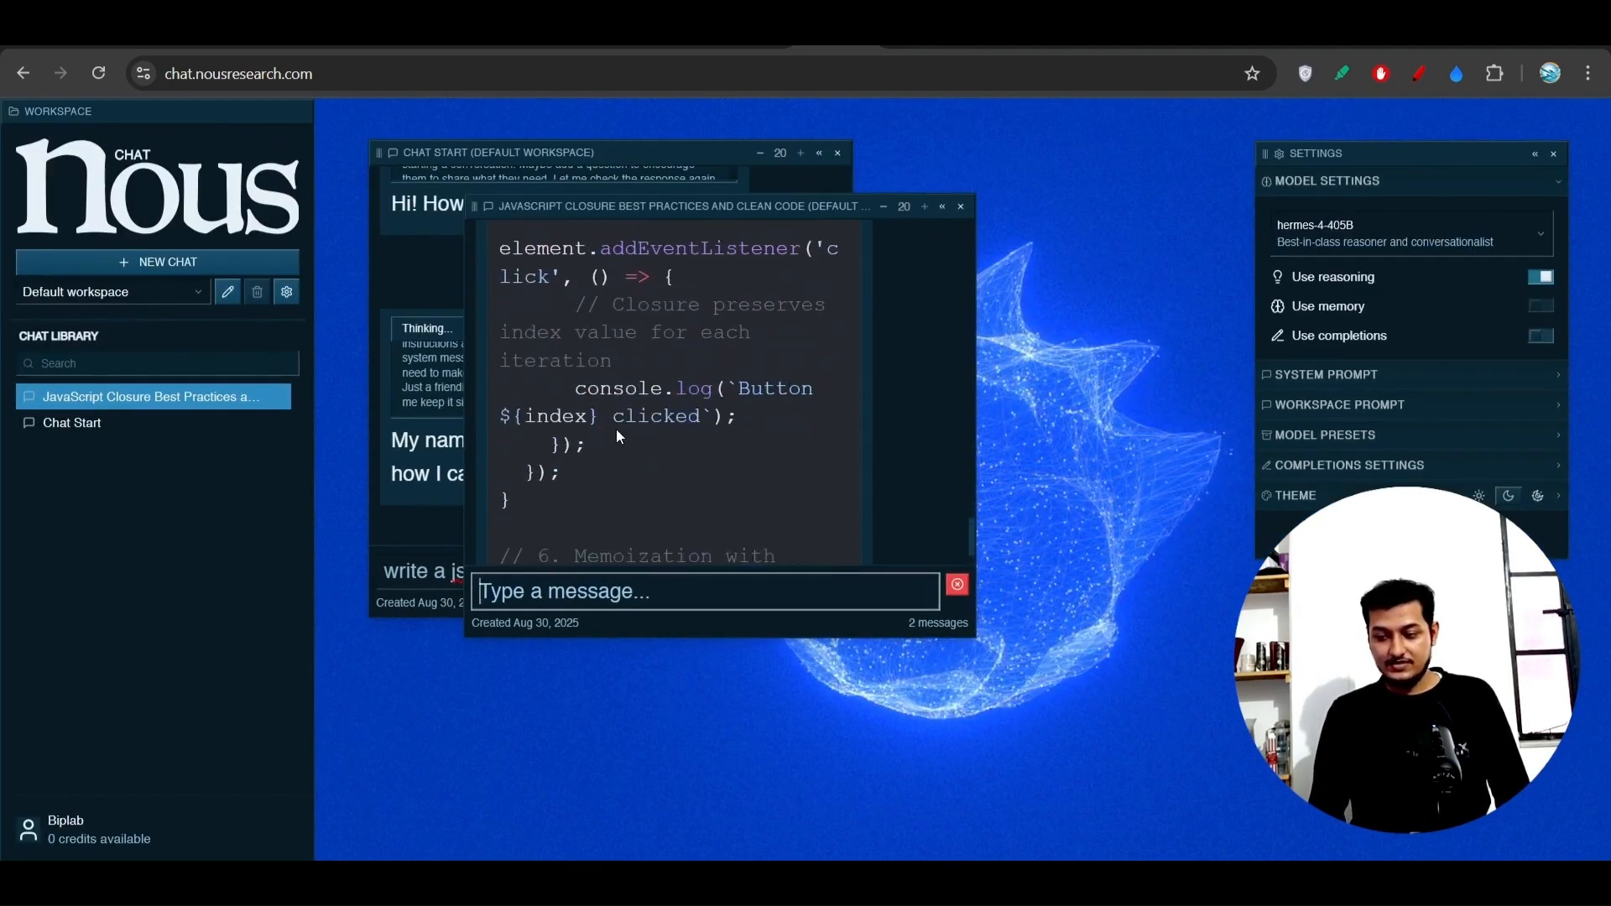
scroll(down, 3)
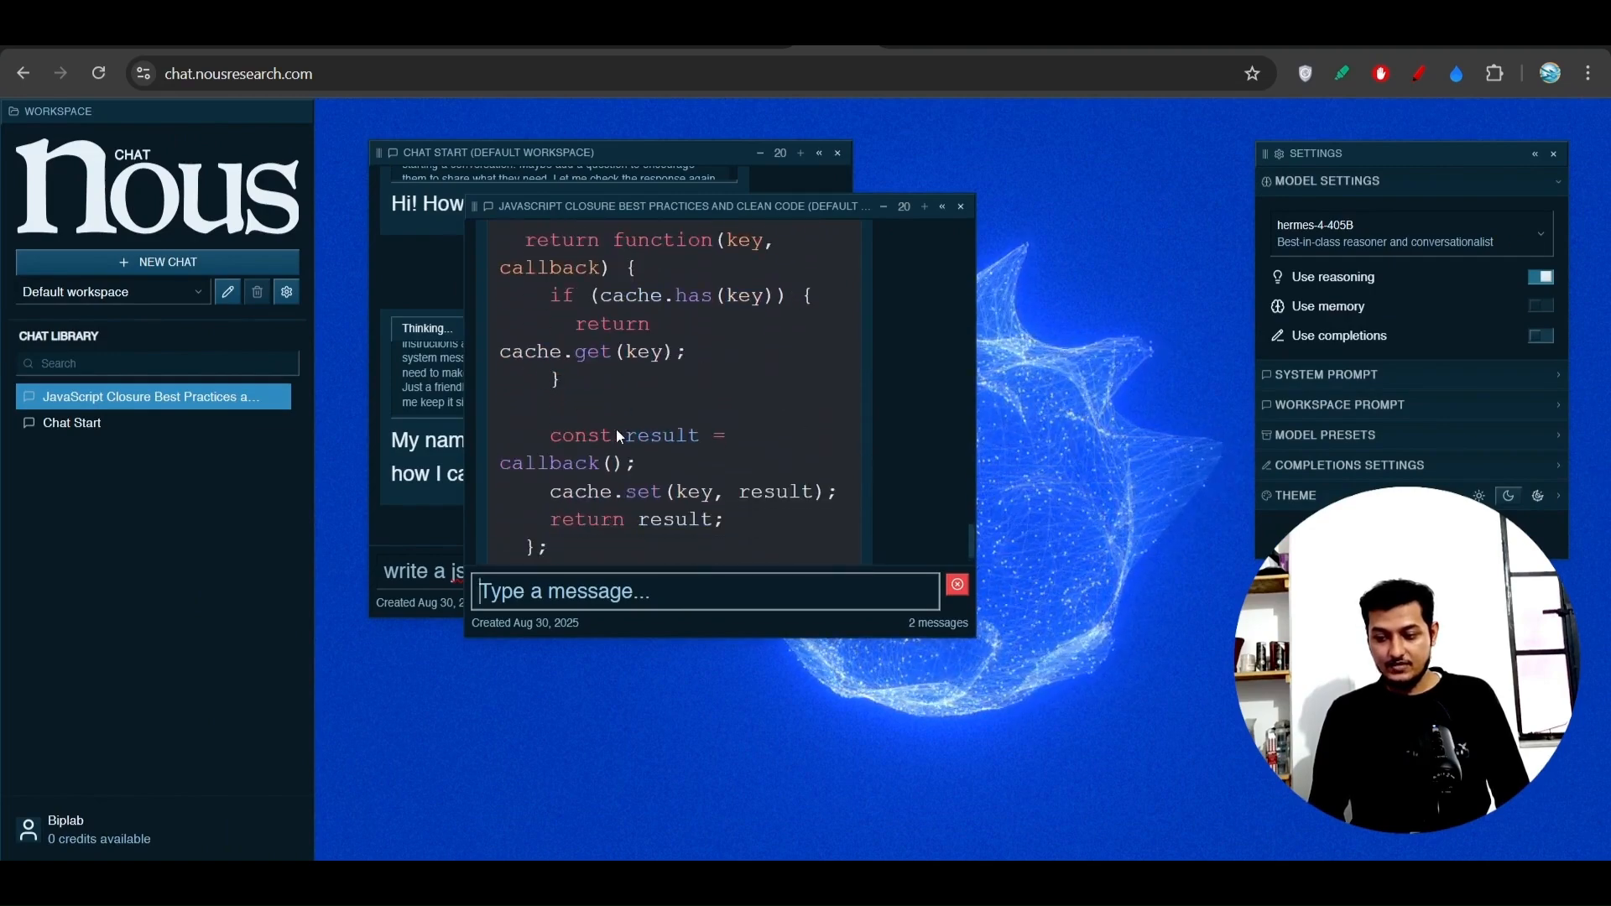
scroll(down, 3)
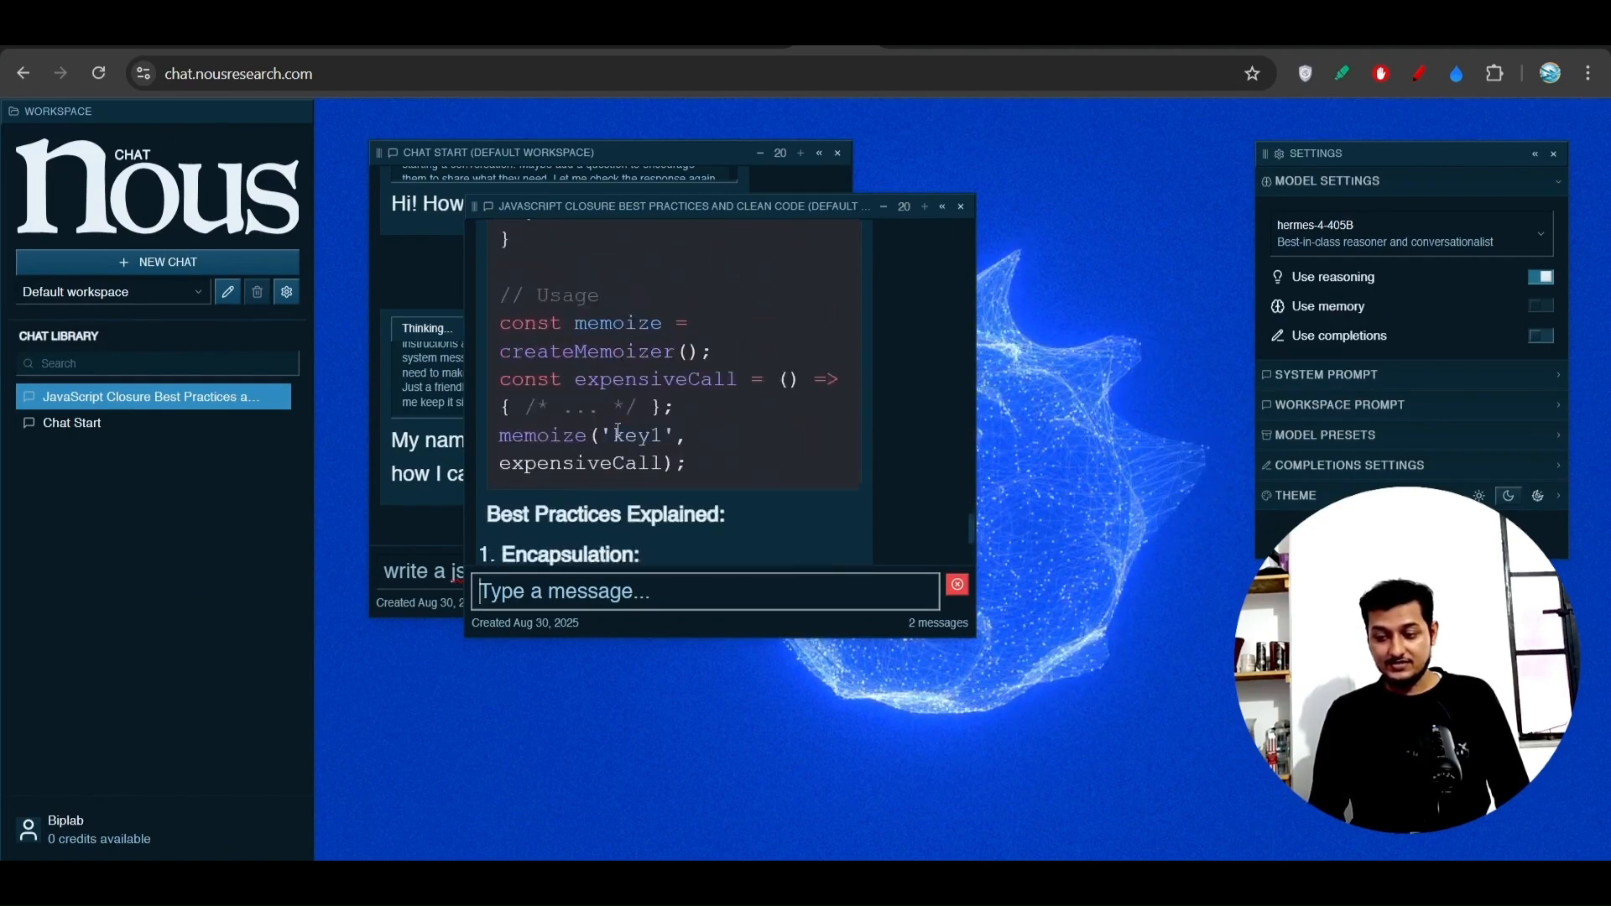
scroll(down, 3)
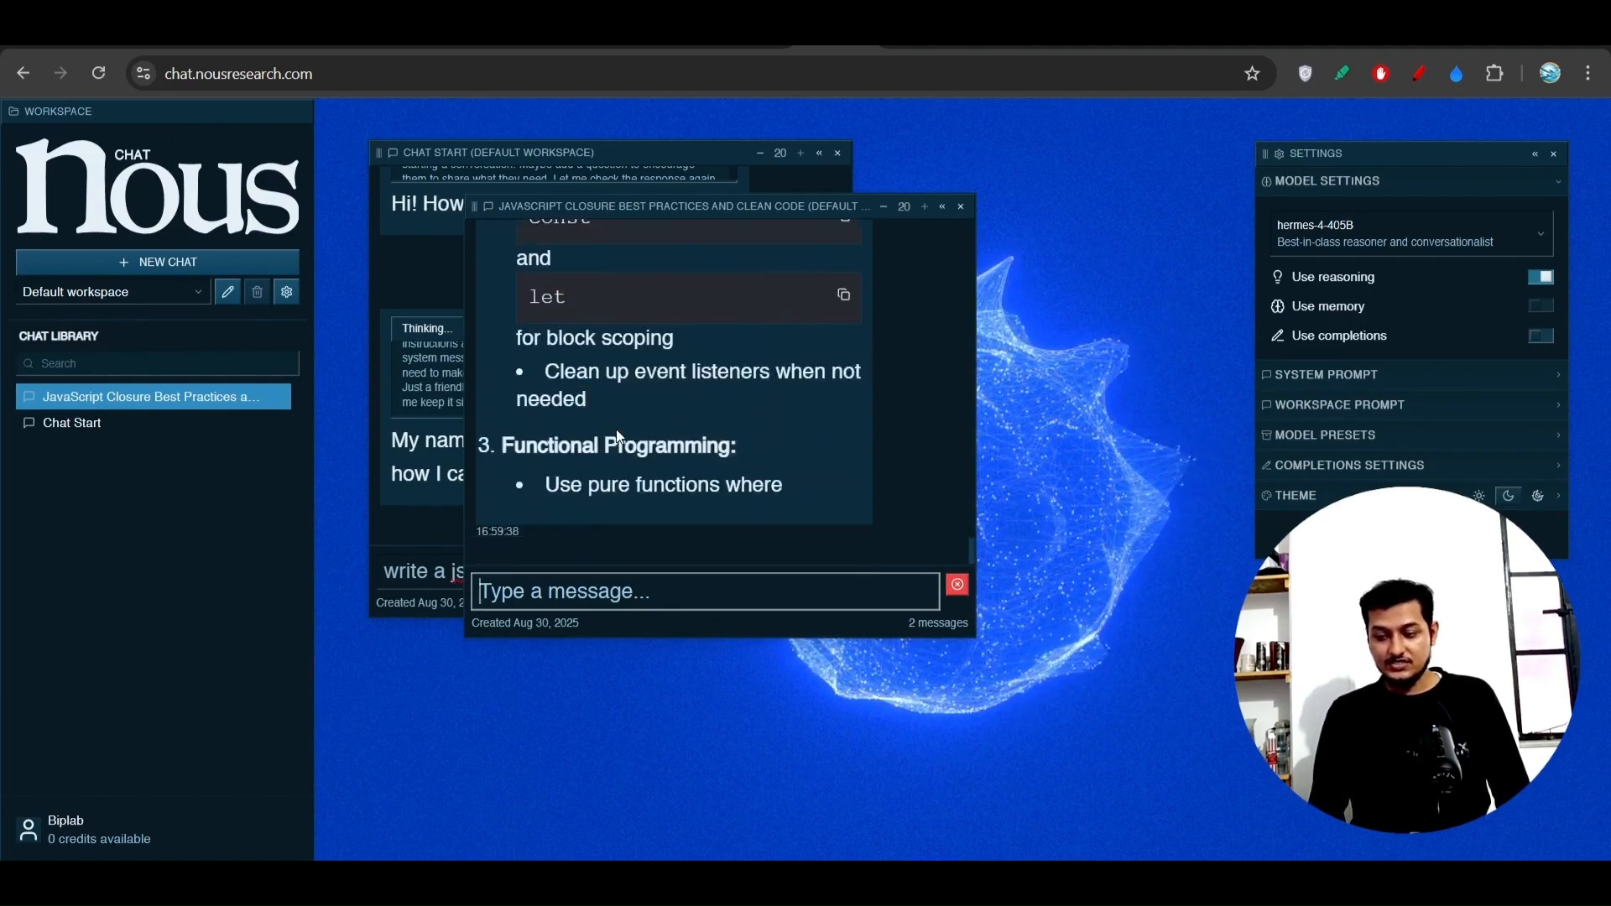
scroll(down, 3)
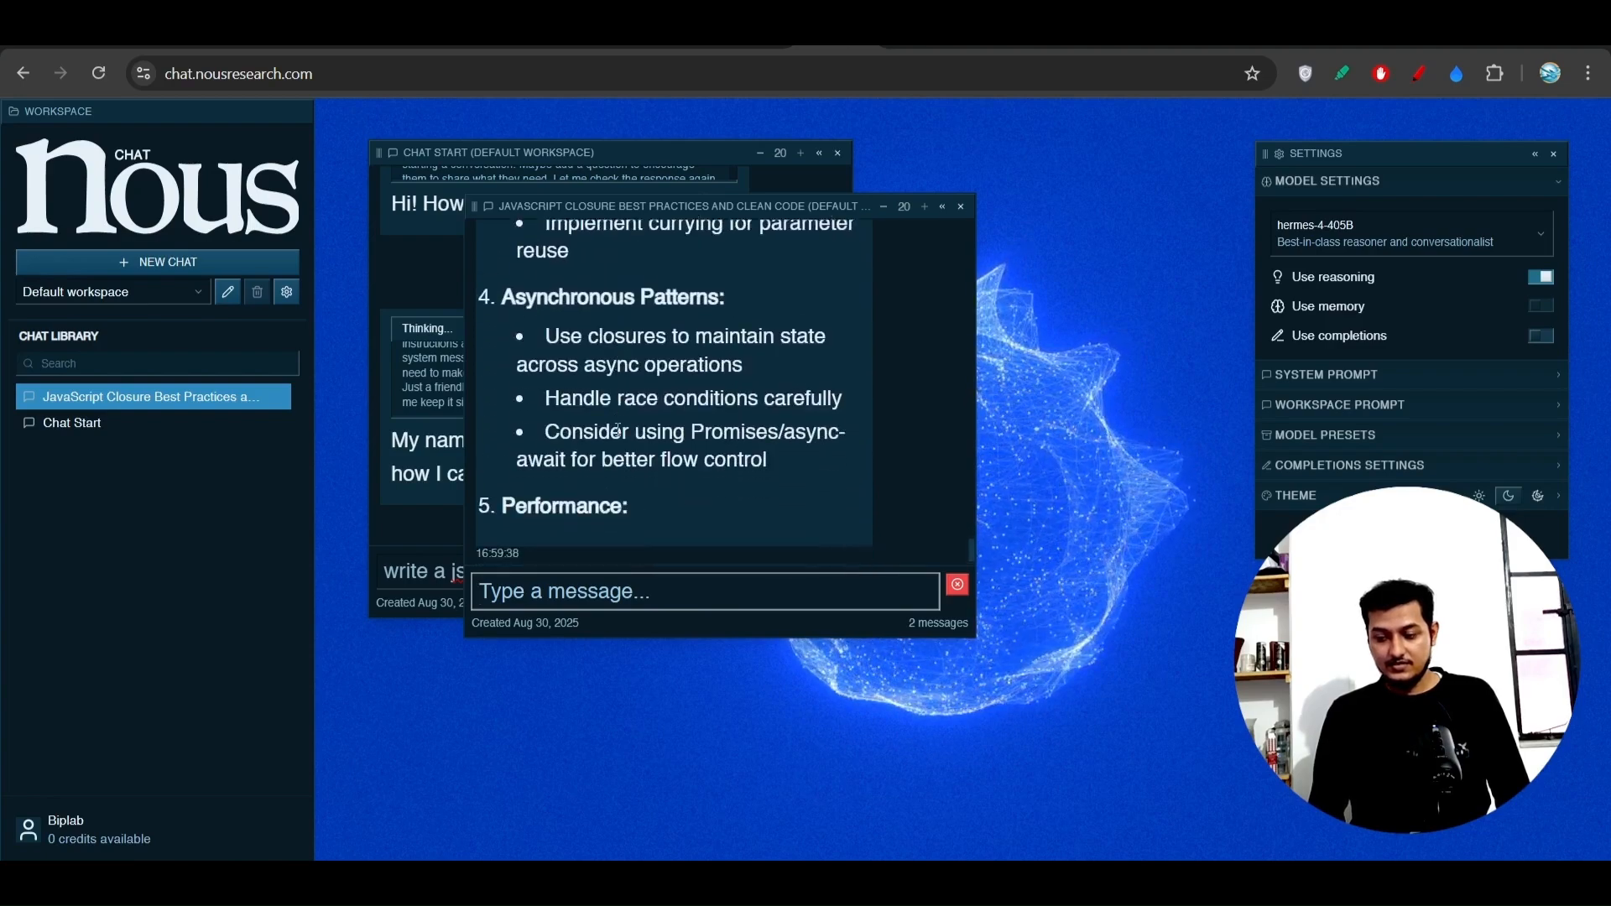
Step: Review the common pitfalls, memory management, memoization example and closing summary
scroll(down, 3)
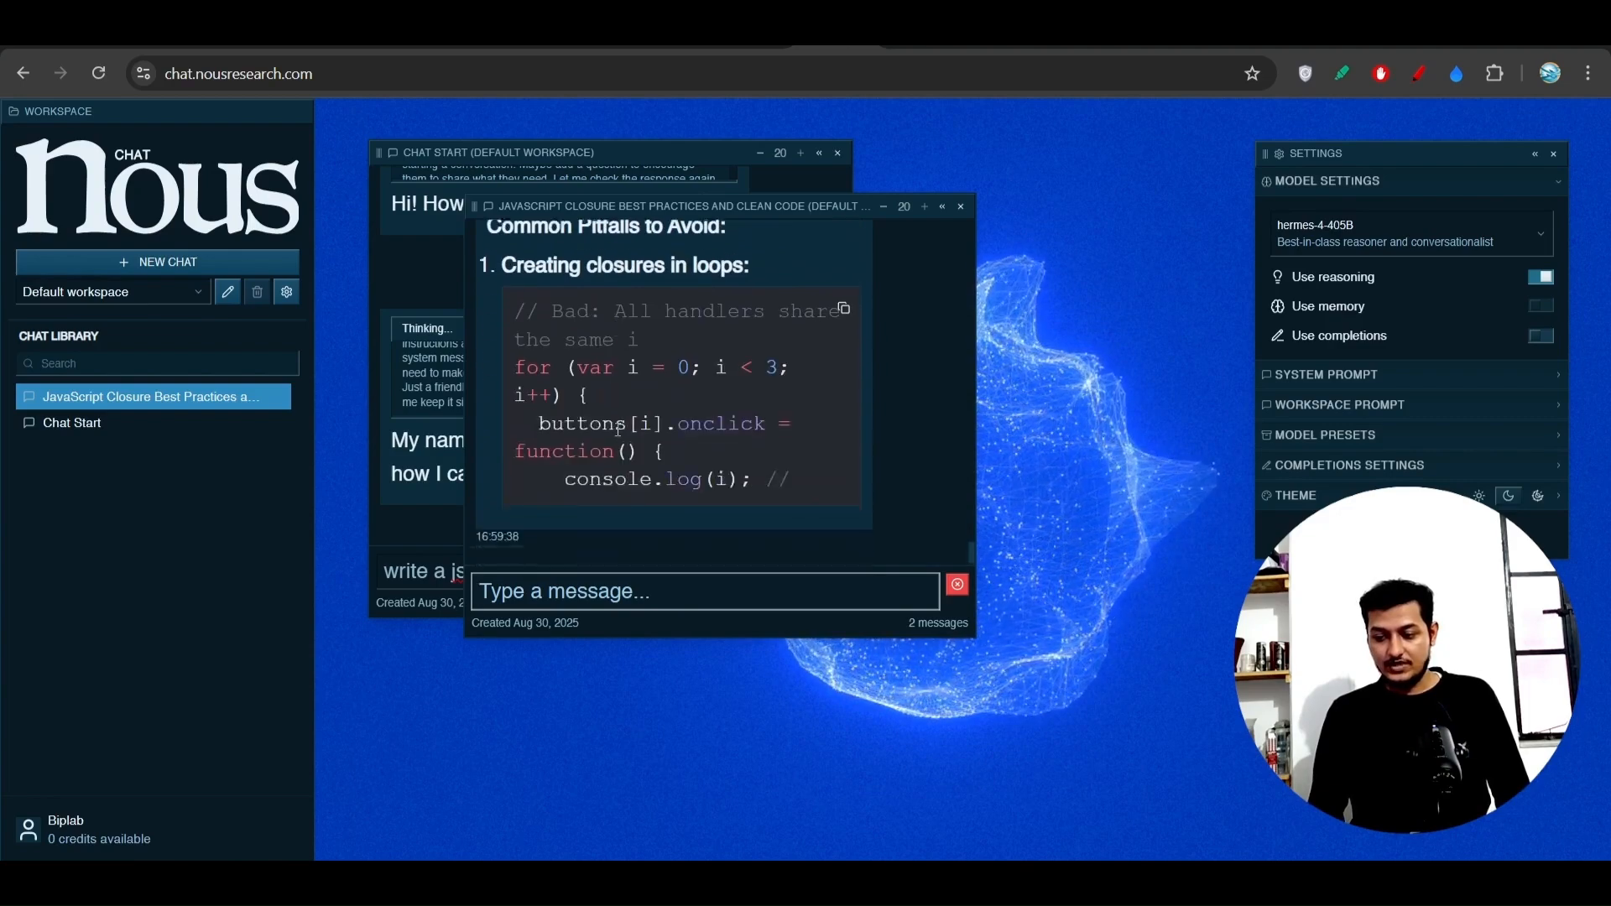
scroll(down, 3)
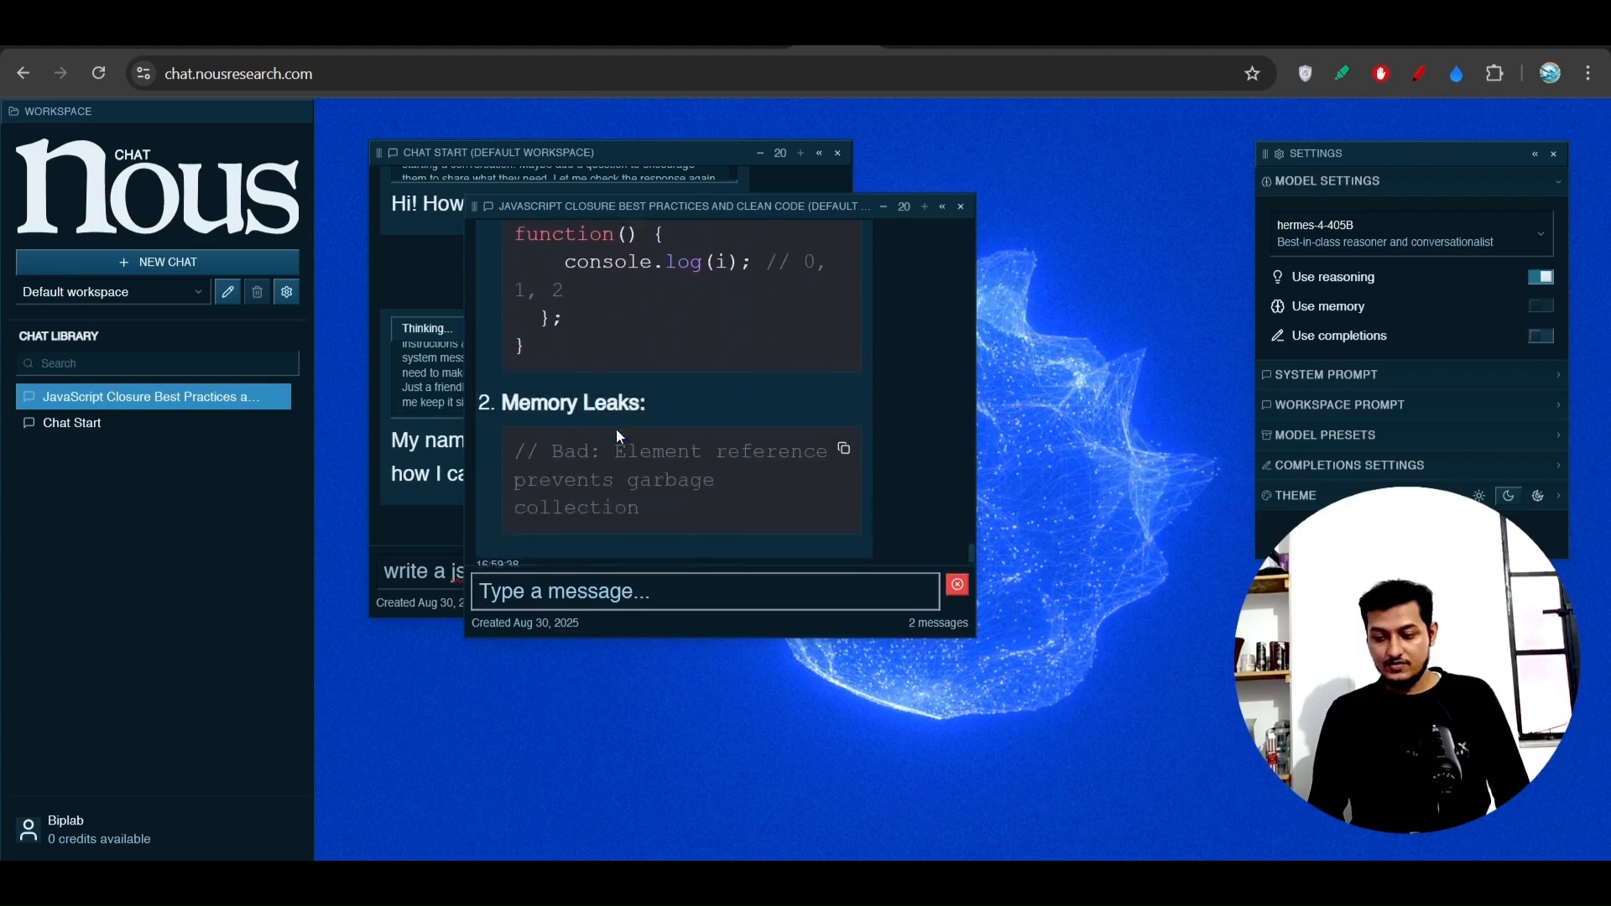
scroll(down, 3)
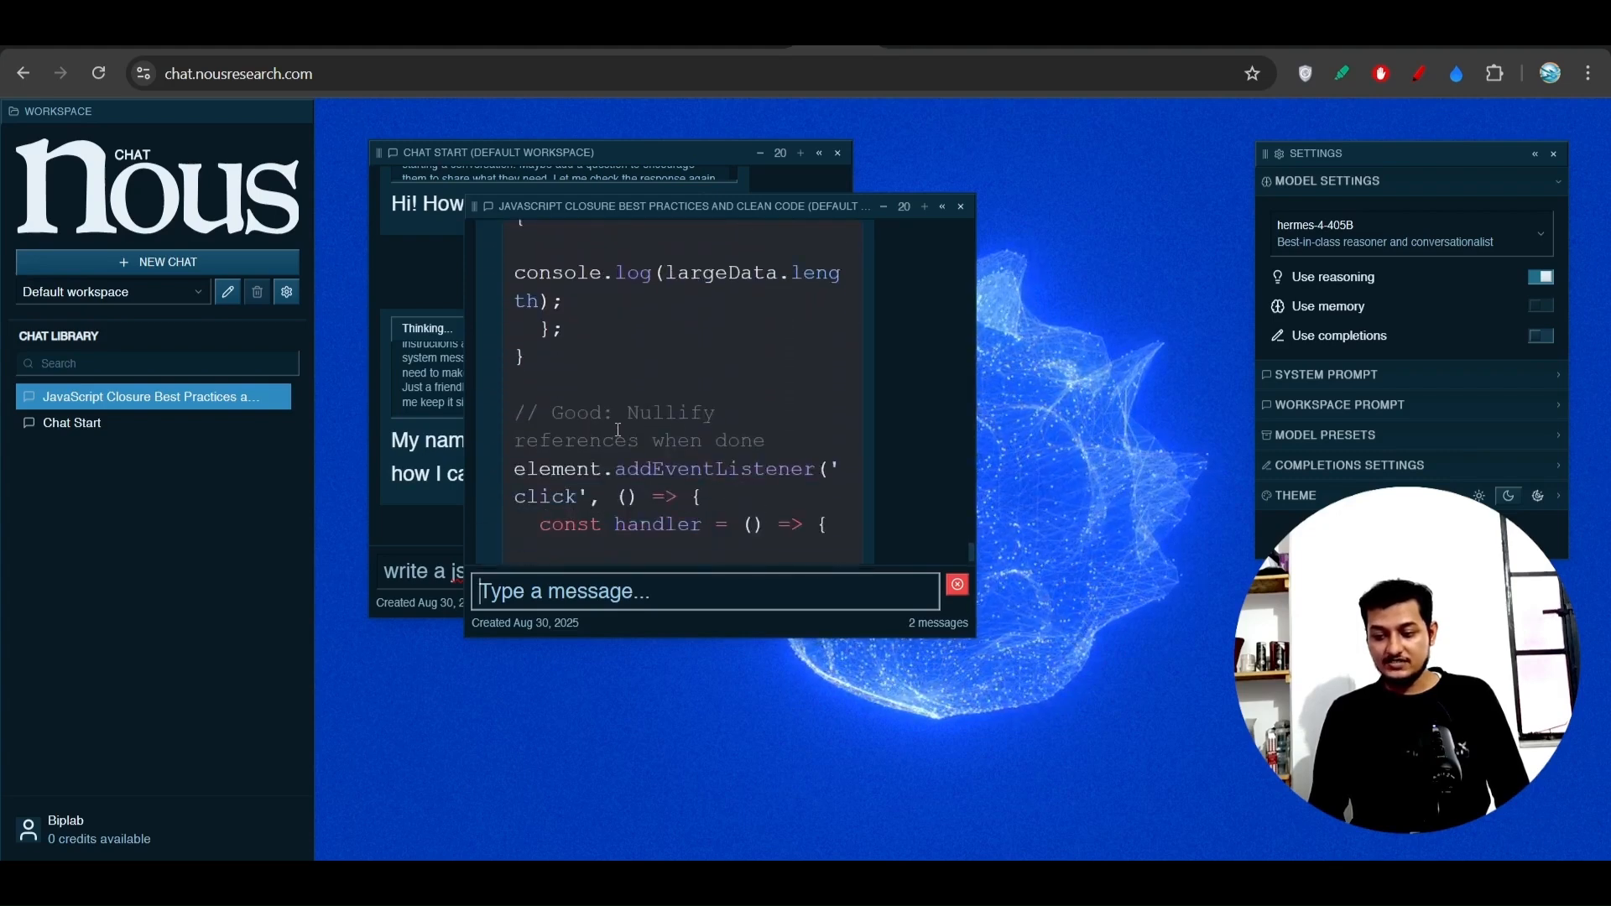
scroll(down, 3)
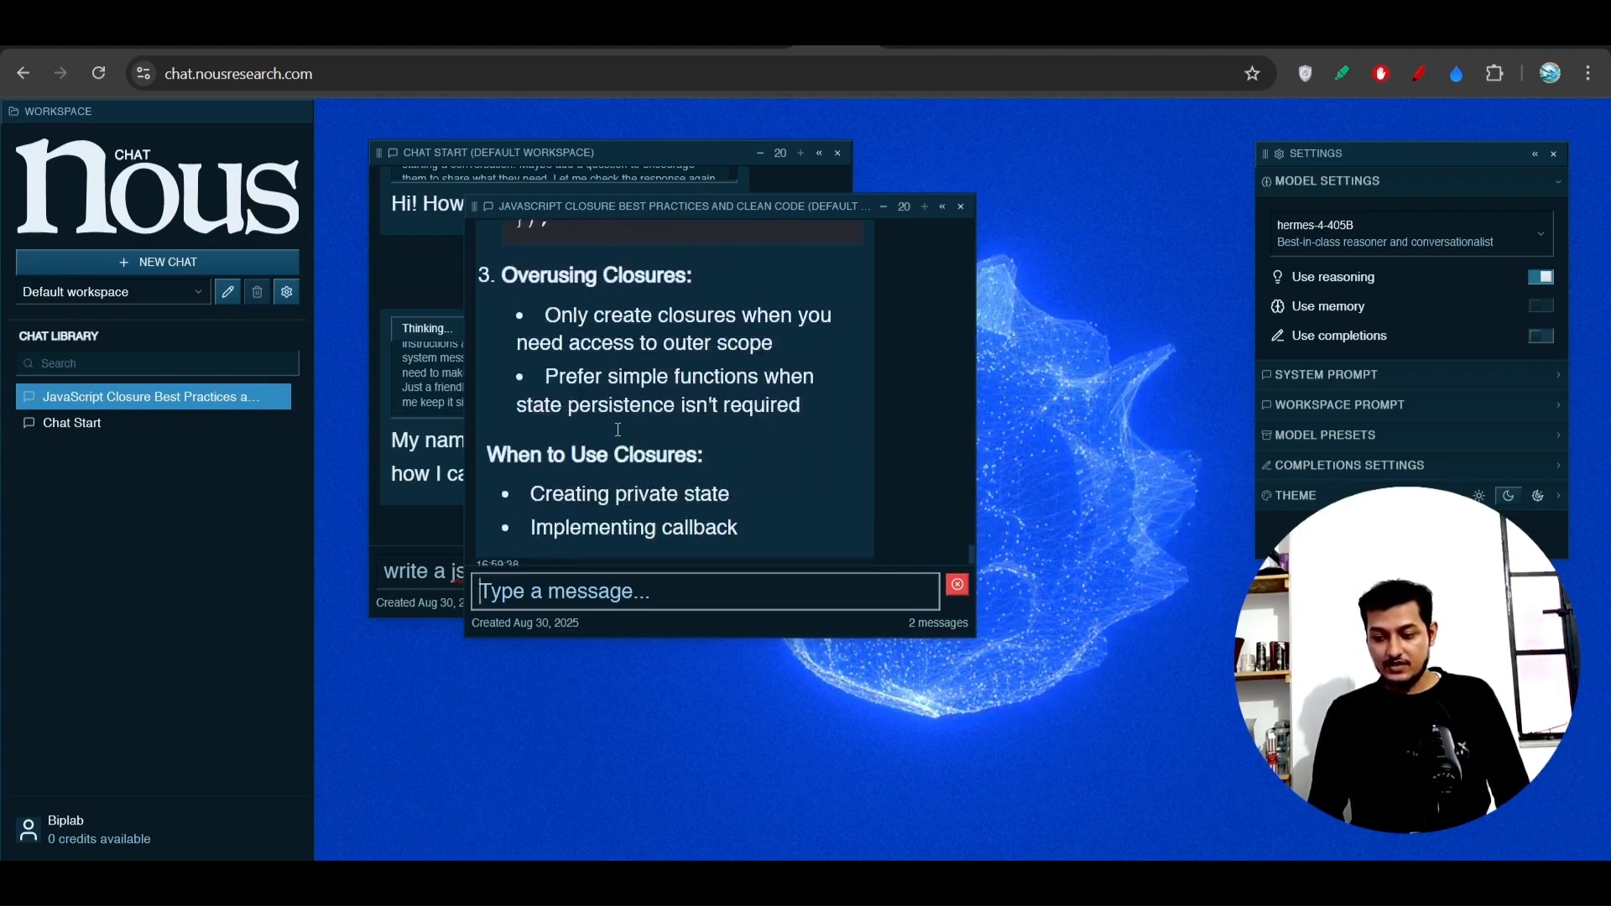
scroll(down, 3)
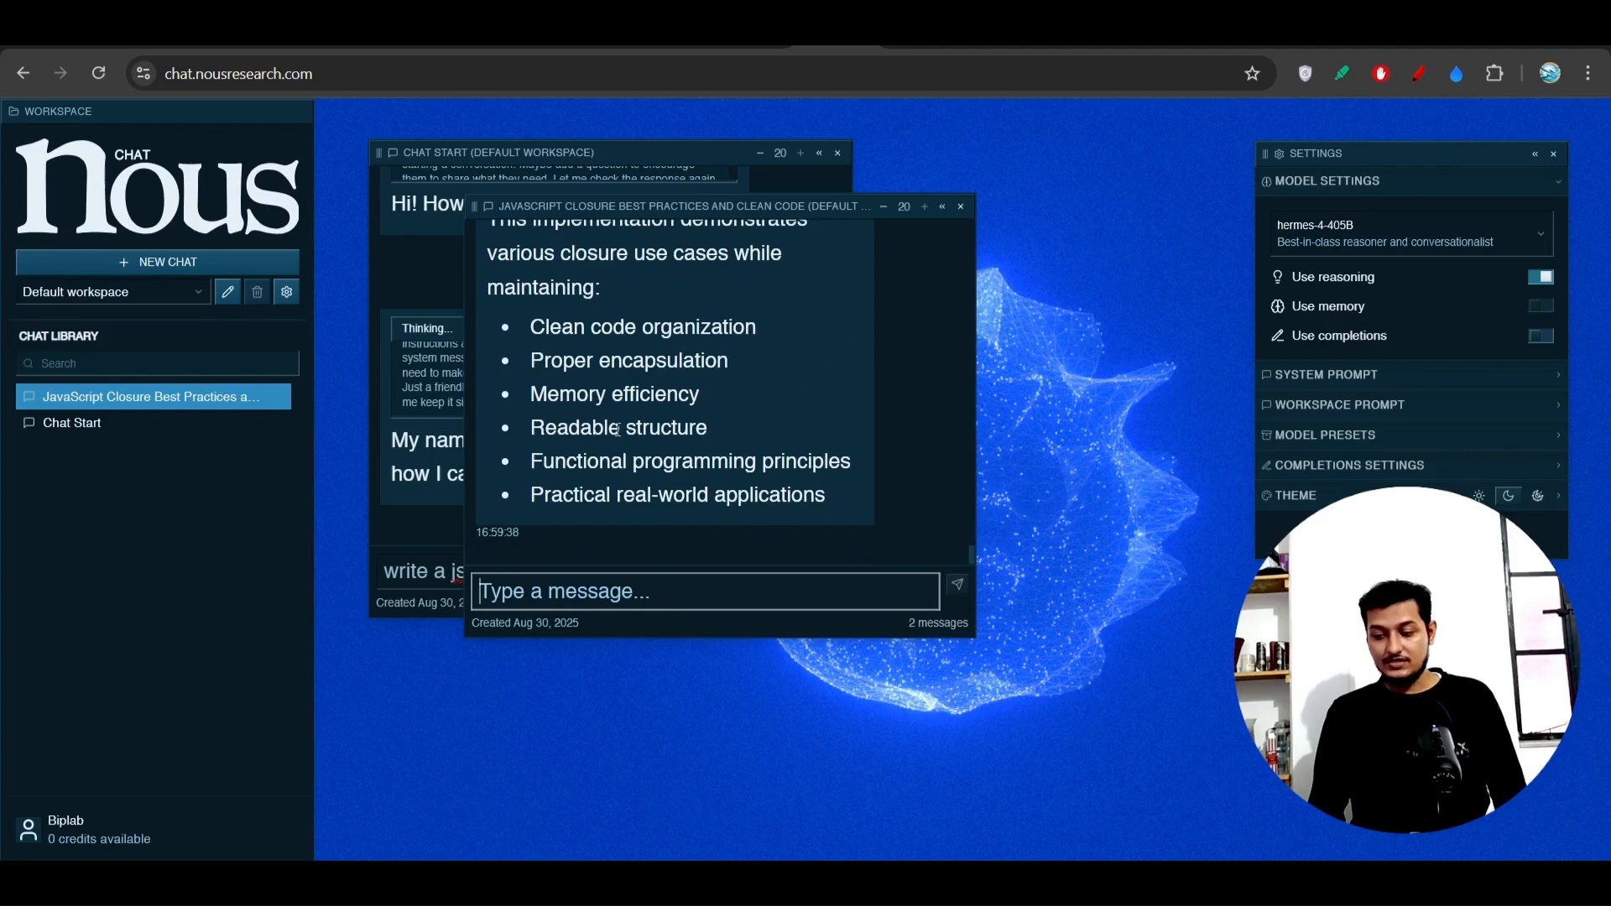
scroll(down, 3)
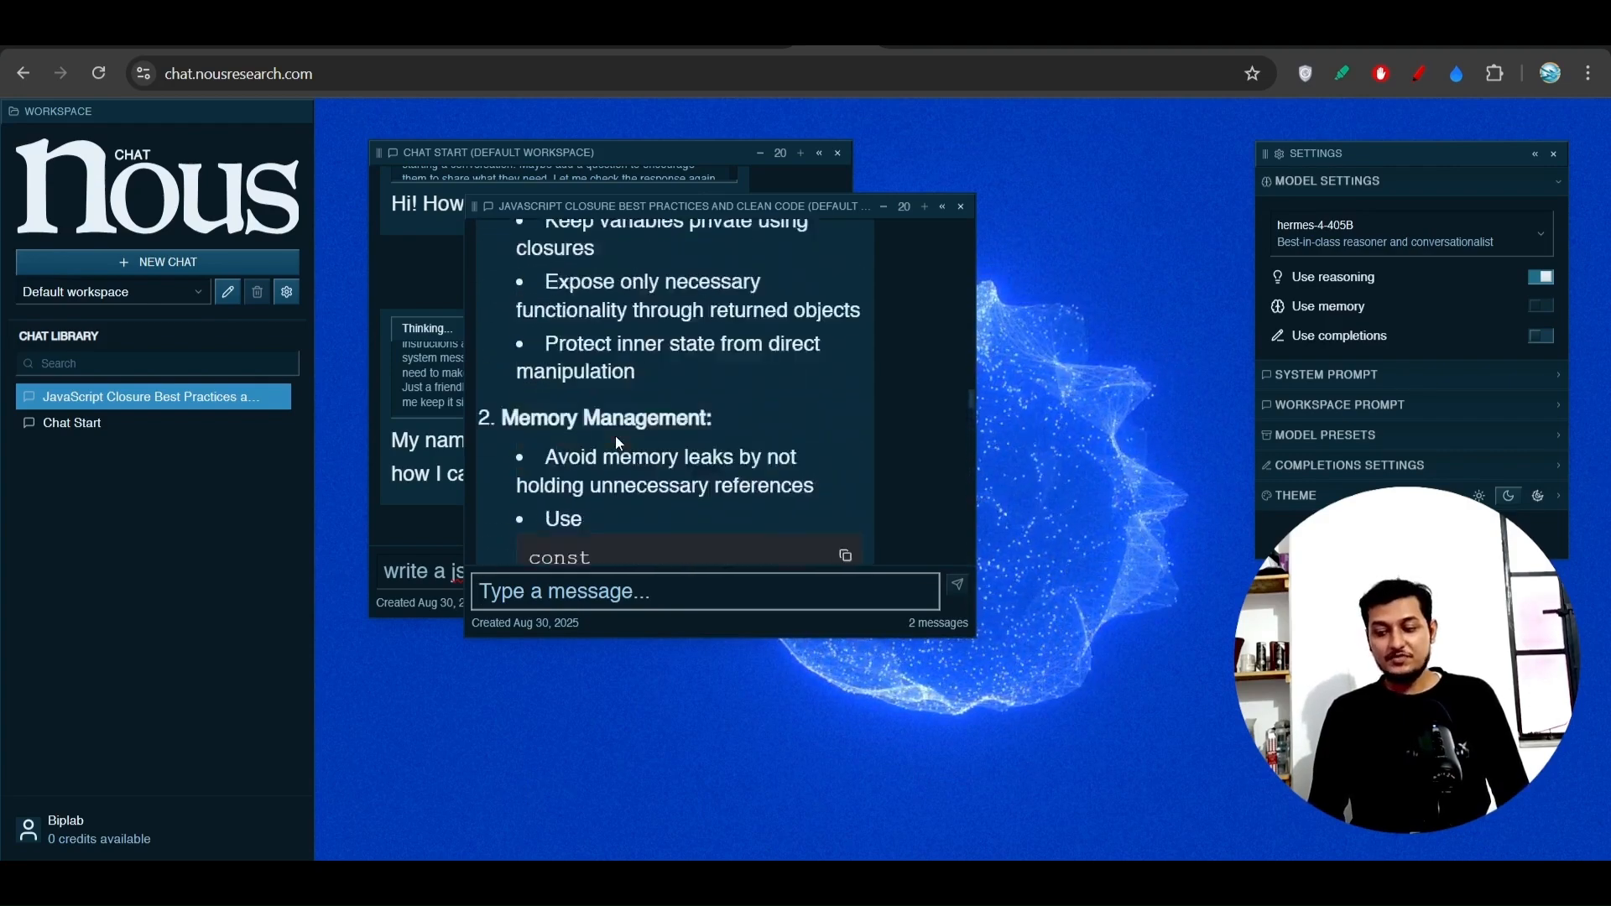
scroll(down, 3)
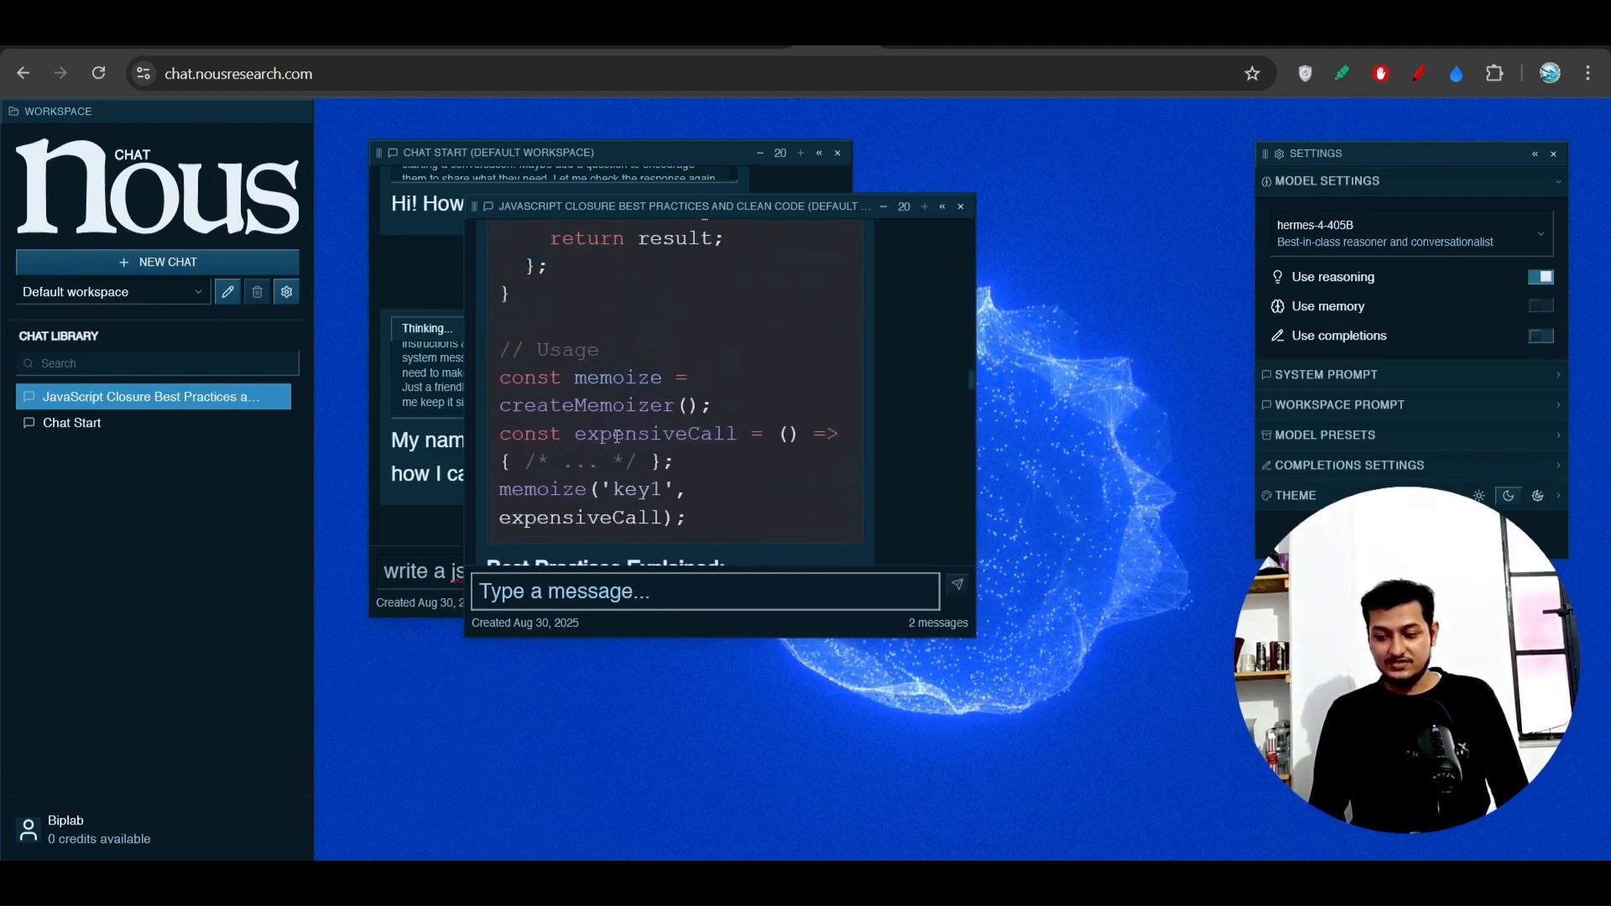
scroll(up, 3)
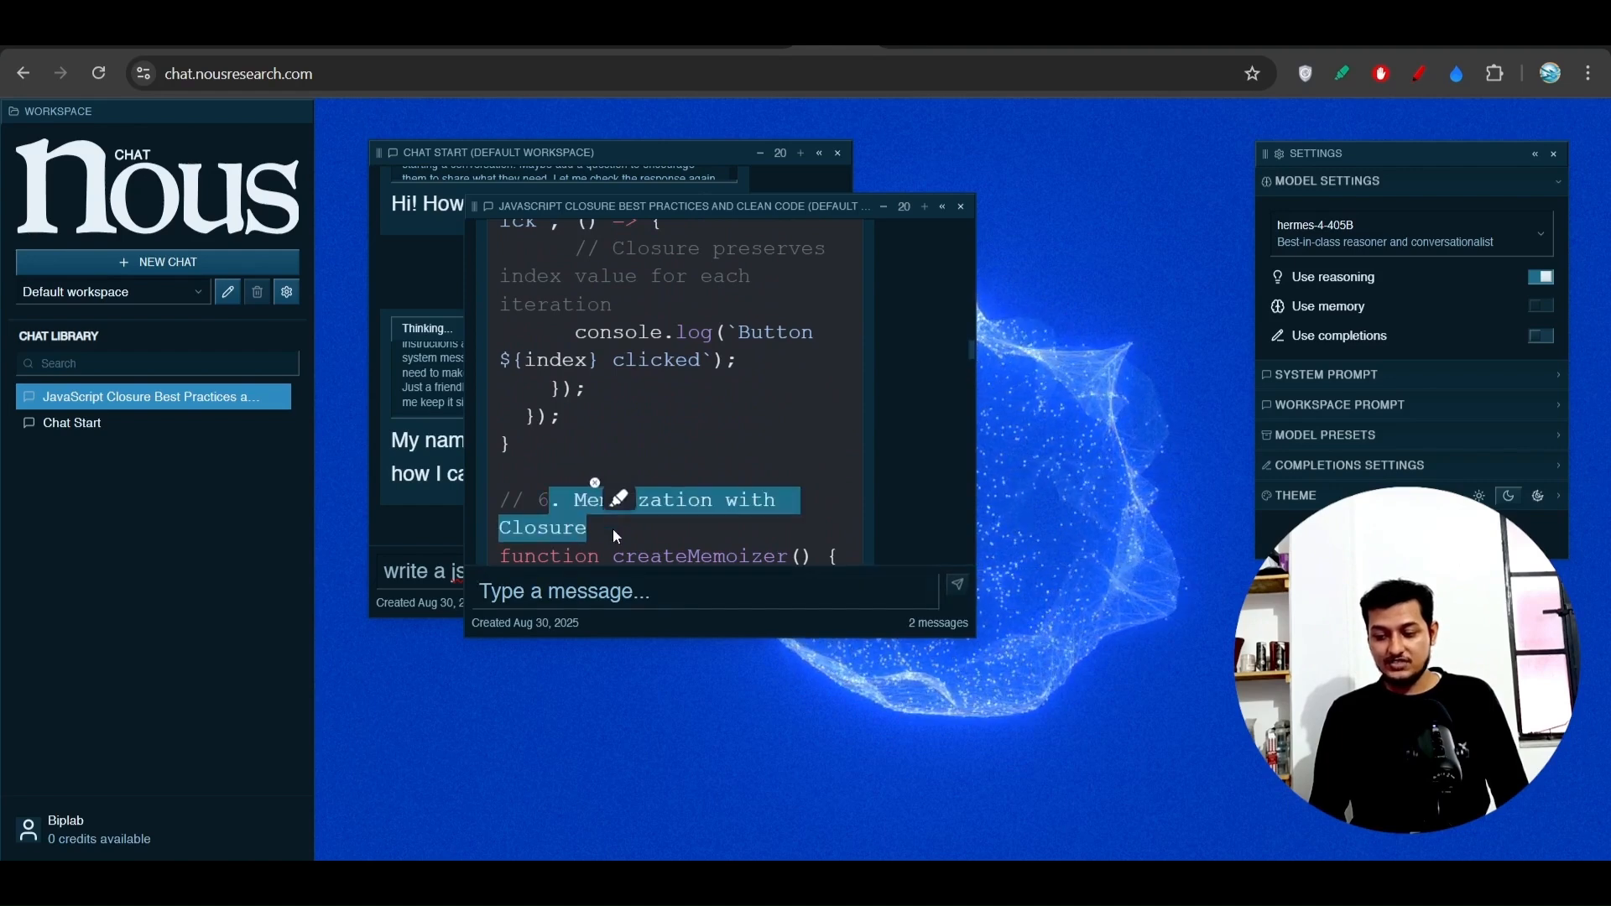
scroll(up, 3)
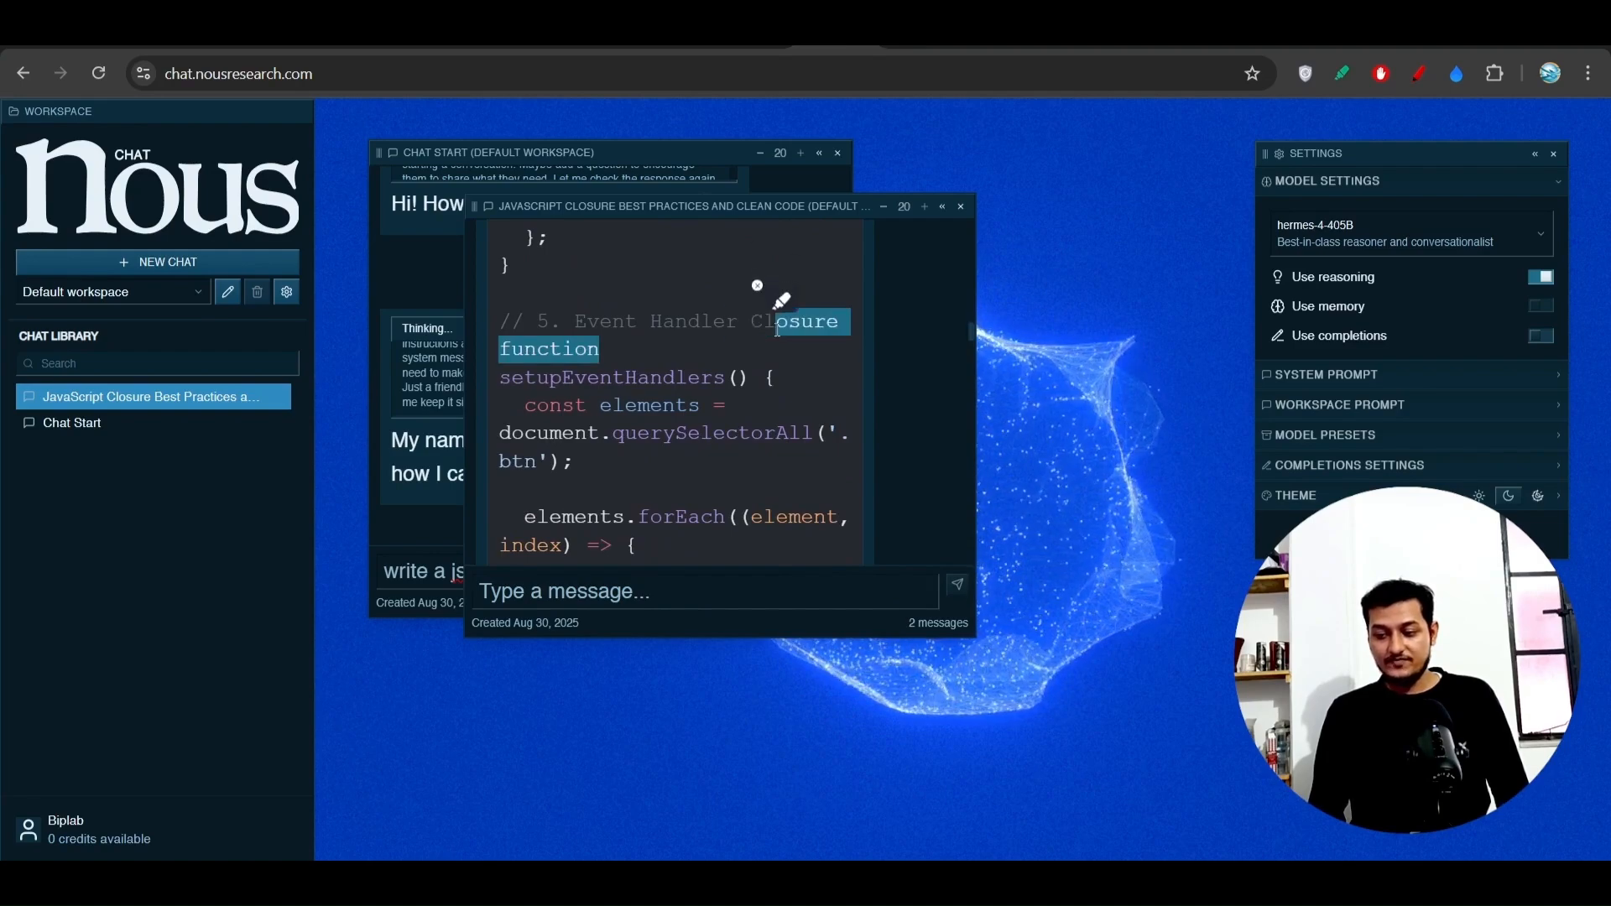
scroll(up, 3)
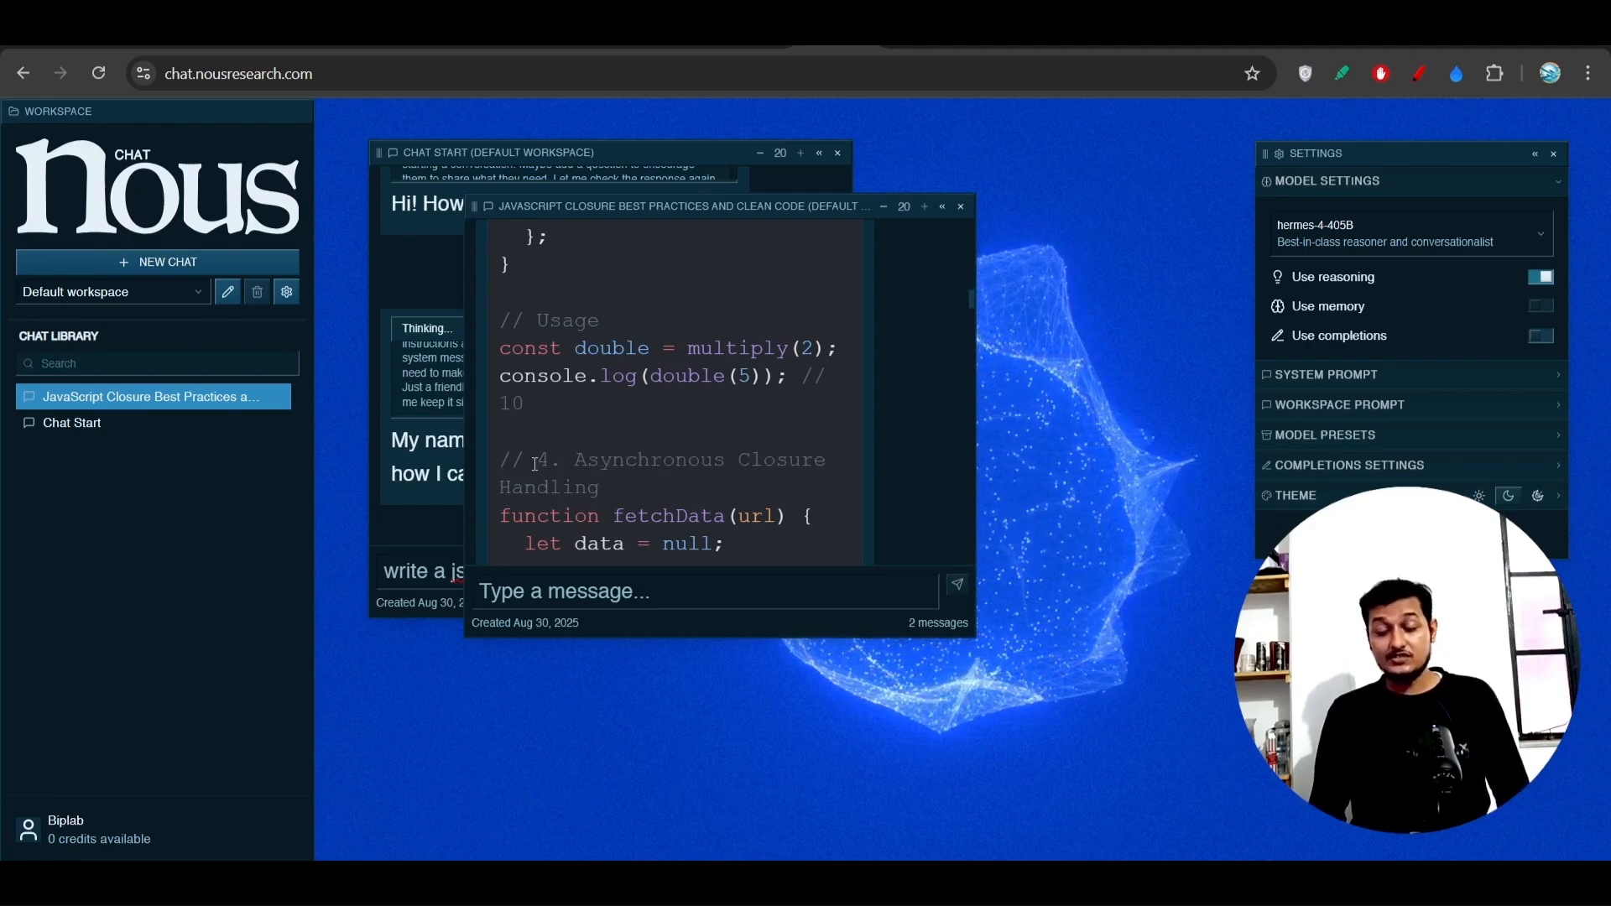
scroll(up, 3)
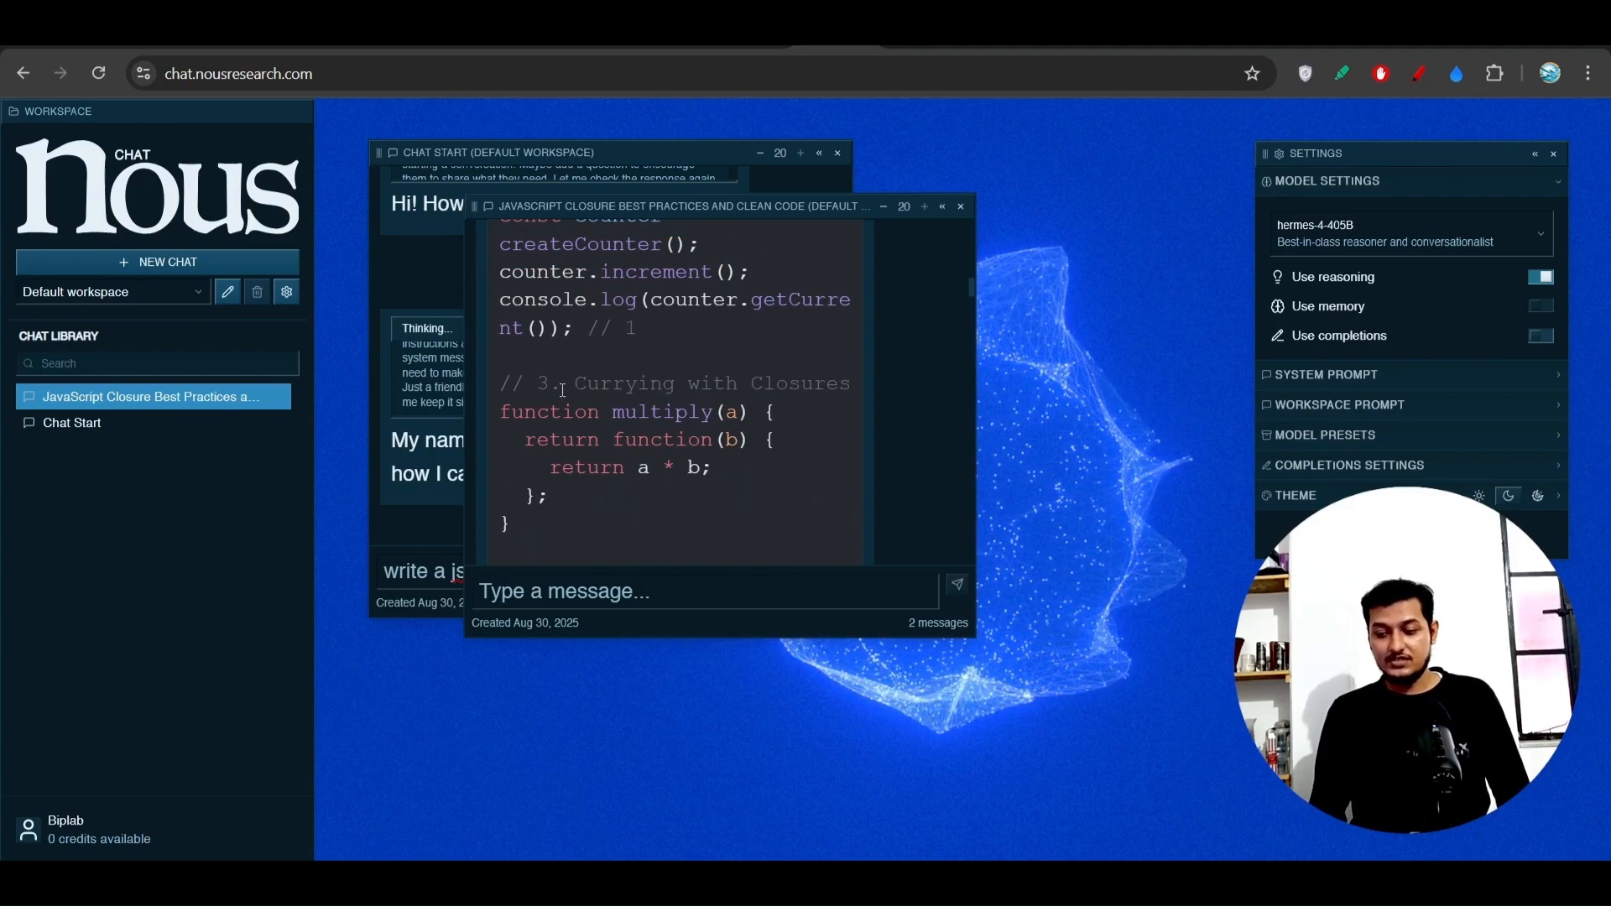
scroll(up, 3)
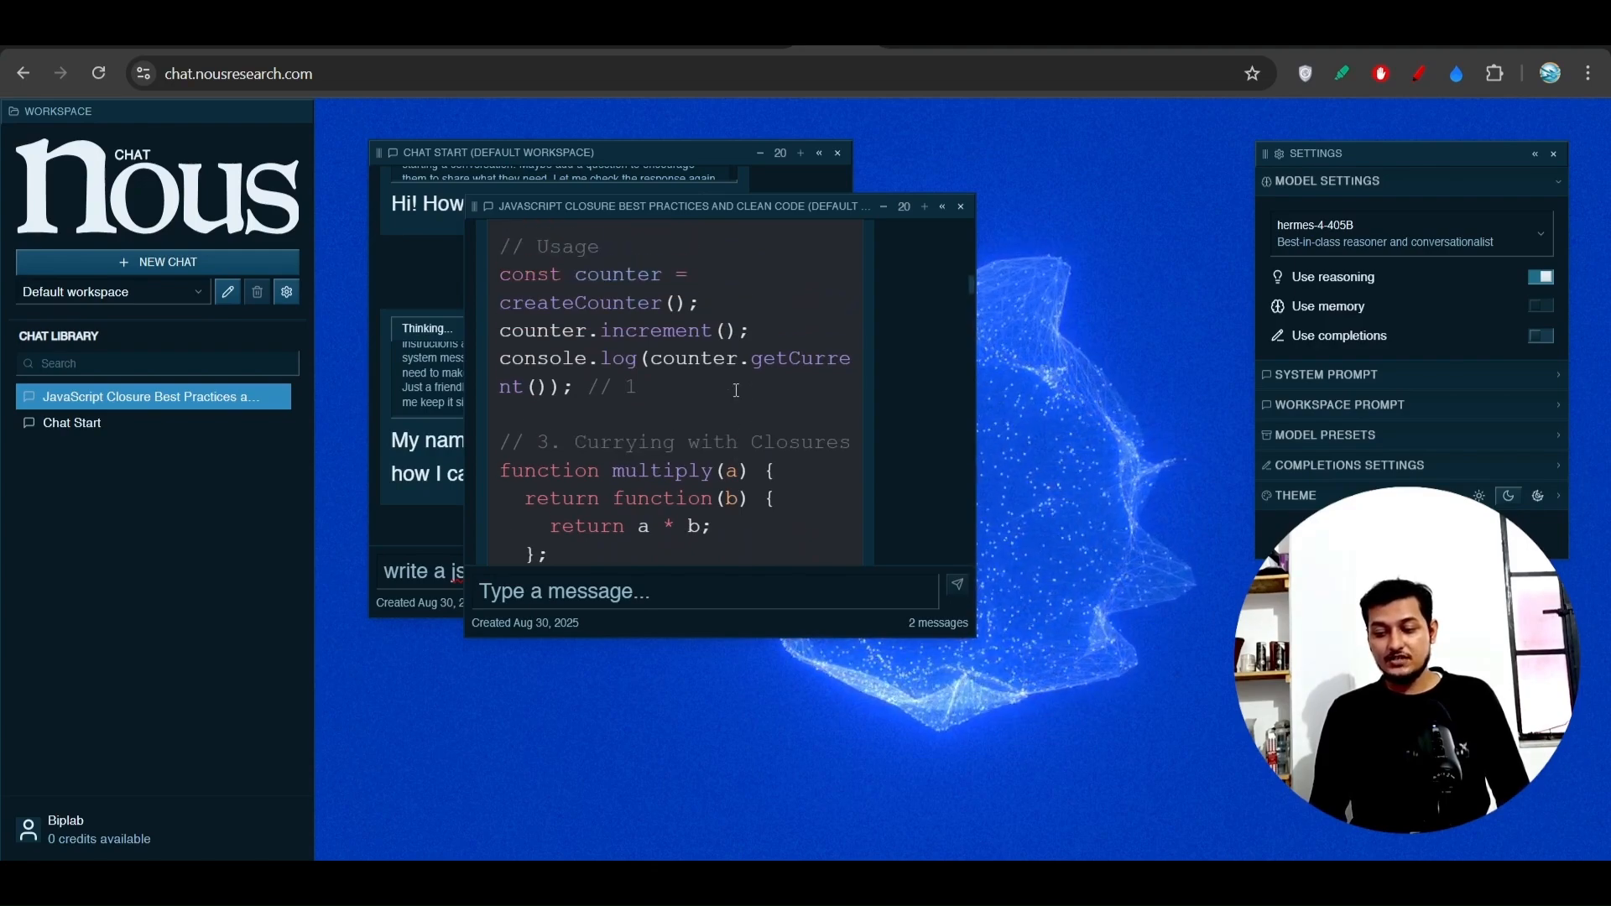
scroll(up, 3)
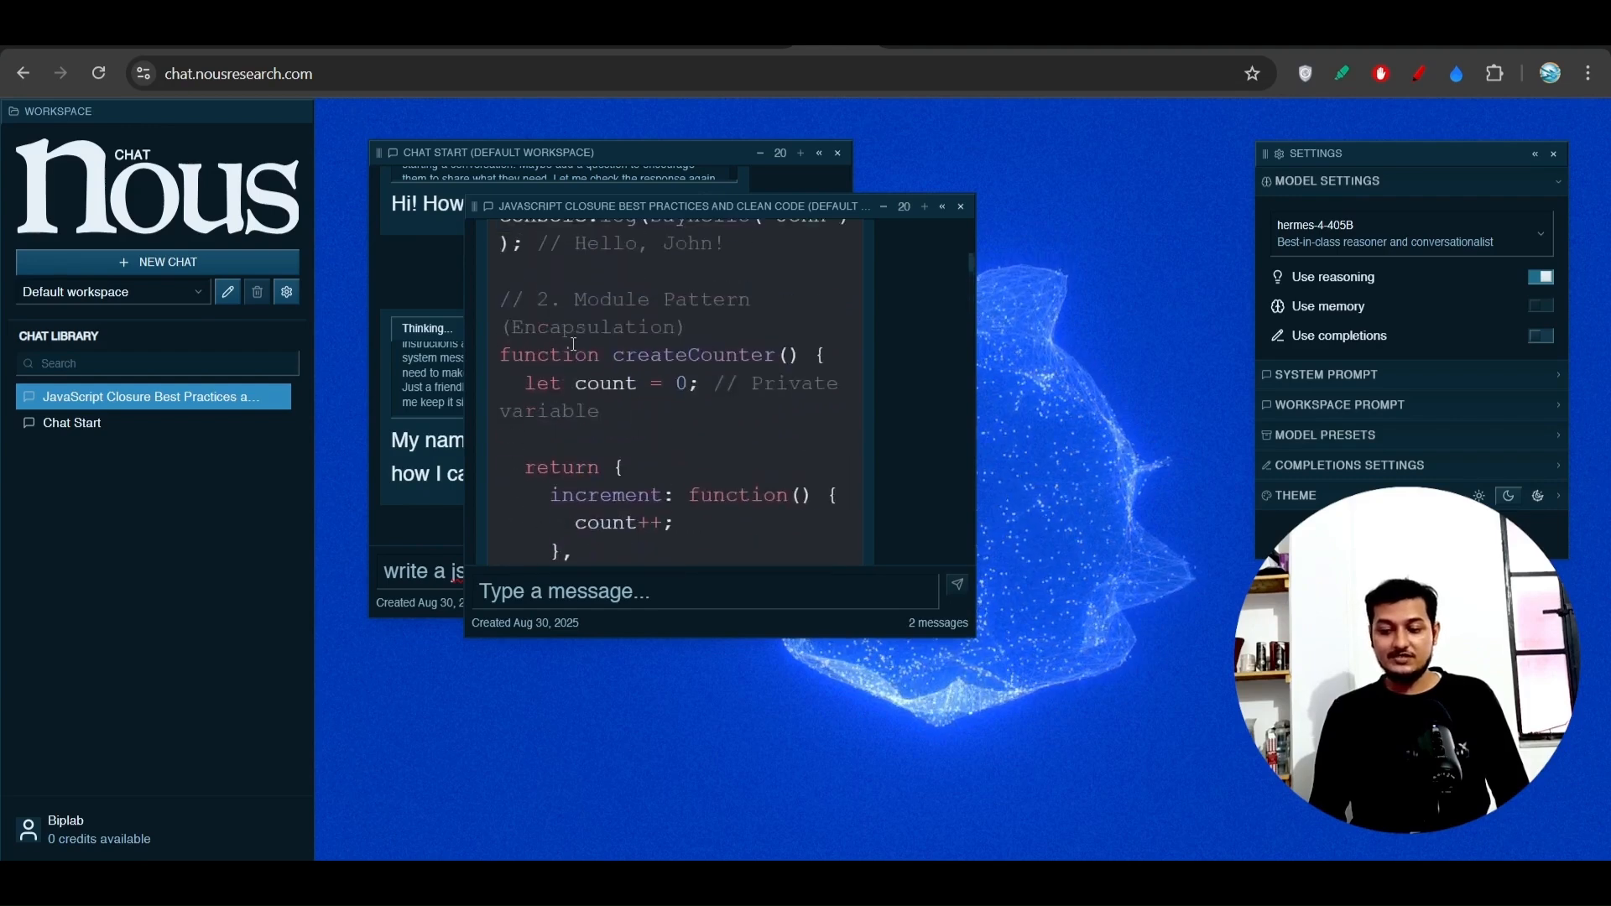
scroll(up, 3)
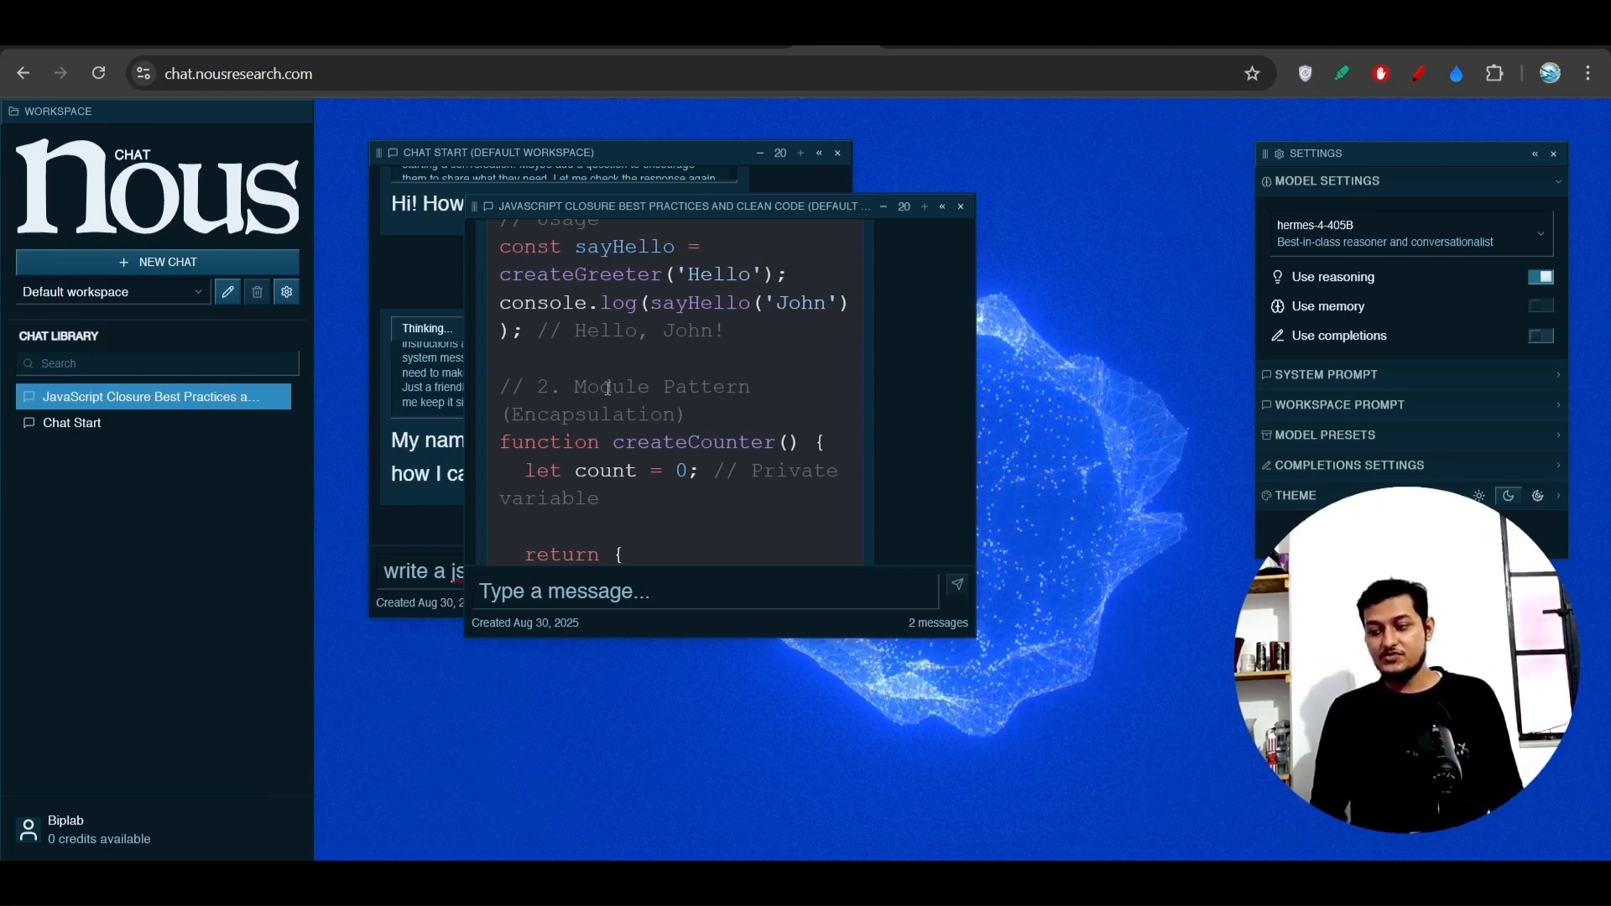
mouse_move(1093, 316)
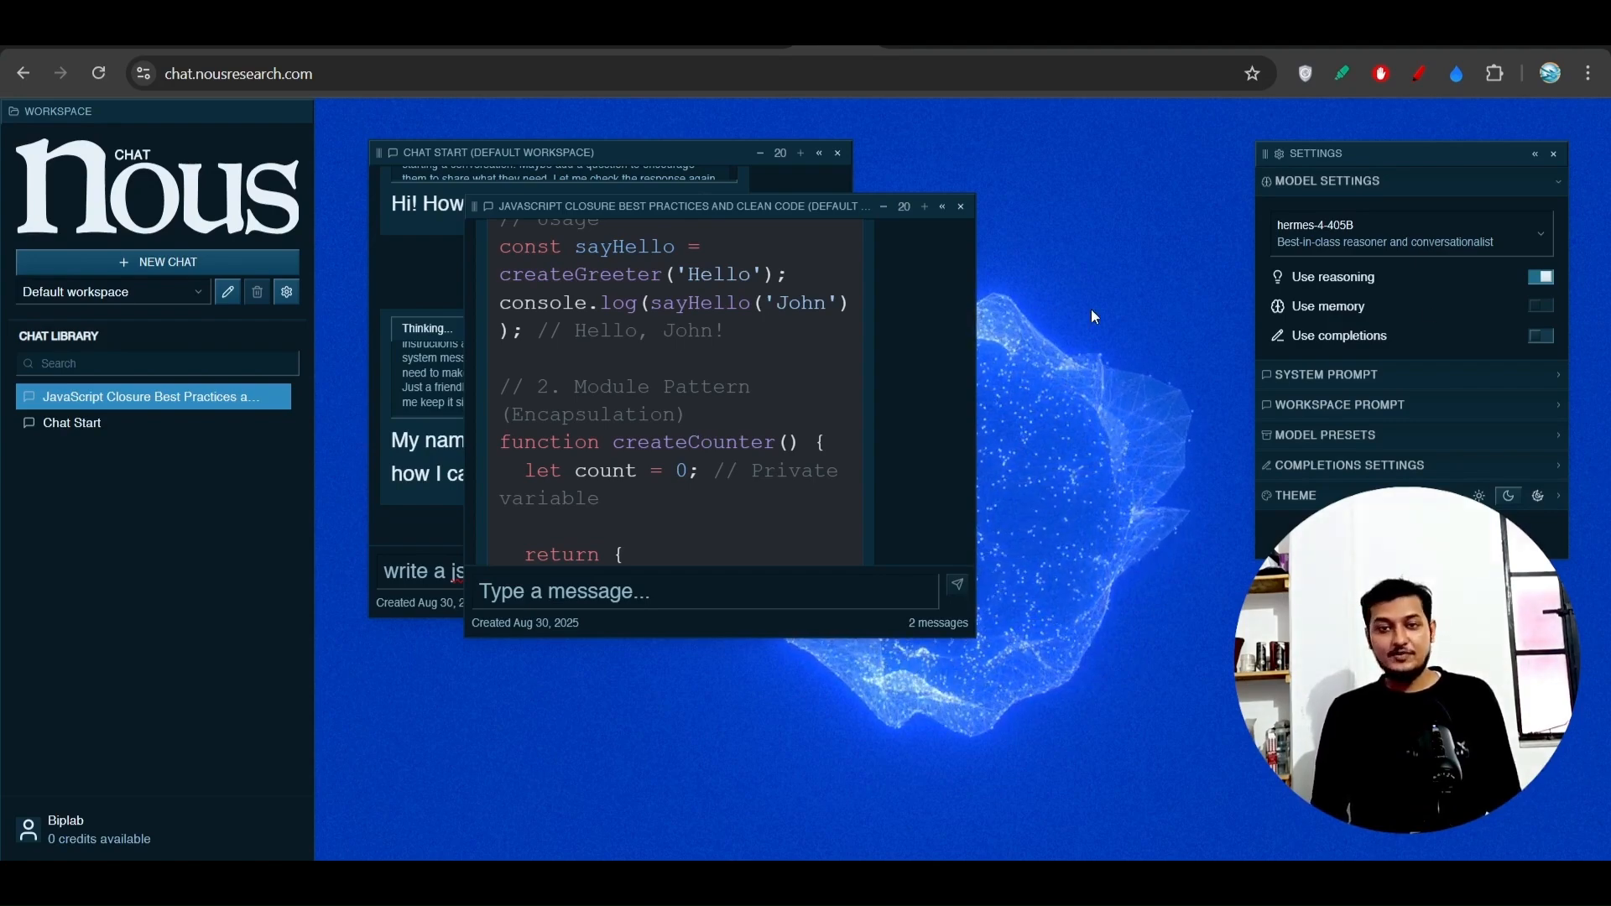